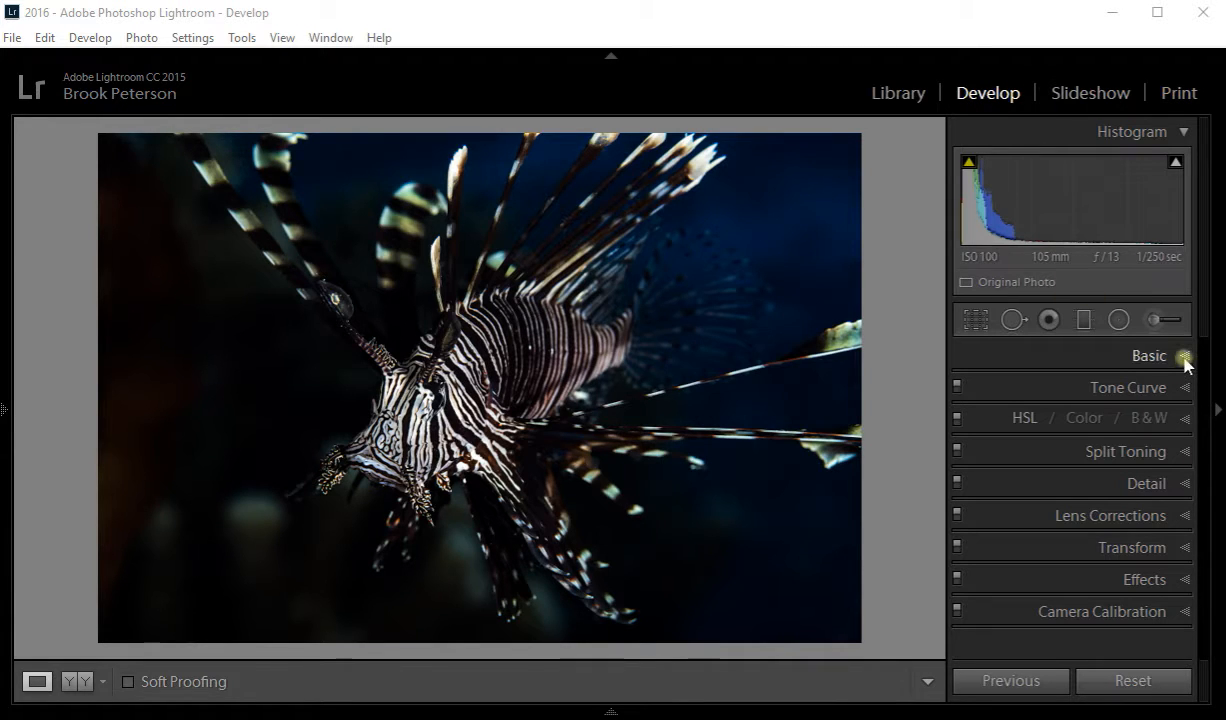
# - Expand the Basic panel and set Treatment to Black & White
pyautogui.click(1184, 355)
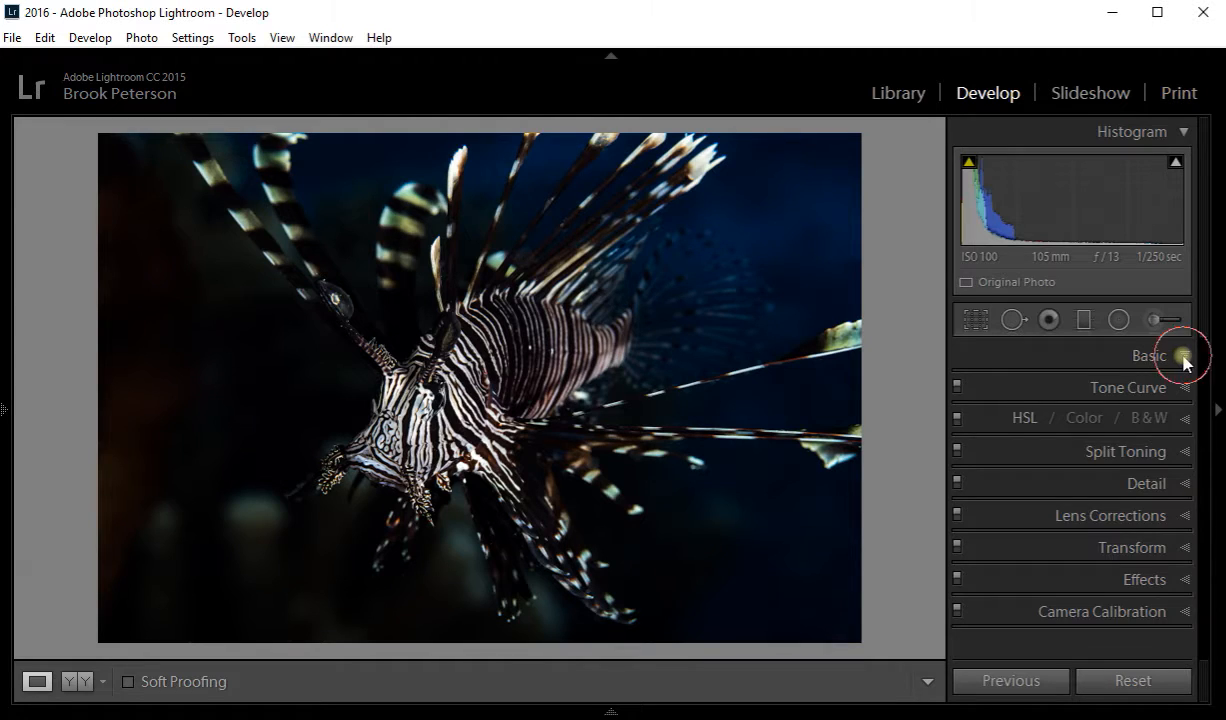
pyautogui.click(1148, 355)
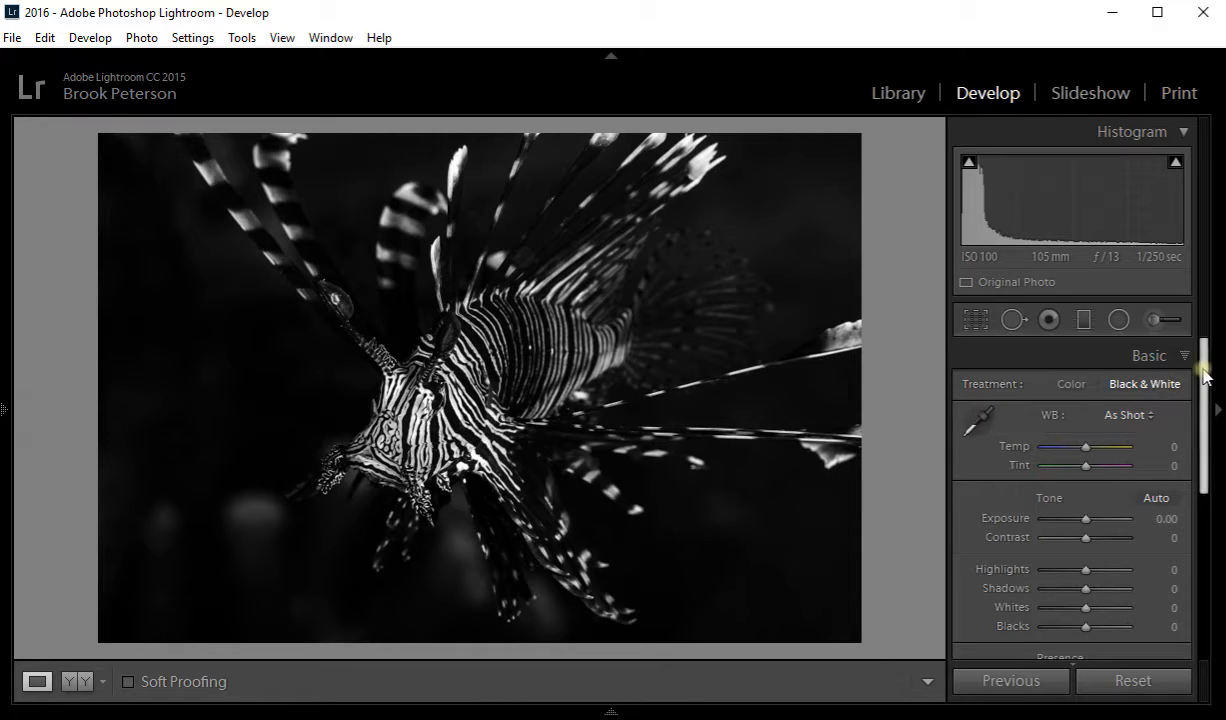
# - Preview exposure and contrast changes, then return both to neutral
pyautogui.scroll(-3)
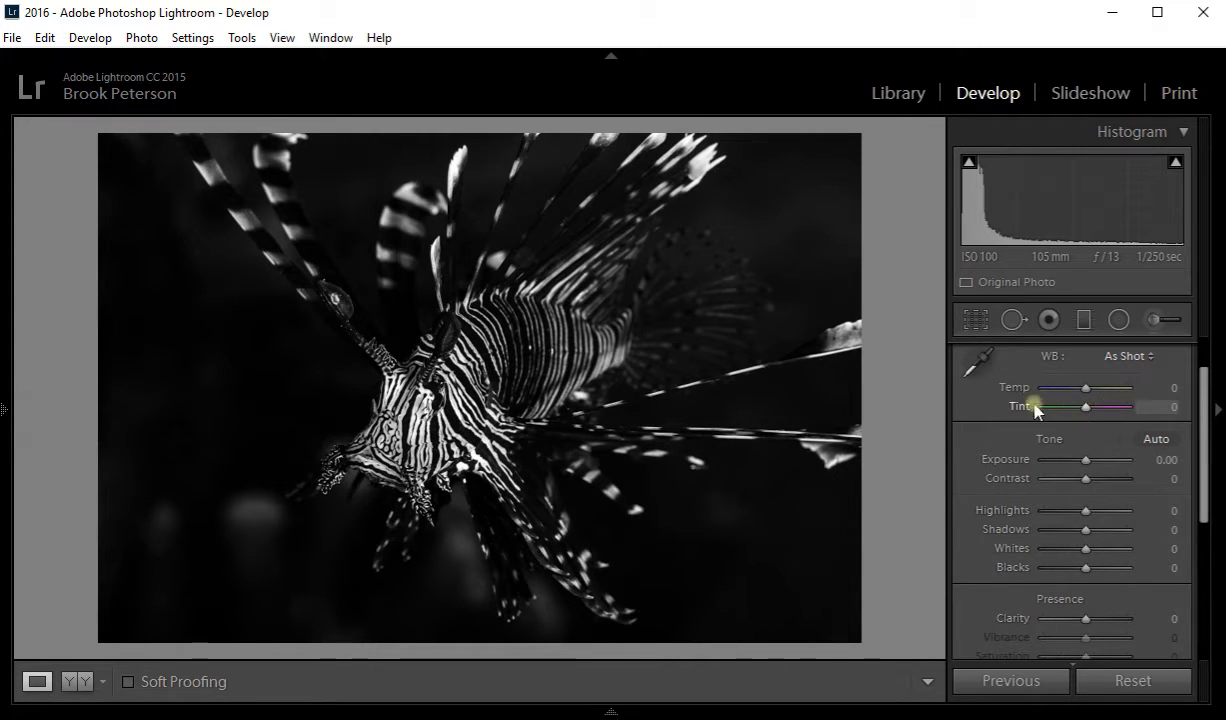
pyautogui.moveTo(1044, 379)
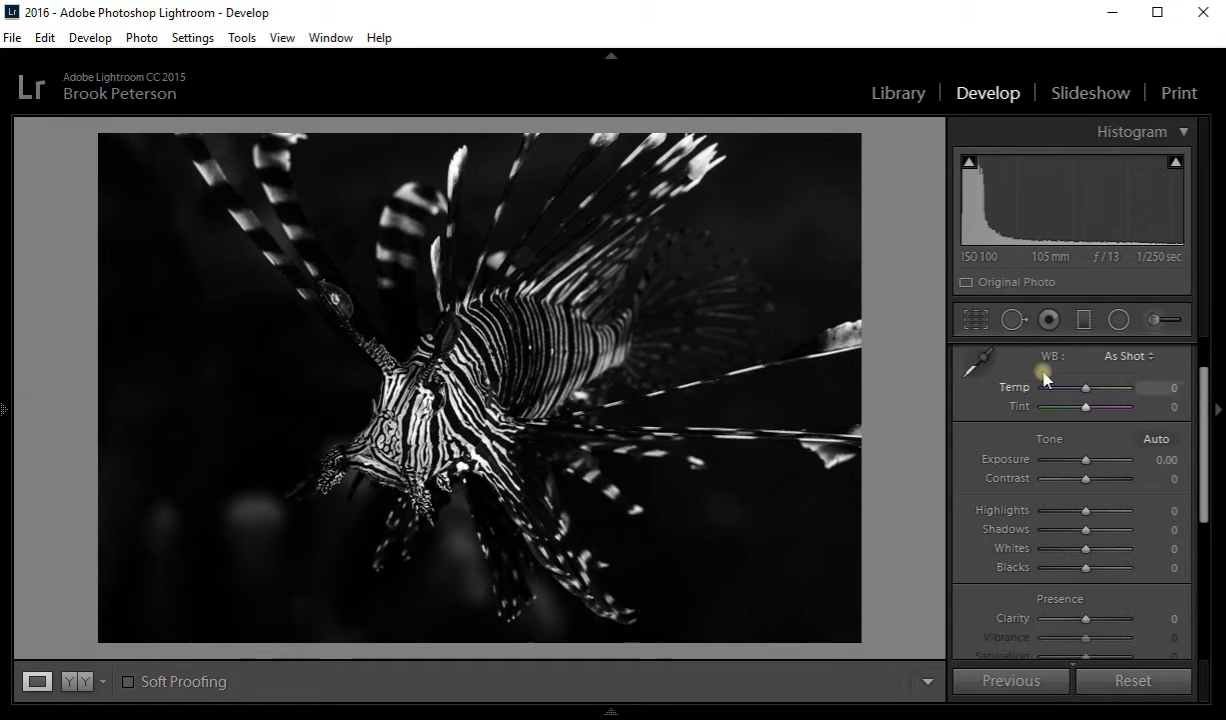
pyautogui.moveTo(1061, 459)
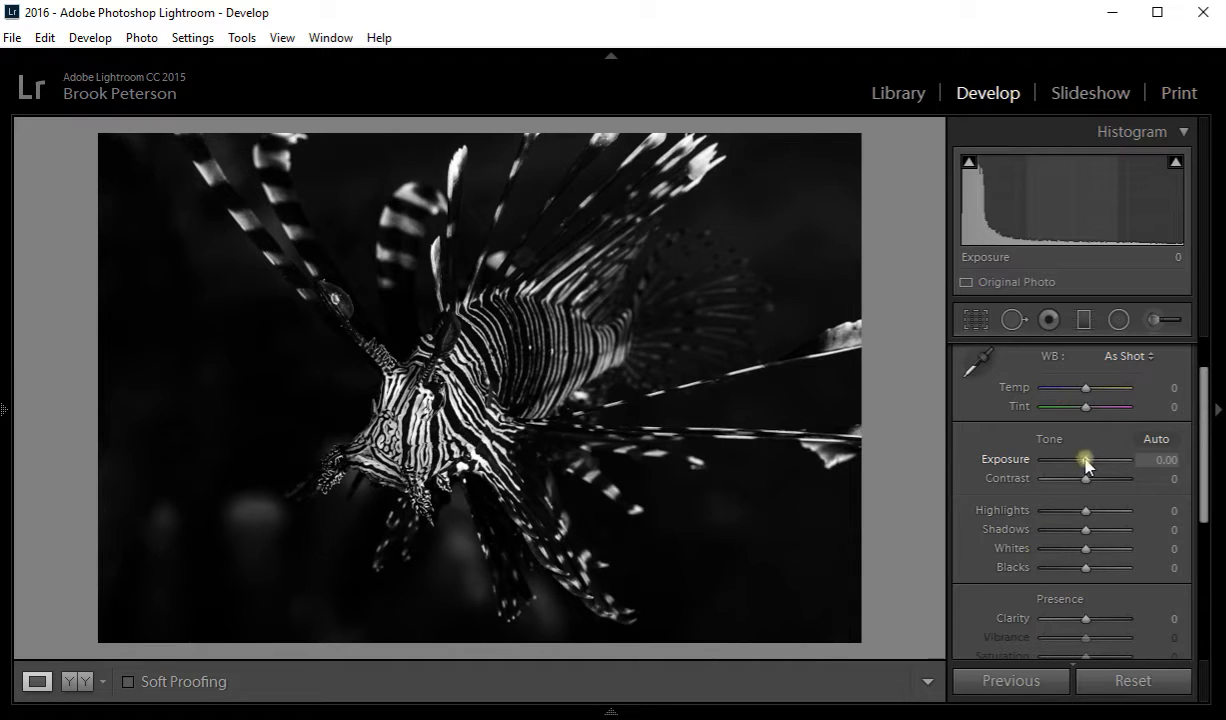
pyautogui.moveTo(1085, 459); pyautogui.dragTo(1095, 459)
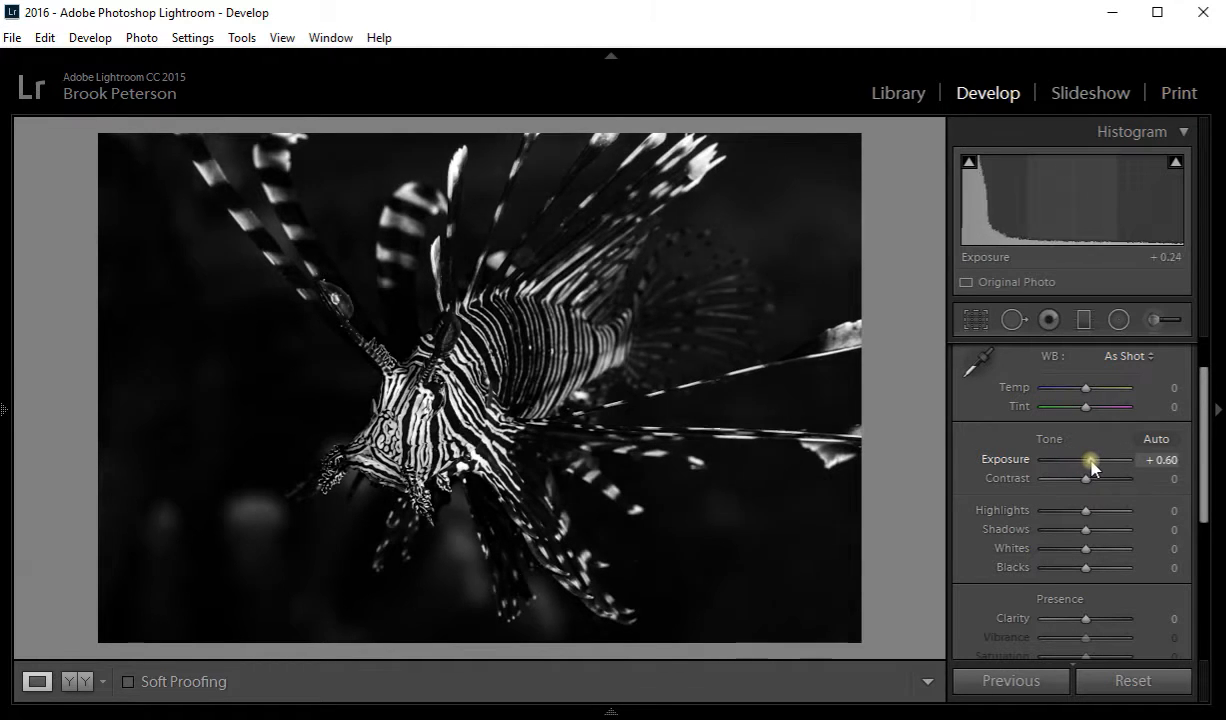
pyautogui.moveTo(1115, 459); pyautogui.dragTo(1082, 459)
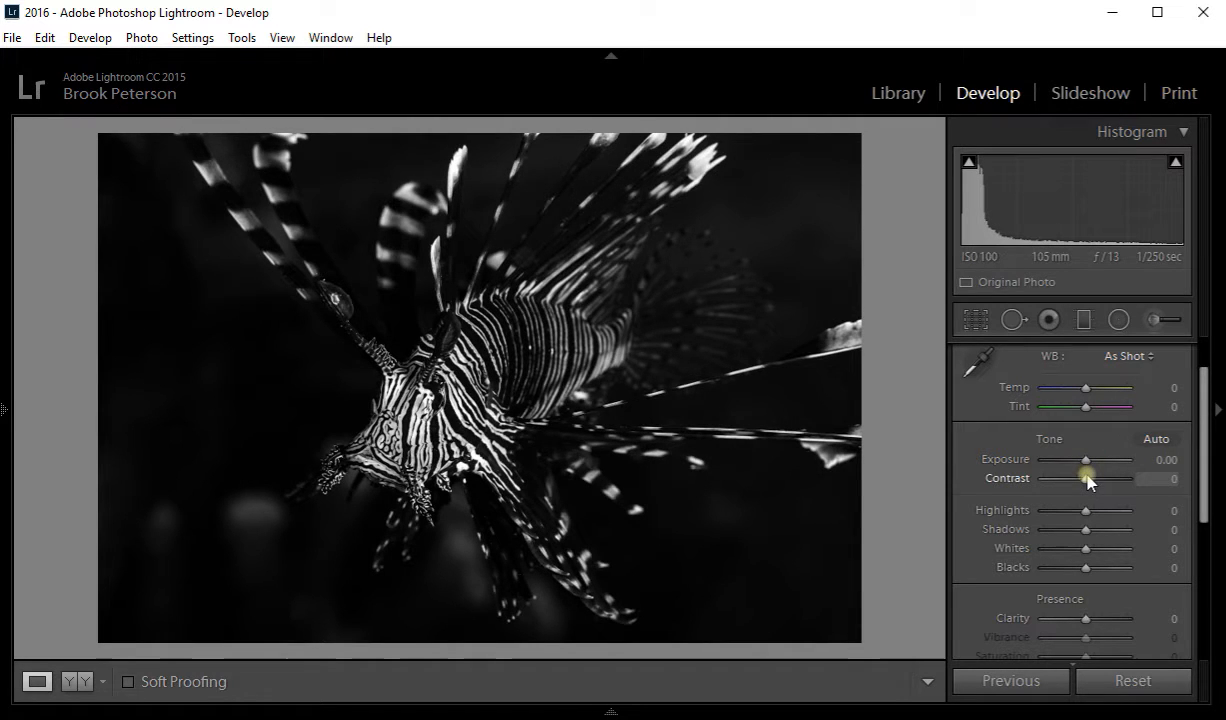
pyautogui.moveTo(1085, 487); pyautogui.dragTo(1115, 487)
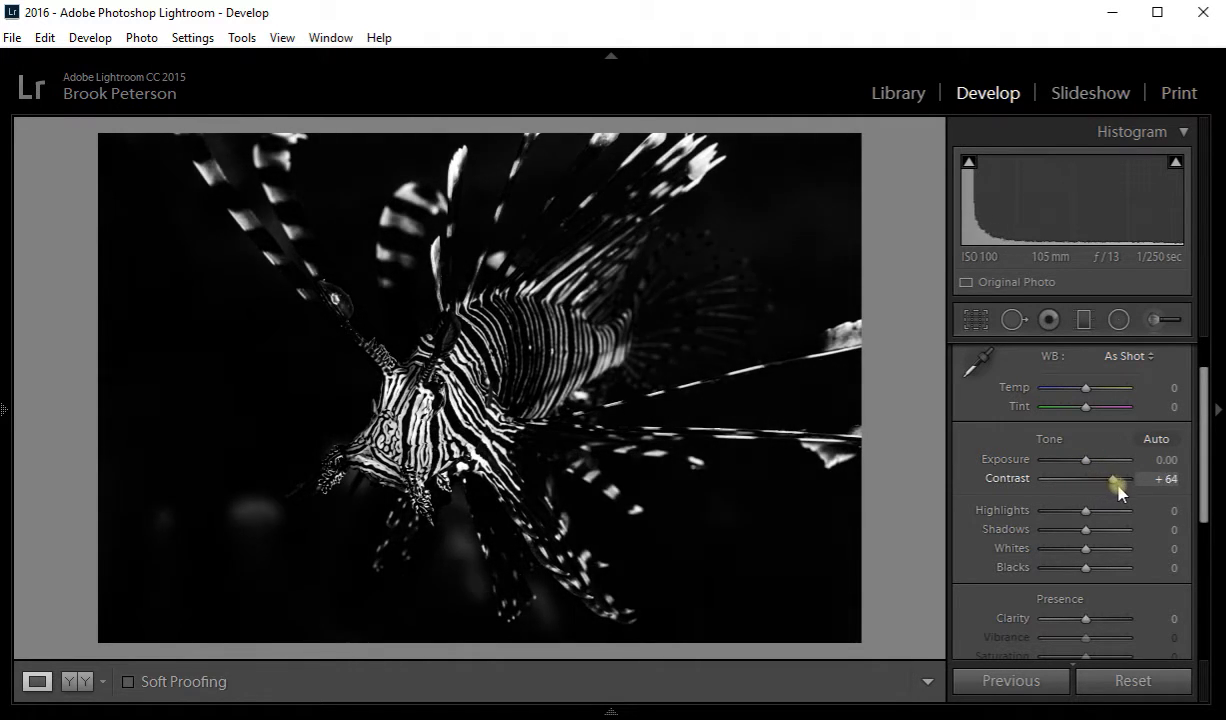
pyautogui.moveTo(1118, 478); pyautogui.dragTo(1030, 478)
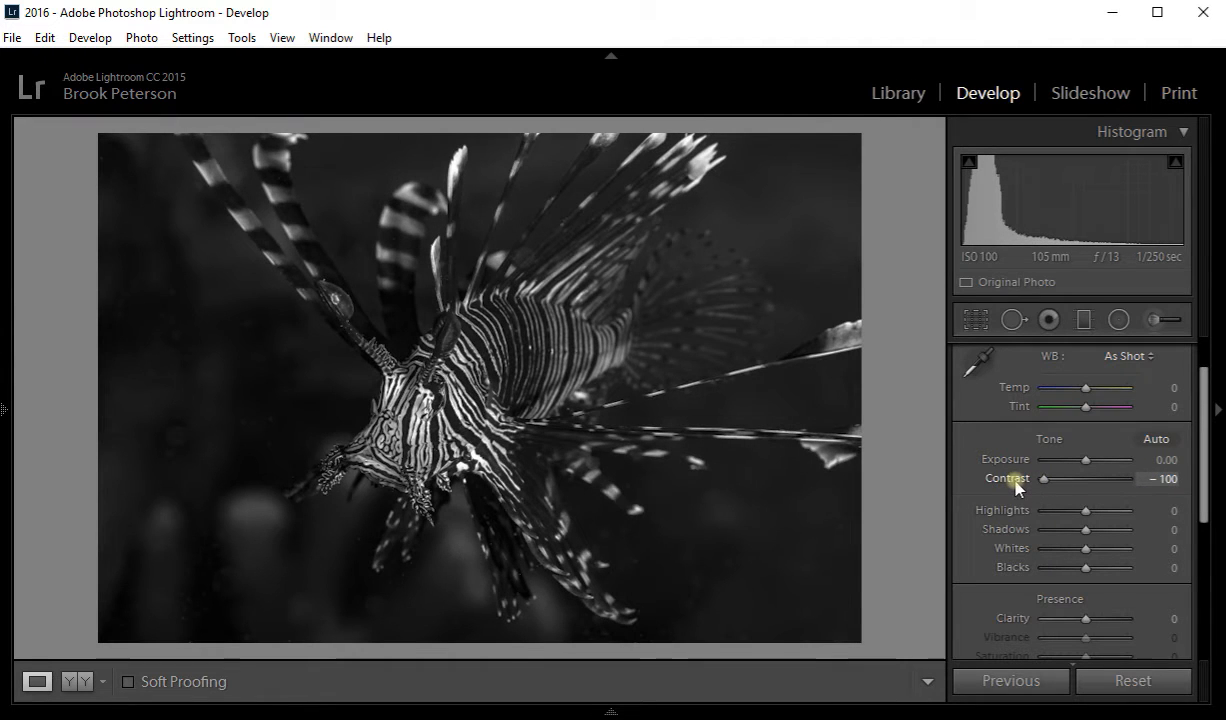
pyautogui.moveTo(1040, 479); pyautogui.dragTo(1078, 479)
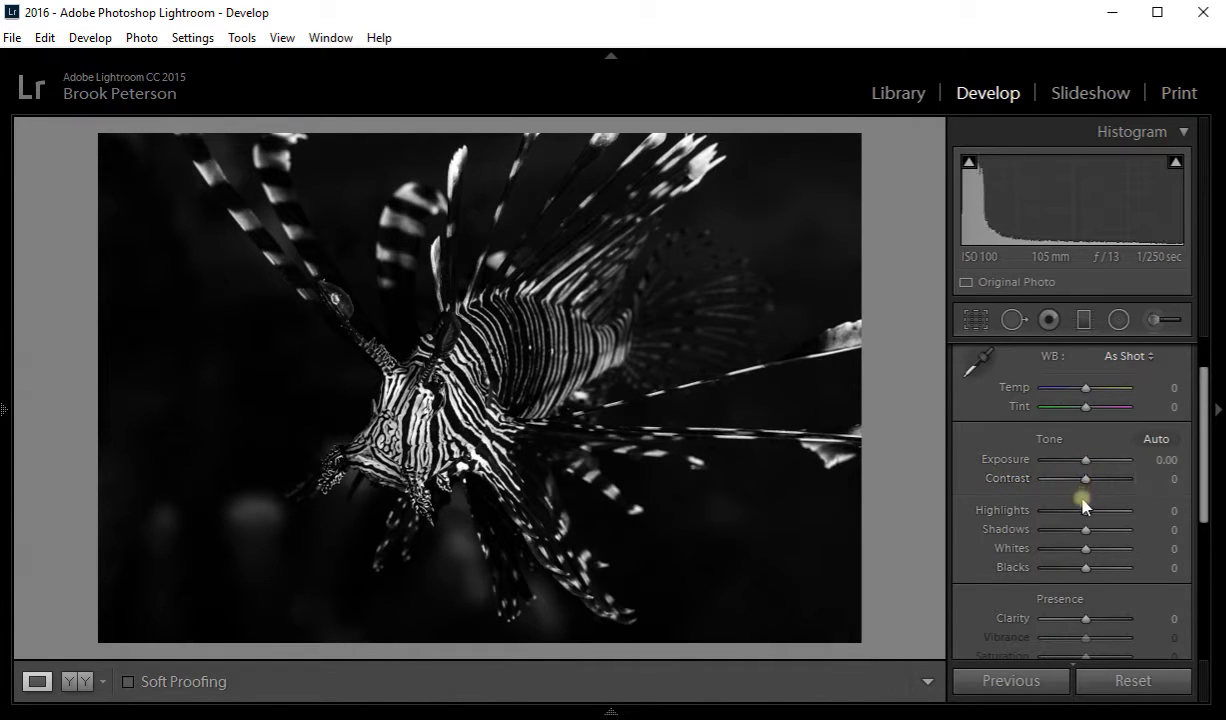
pyautogui.moveTo(1088, 518)
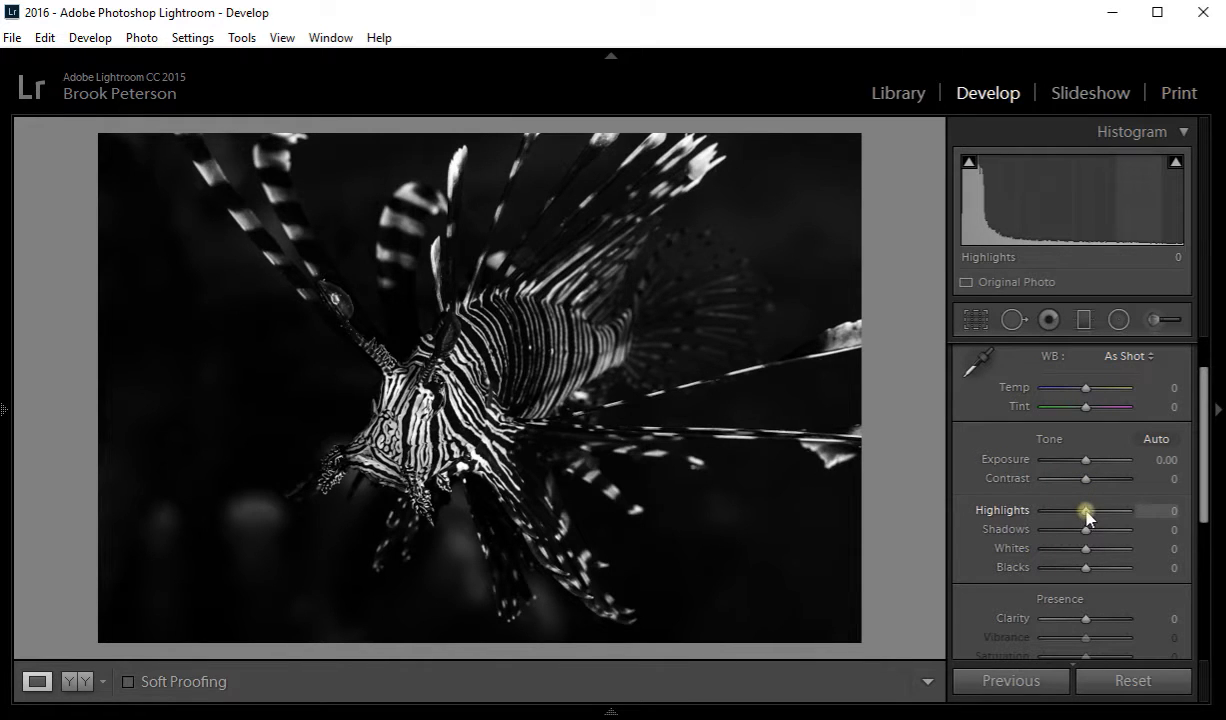
# - Set Highlights to +26 and Shadows to −45
pyautogui.moveTo(1086, 510); pyautogui.dragTo(1050, 510)
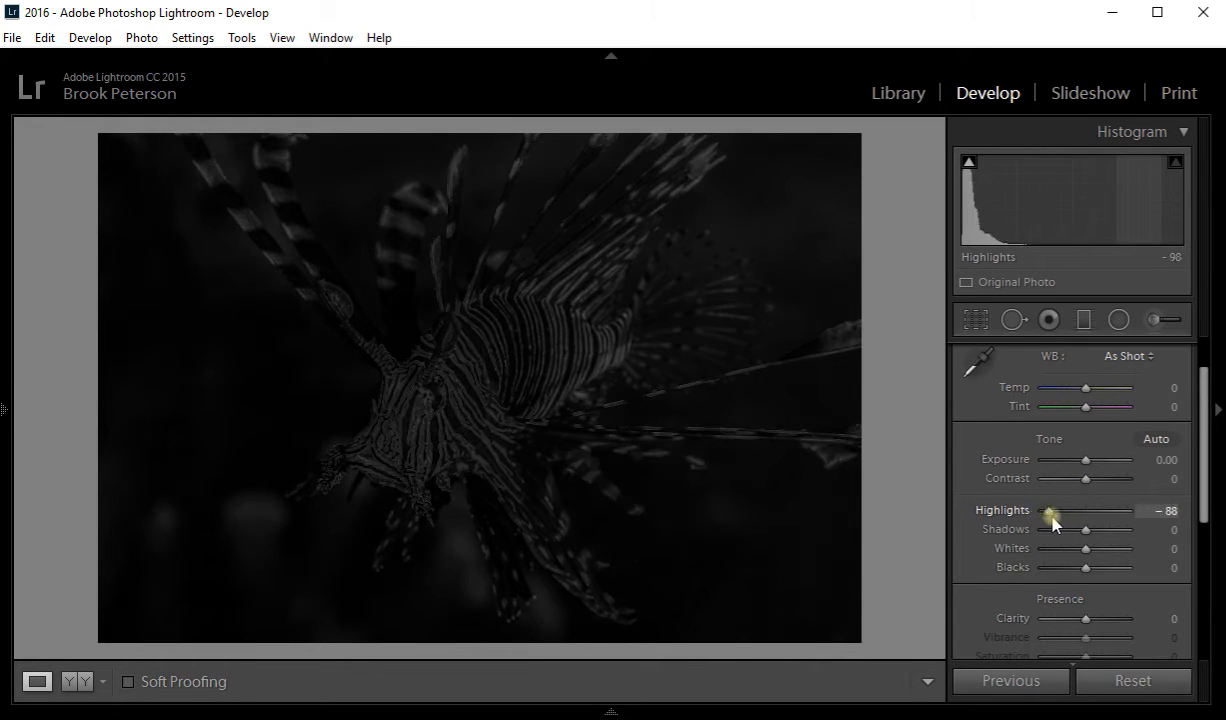
pyautogui.moveTo(1050, 510); pyautogui.dragTo(1098, 510)
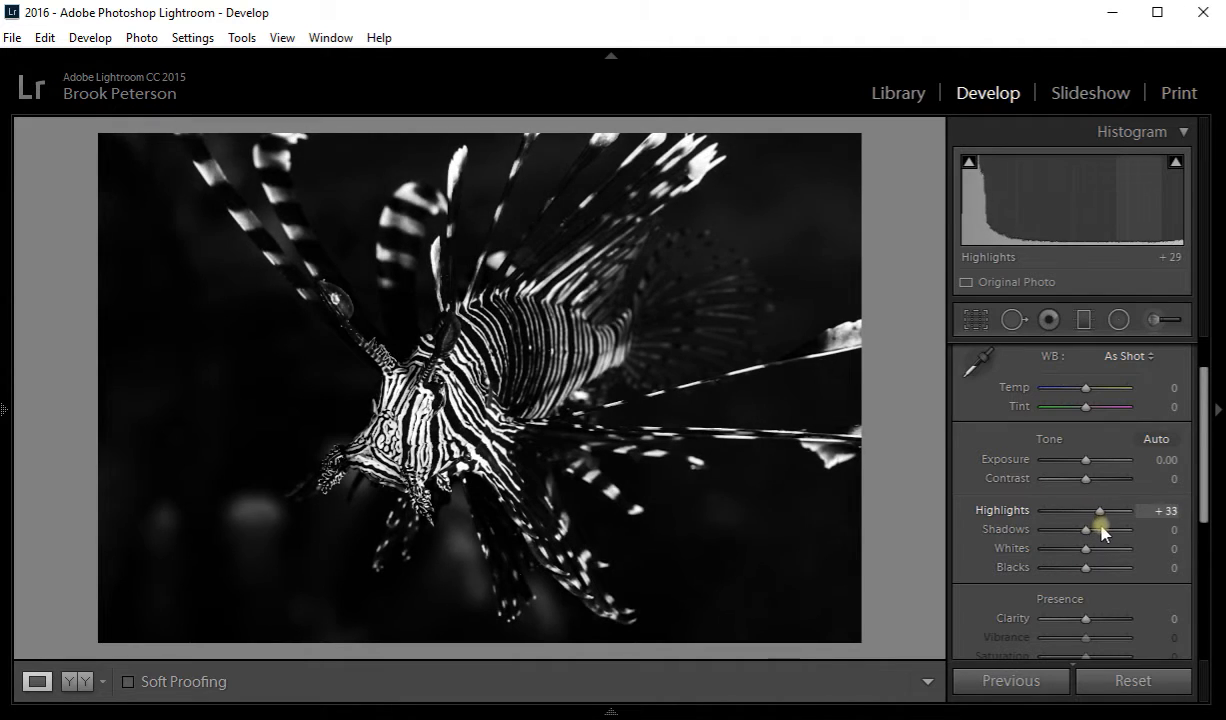
pyautogui.moveTo(1100, 510); pyautogui.dragTo(1105, 510)
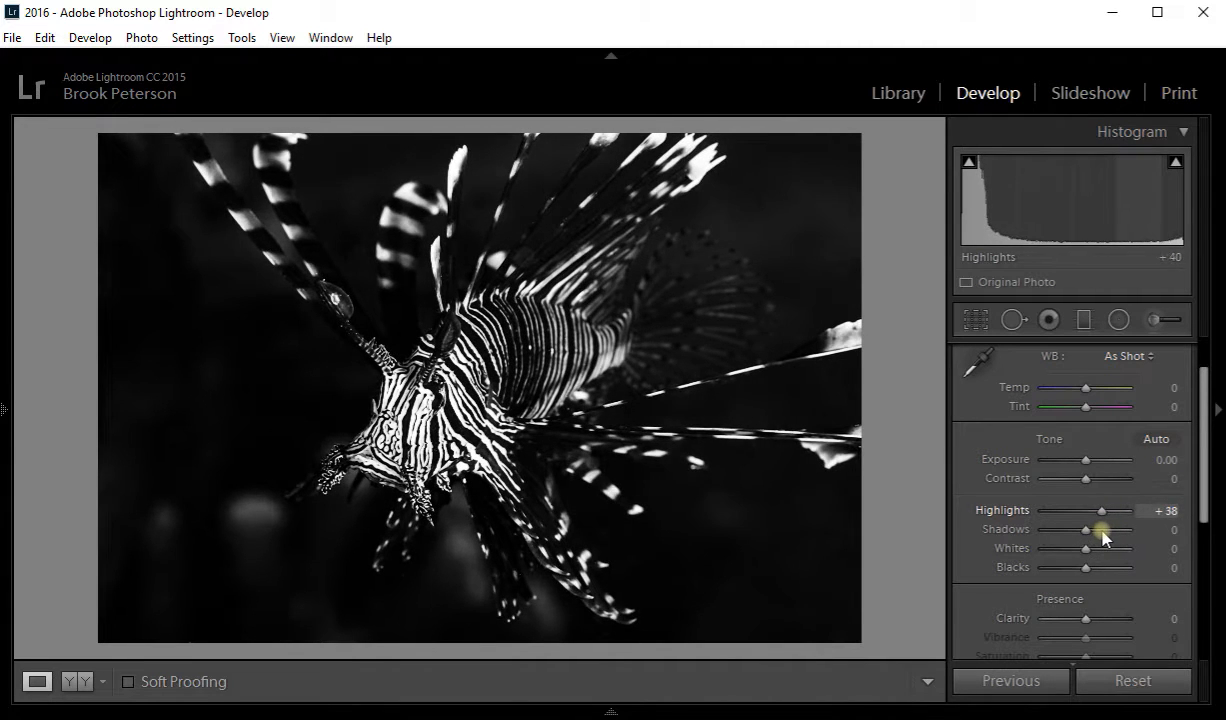
pyautogui.moveTo(1103, 510); pyautogui.dragTo(1093, 510)
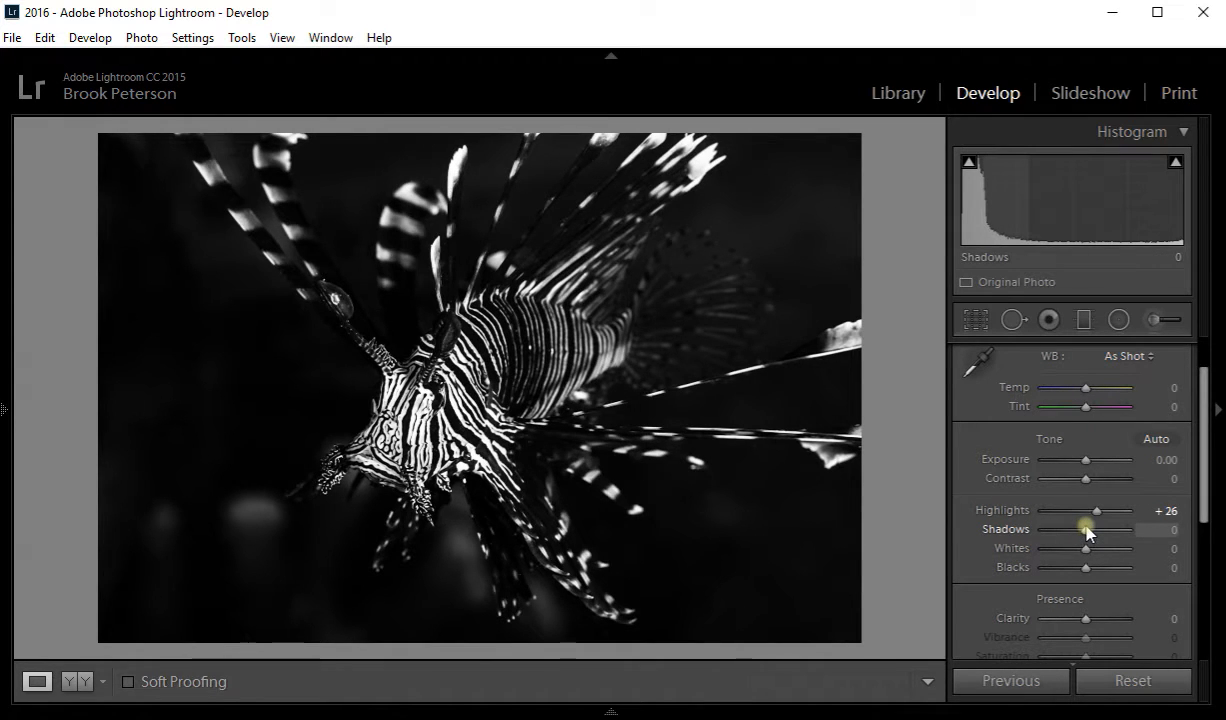
pyautogui.moveTo(1086, 529); pyautogui.dragTo(1068, 529)
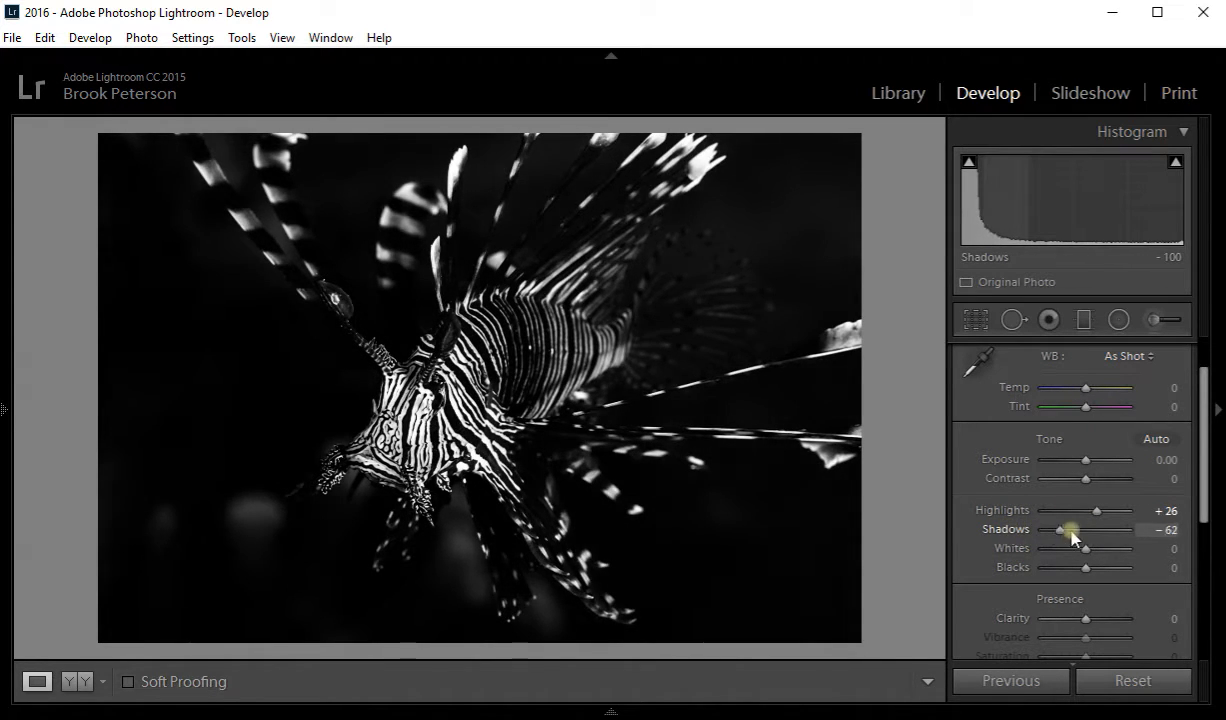
pyautogui.moveTo(1069, 529); pyautogui.dragTo(1063, 529)
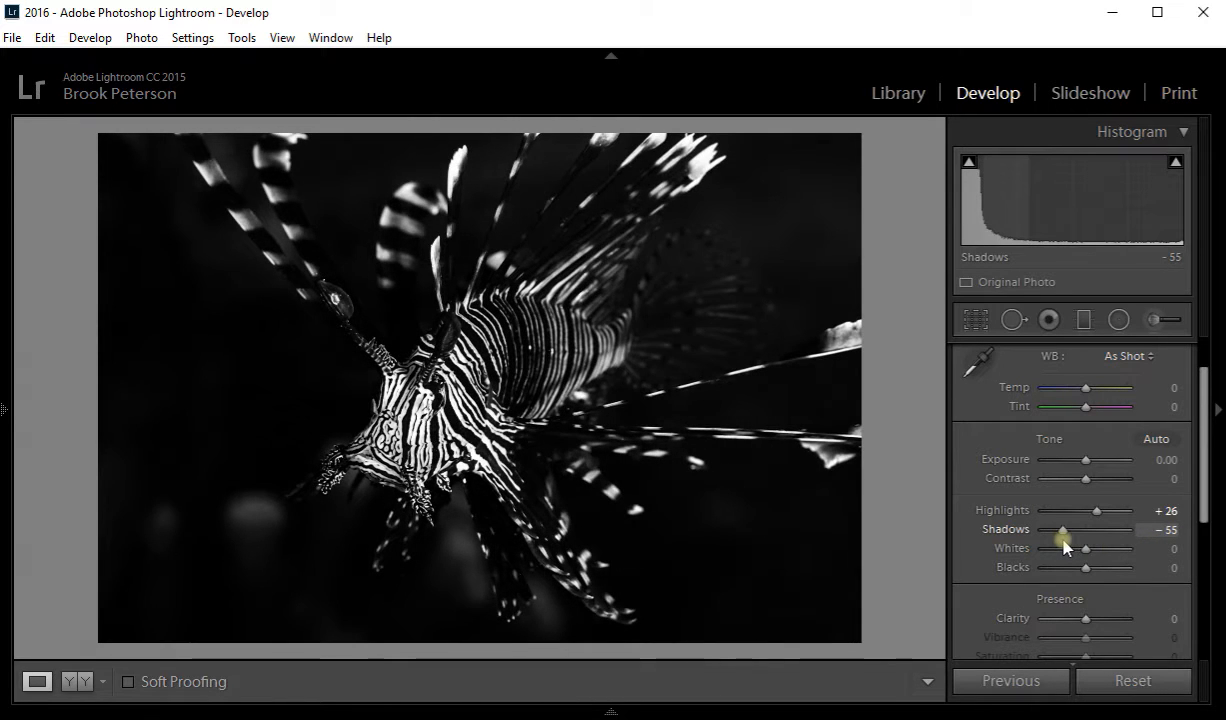
pyautogui.moveTo(1062, 530); pyautogui.dragTo(1070, 530)
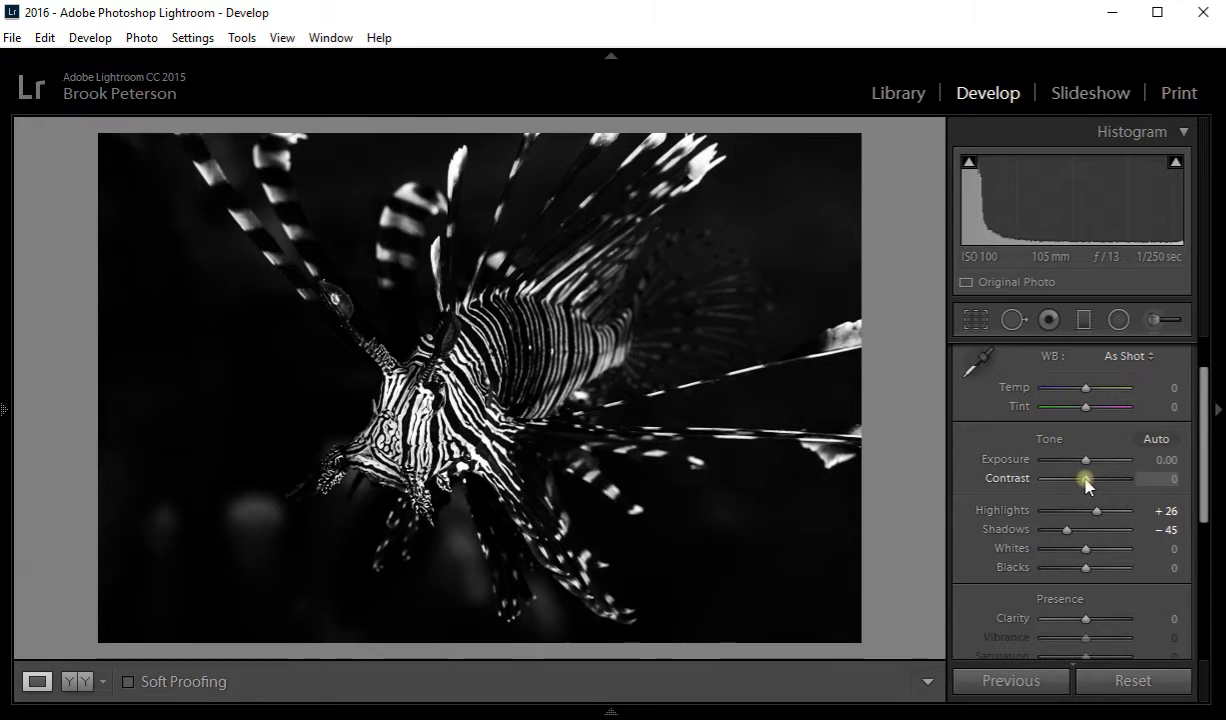
# - Set Contrast +29, Whites −21, Blacks +2 and Clarity +19
pyautogui.moveTo(1085, 478); pyautogui.dragTo(1117, 478)
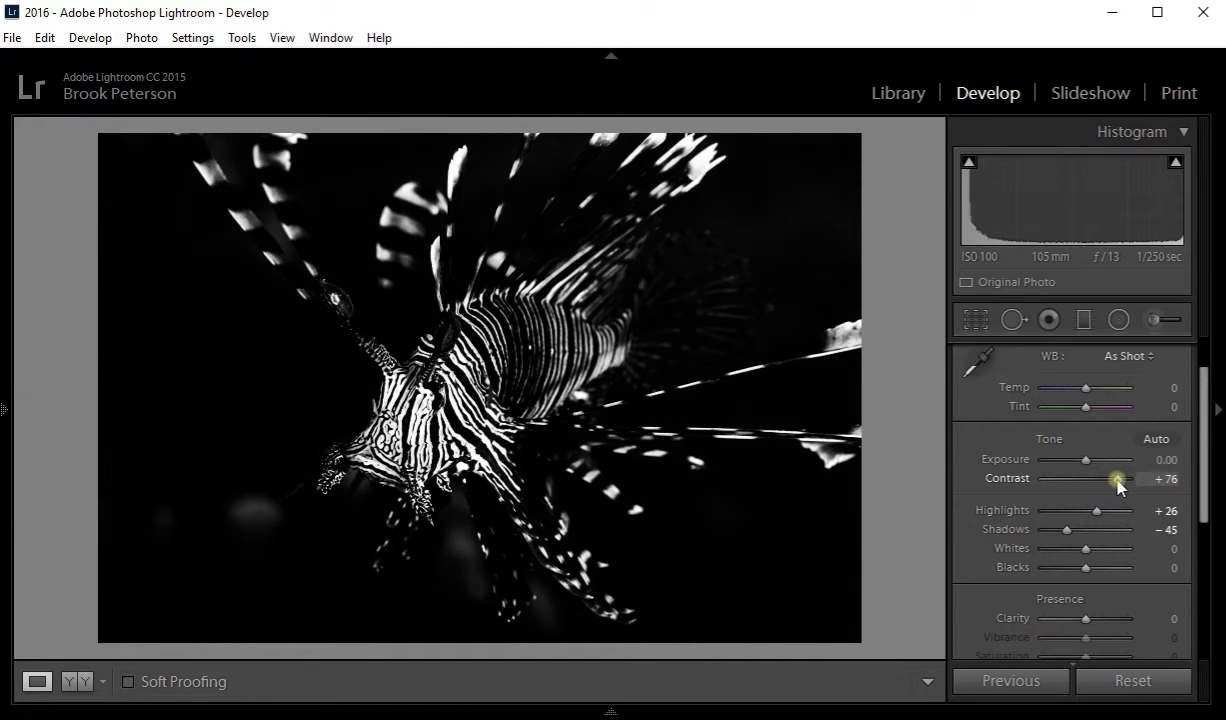
pyautogui.moveTo(1118, 478); pyautogui.dragTo(1100, 478)
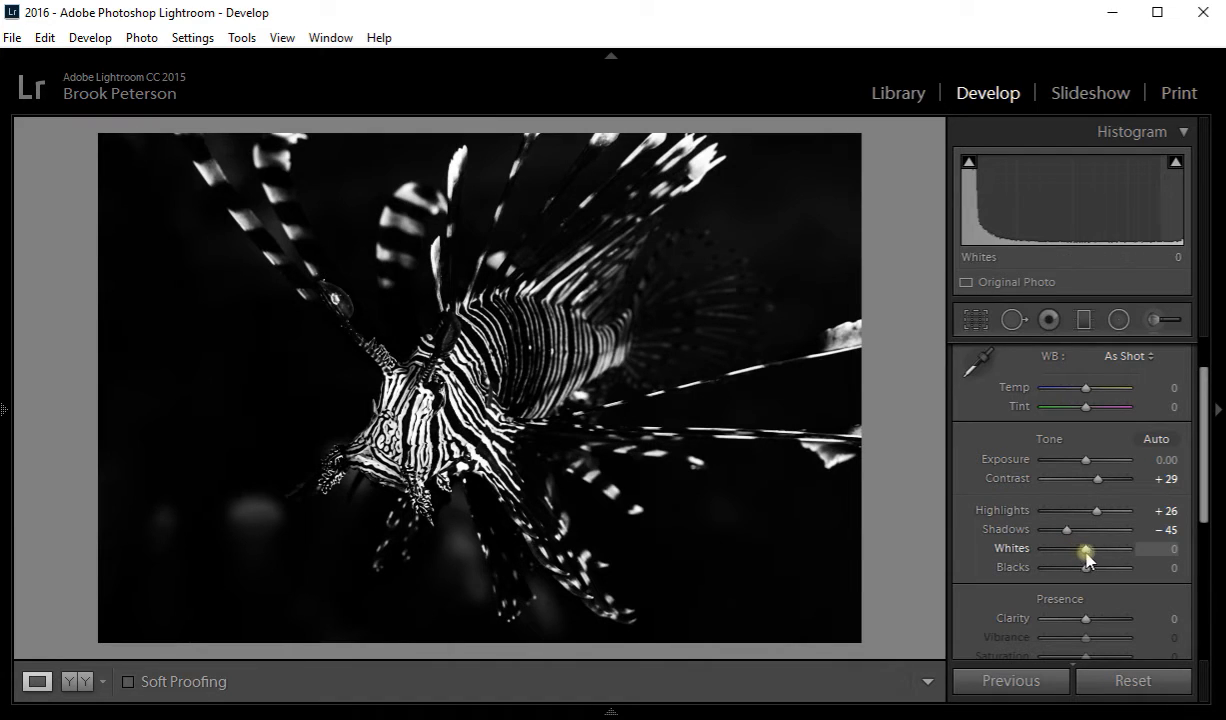
pyautogui.moveTo(1085, 548); pyautogui.dragTo(1093, 548)
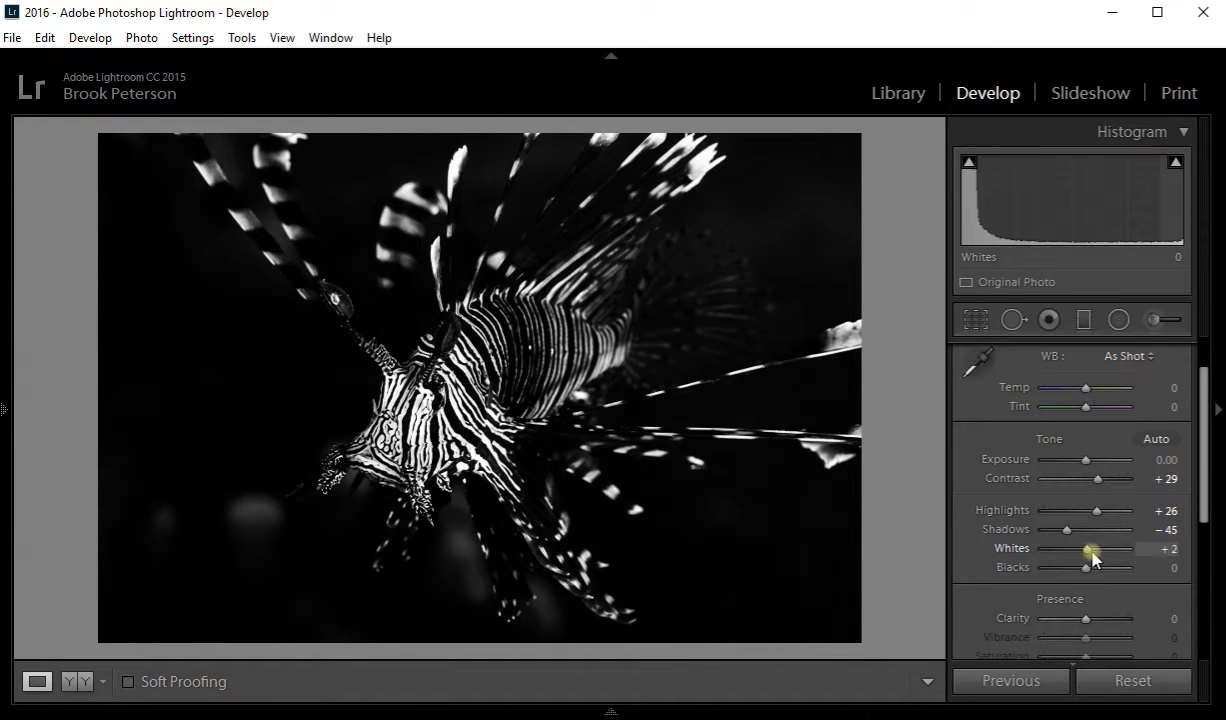
pyautogui.moveTo(1085, 548); pyautogui.dragTo(1100, 548)
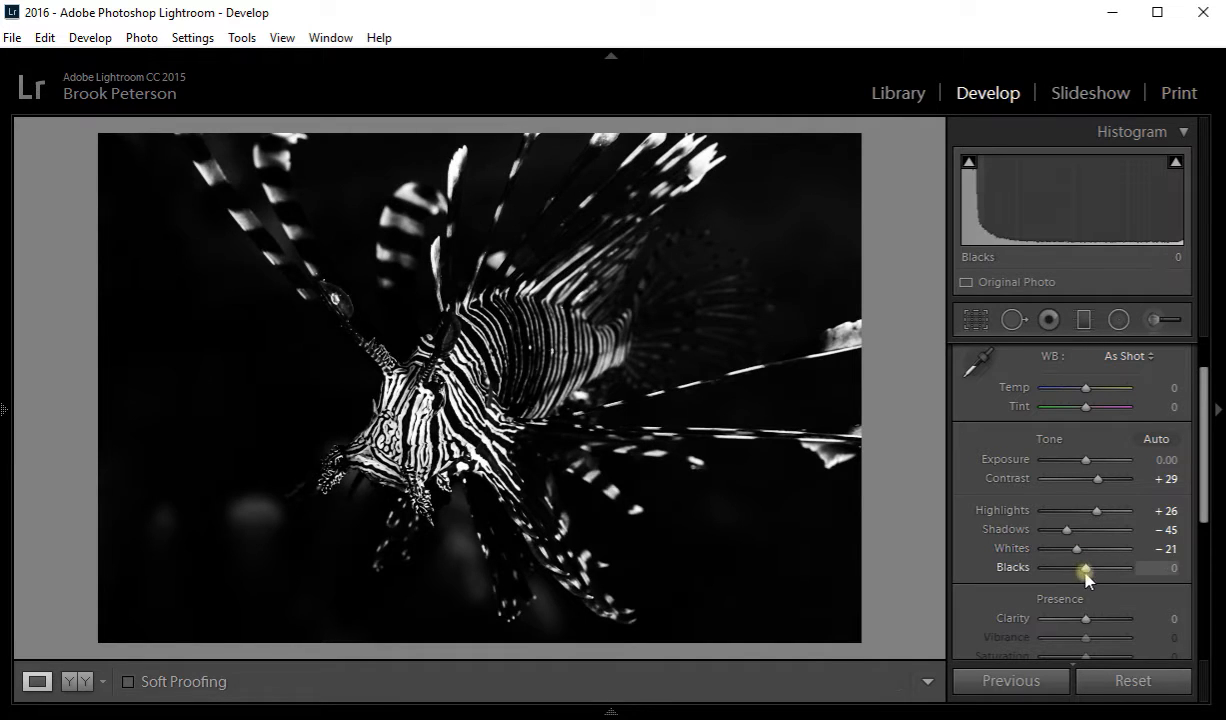
pyautogui.moveTo(1085, 568); pyautogui.dragTo(1092, 568)
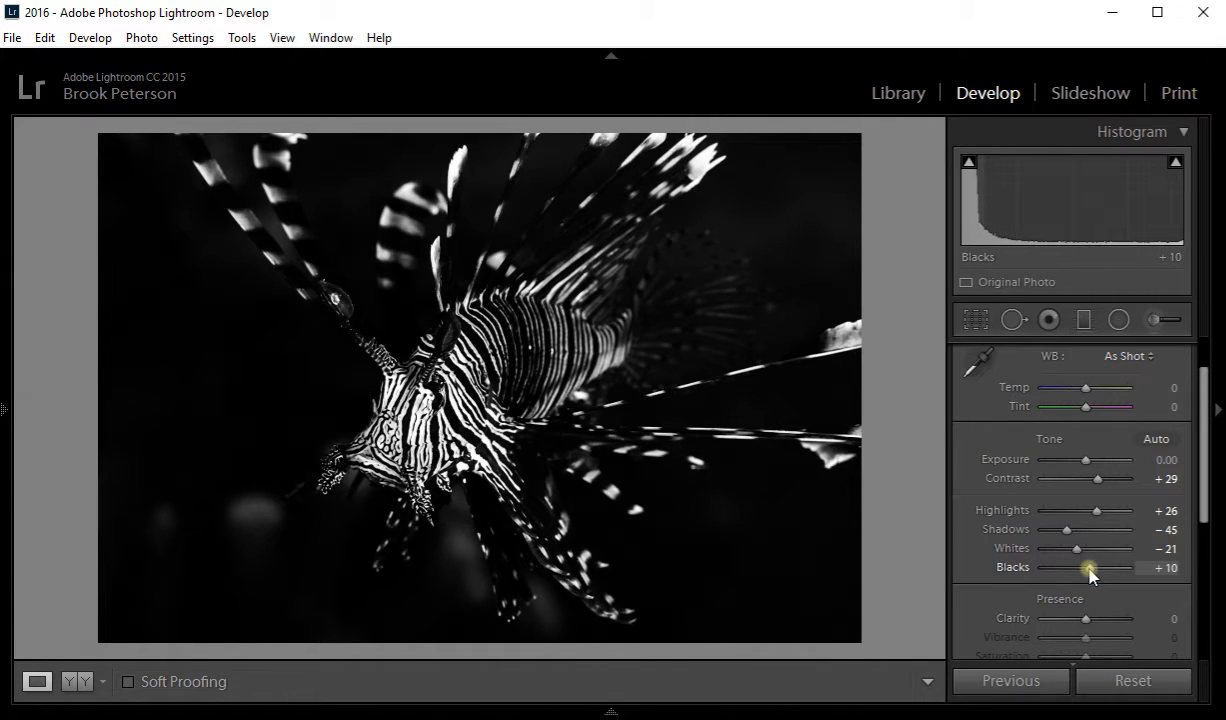
pyautogui.moveTo(1089, 567); pyautogui.dragTo(1075, 567)
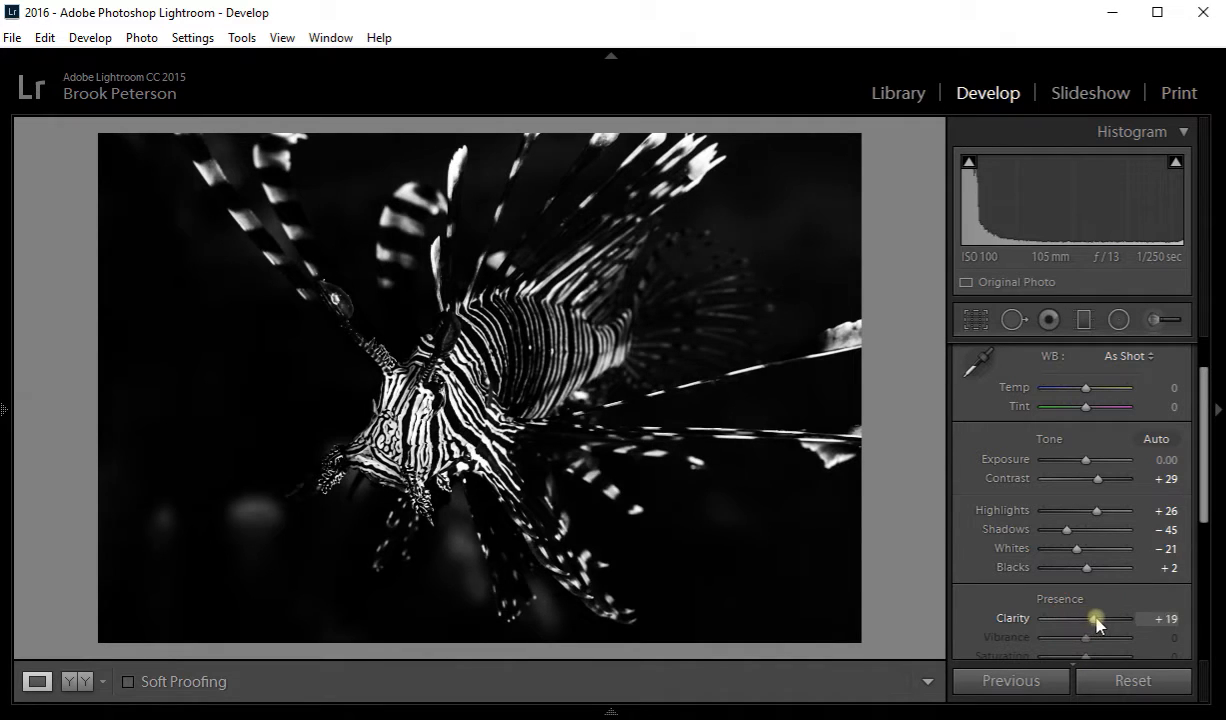
pyautogui.moveTo(1095, 618); pyautogui.dragTo(1105, 618)
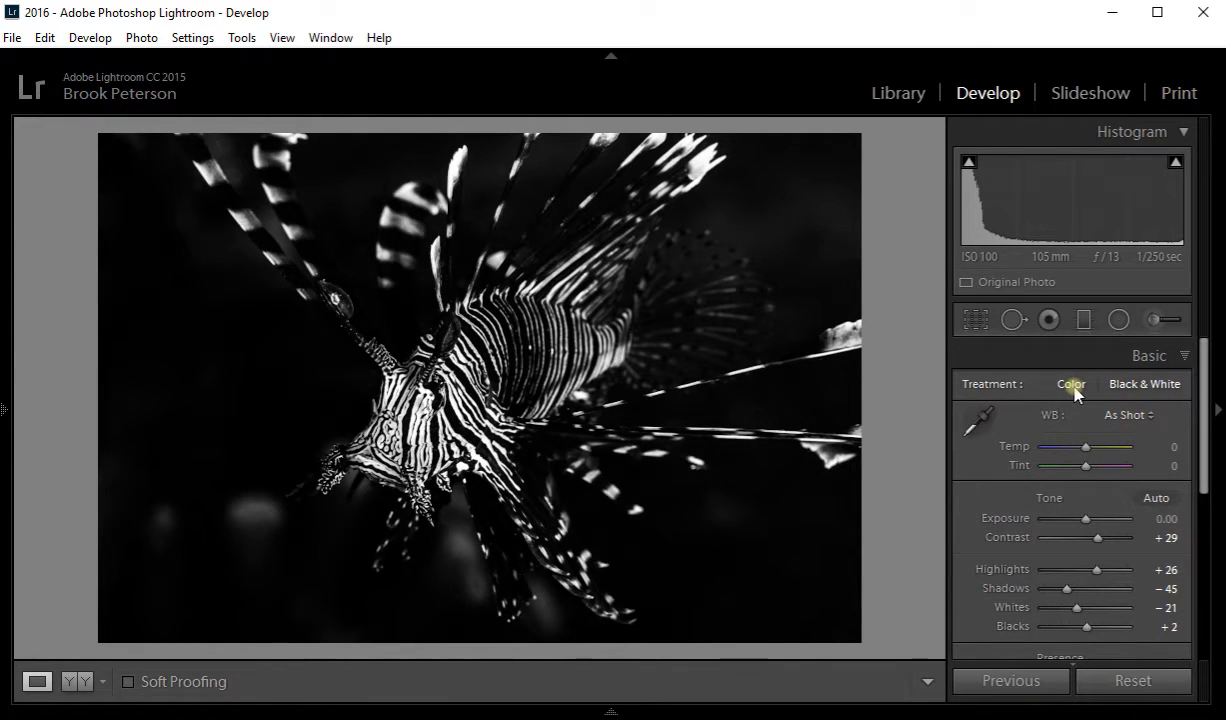
# - Compare the lionfish in Color, switch back to Black & White, and collapse Basic
pyautogui.click(1069, 384)
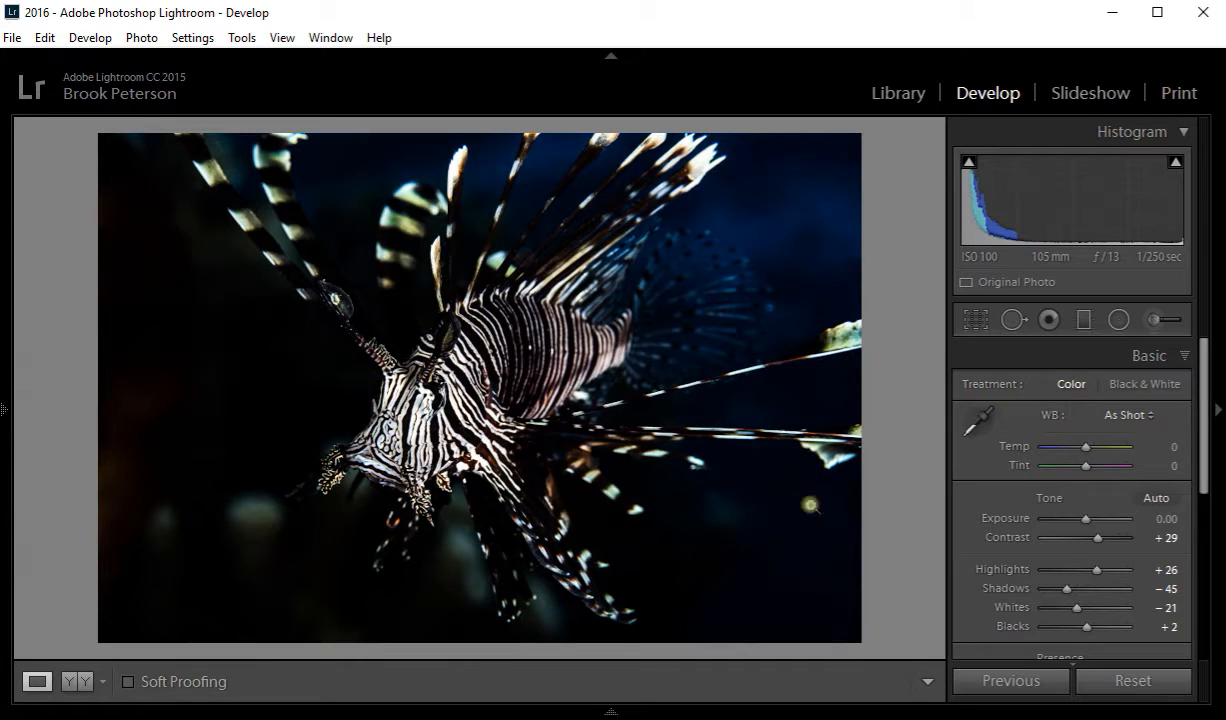
pyautogui.moveTo(523, 378)
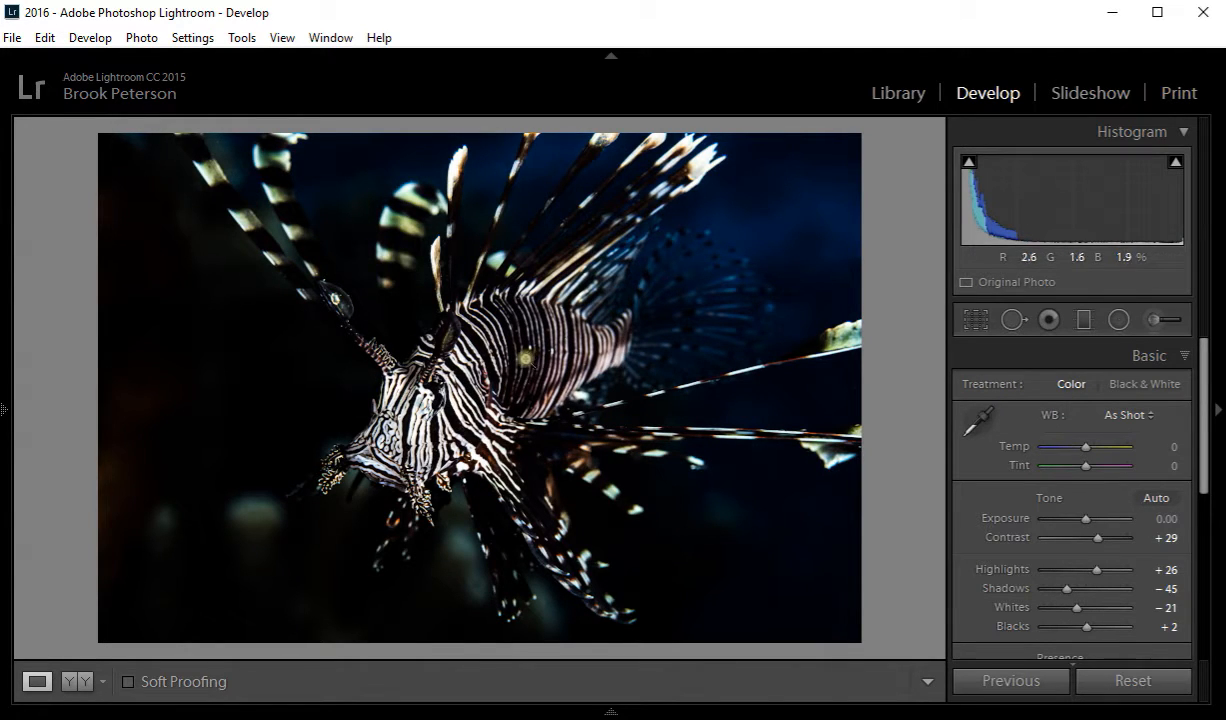
pyautogui.moveTo(388, 219)
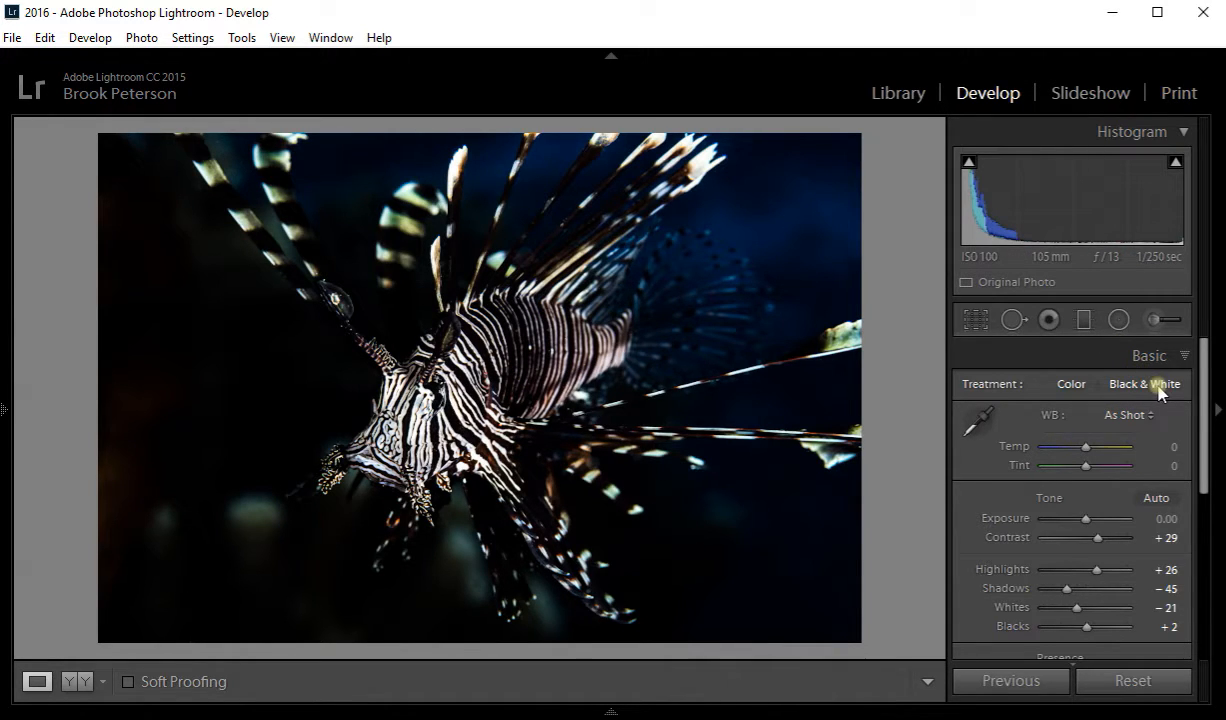
pyautogui.click(1146, 385)
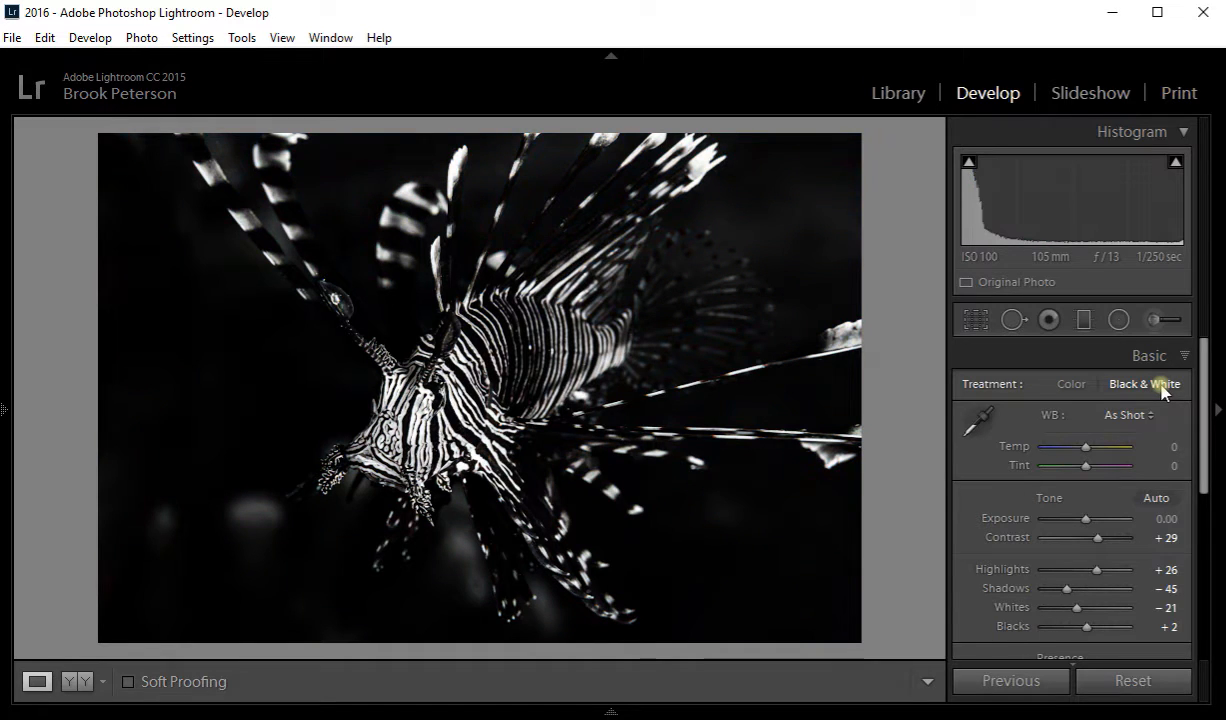
pyautogui.moveTo(1203, 355)
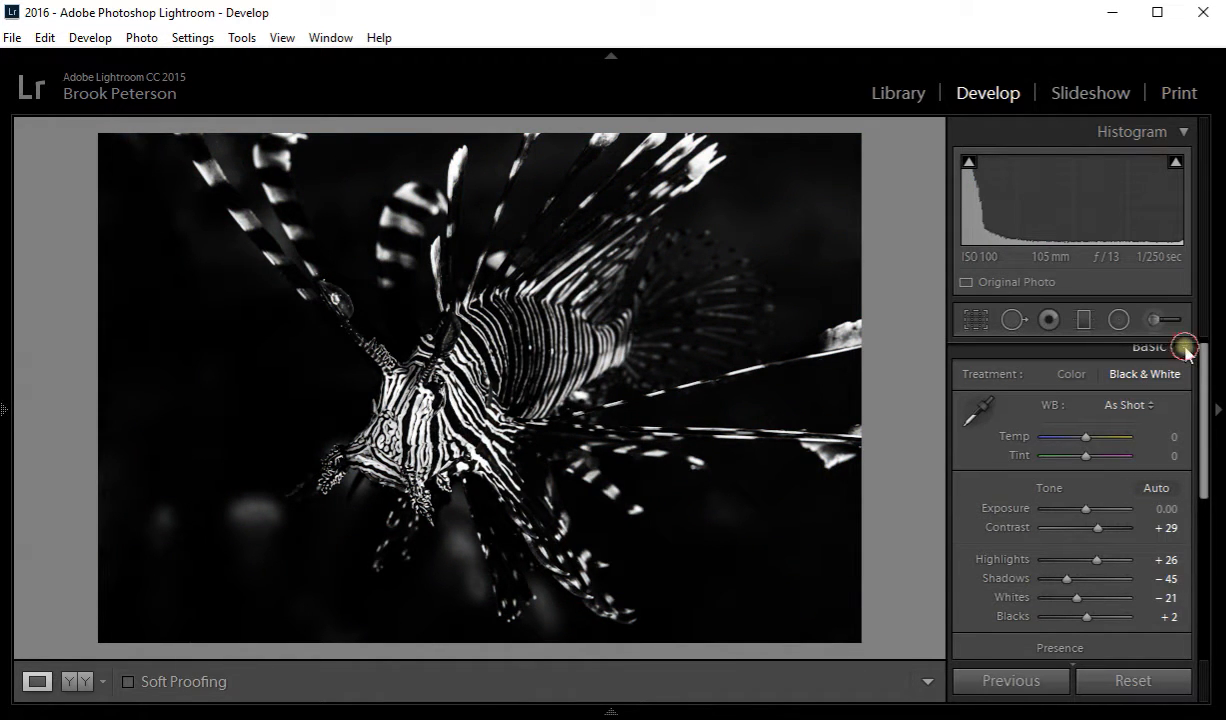
pyautogui.click(1148, 354)
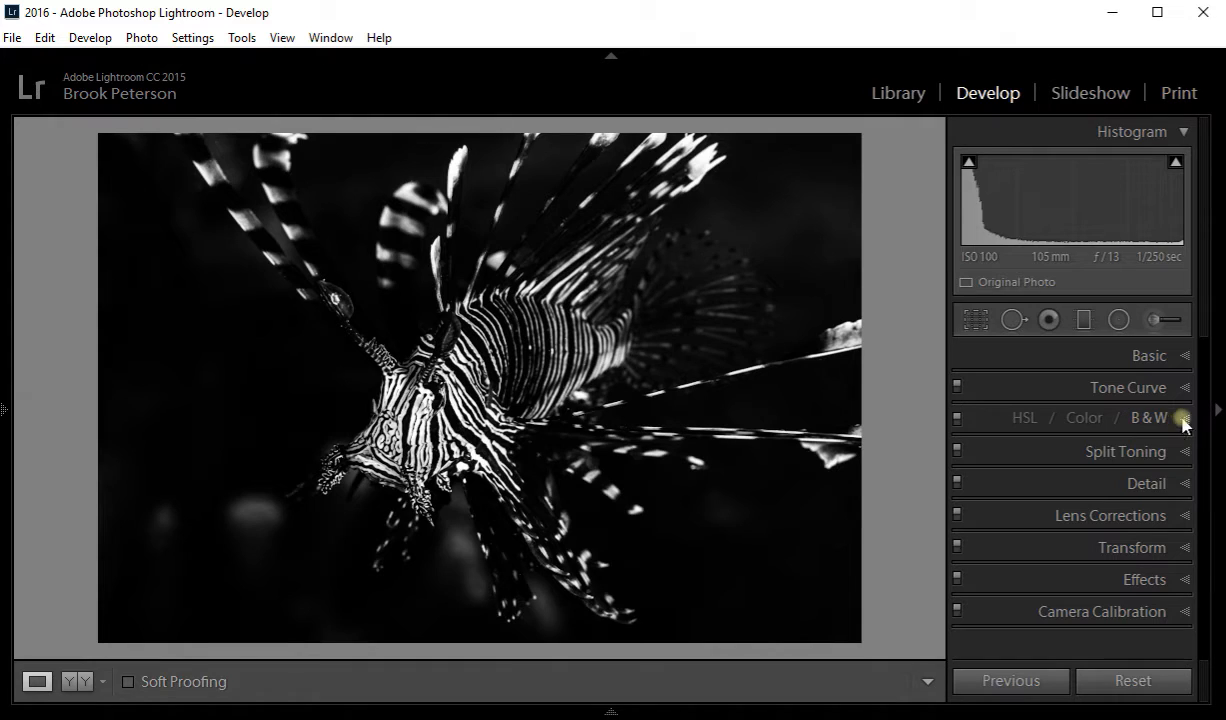
# - Expand the B&W panel and push the Red and Orange mix sliders to +100
pyautogui.click(1155, 417)
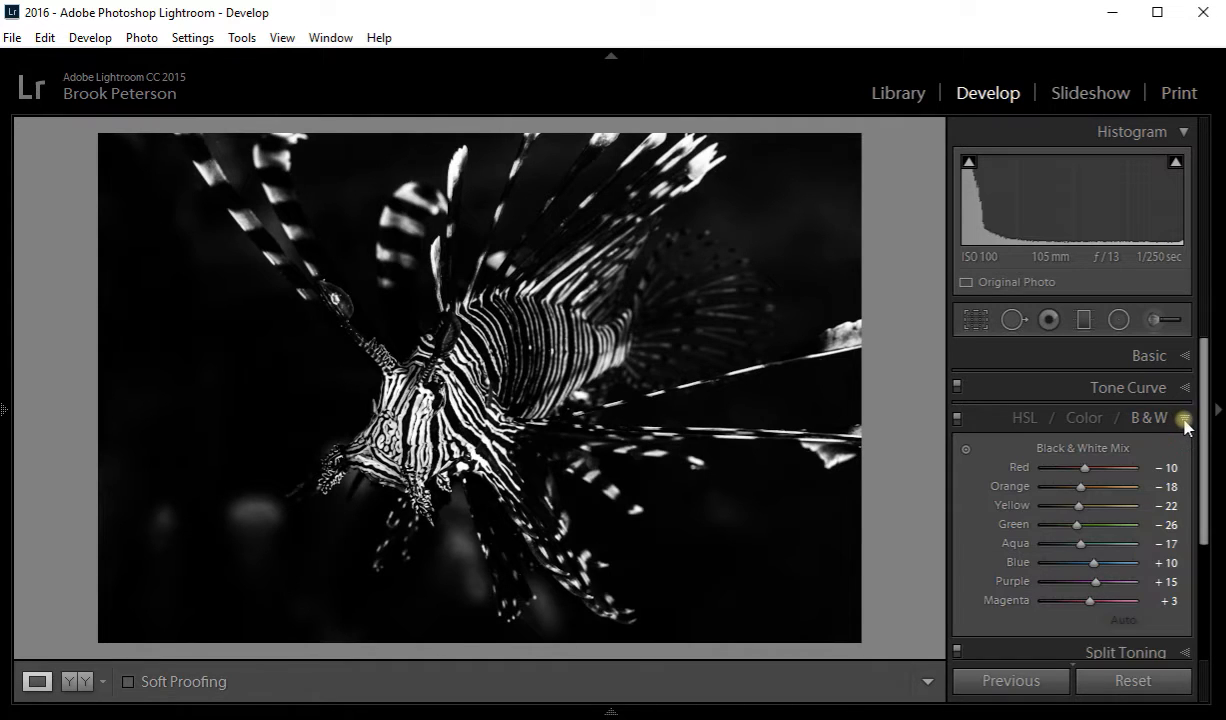
pyautogui.moveTo(1160, 418)
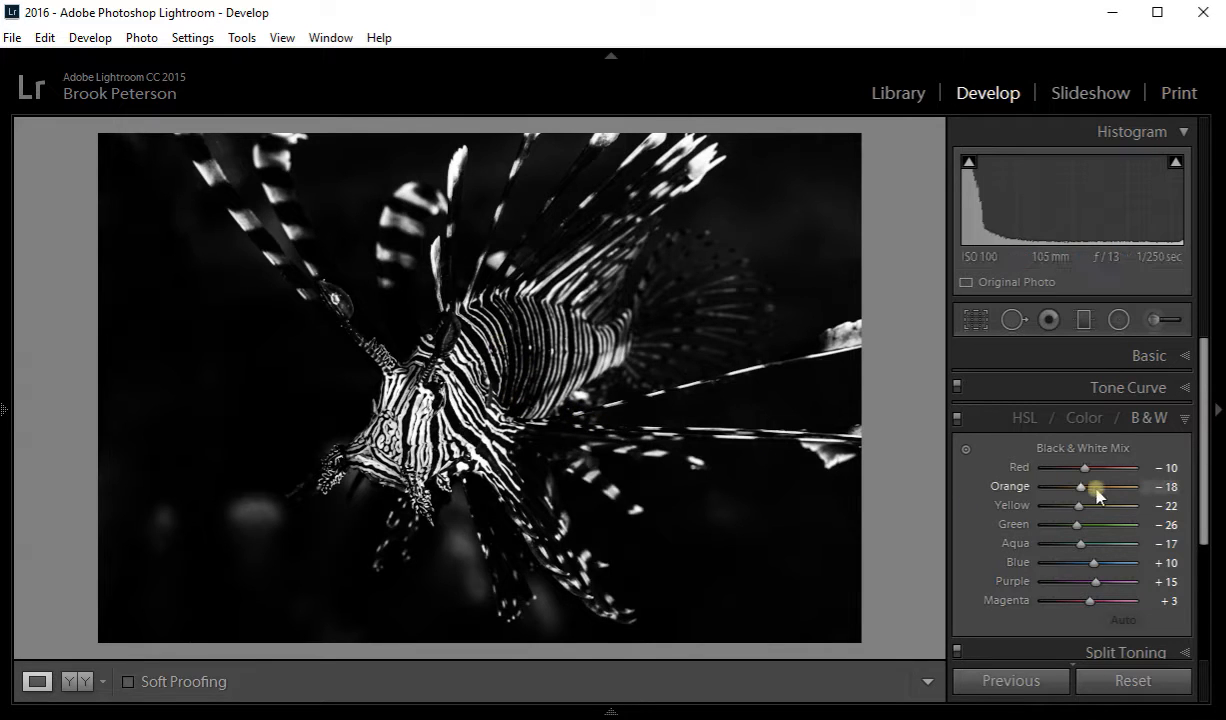
pyautogui.moveTo(1083, 468)
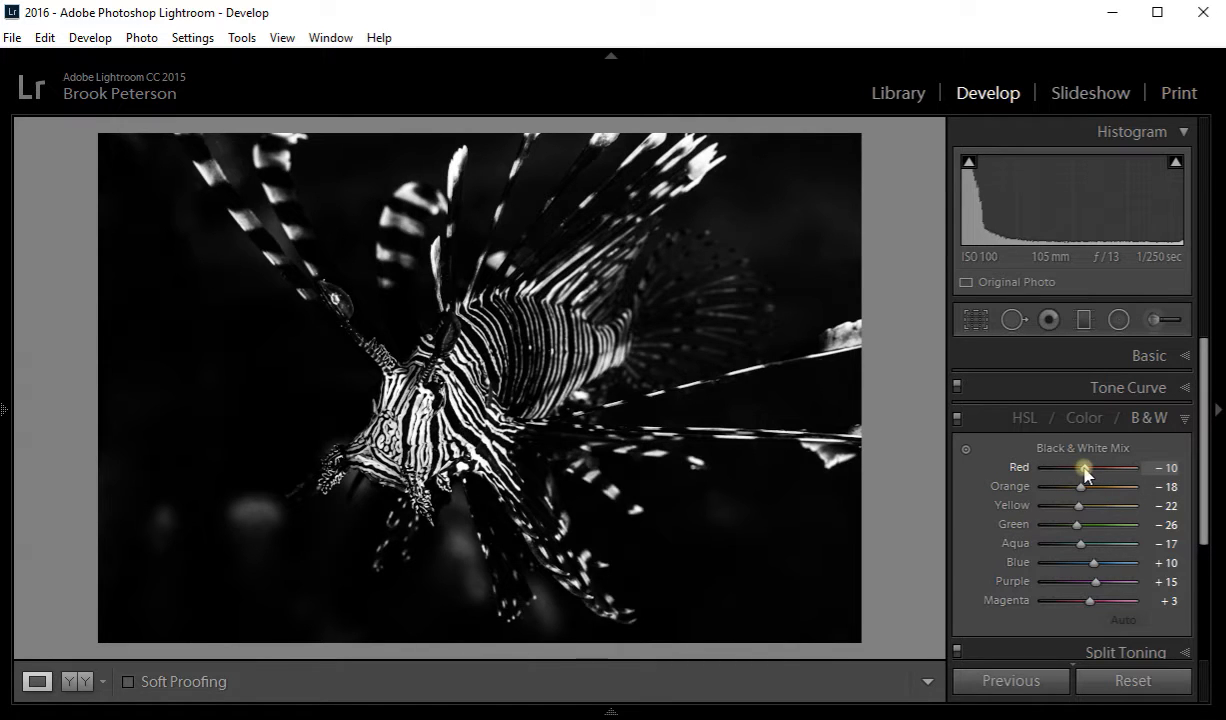
pyautogui.moveTo(1085, 467); pyautogui.dragTo(1040, 467)
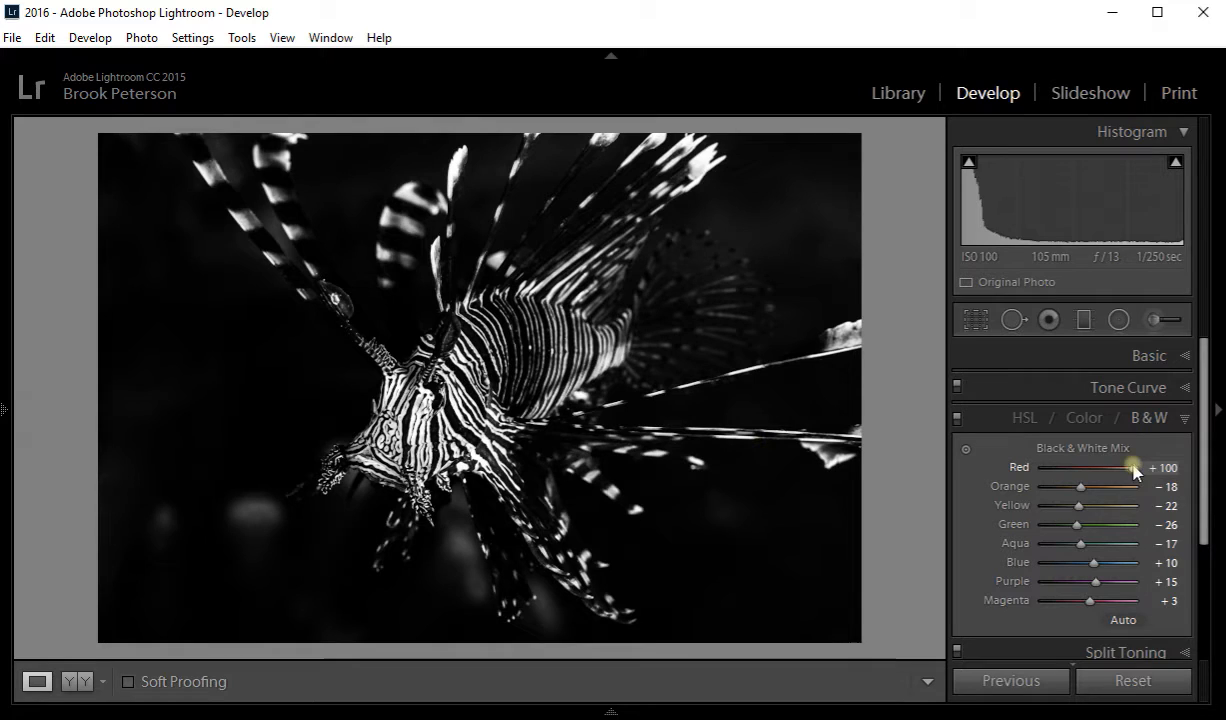
pyautogui.moveTo(1135, 467); pyautogui.dragTo(1043, 467)
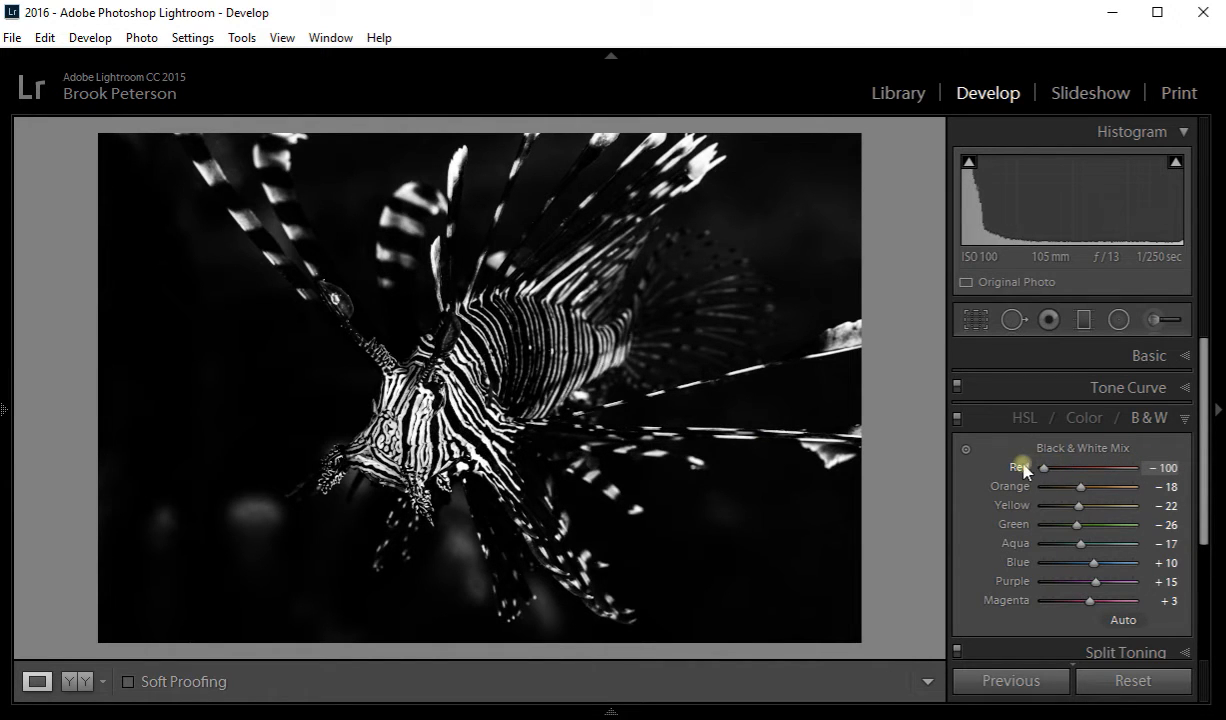
pyautogui.moveTo(1043, 467); pyautogui.dragTo(1135, 467)
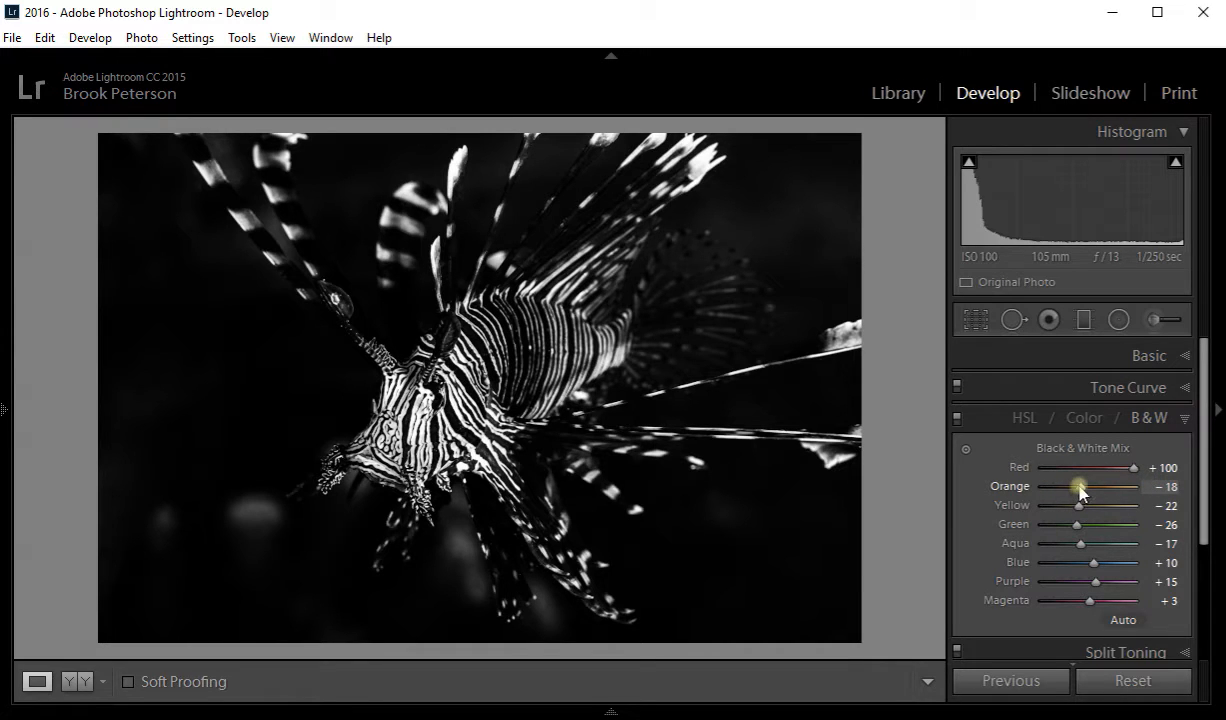
pyautogui.moveTo(1078, 486); pyautogui.dragTo(1043, 486)
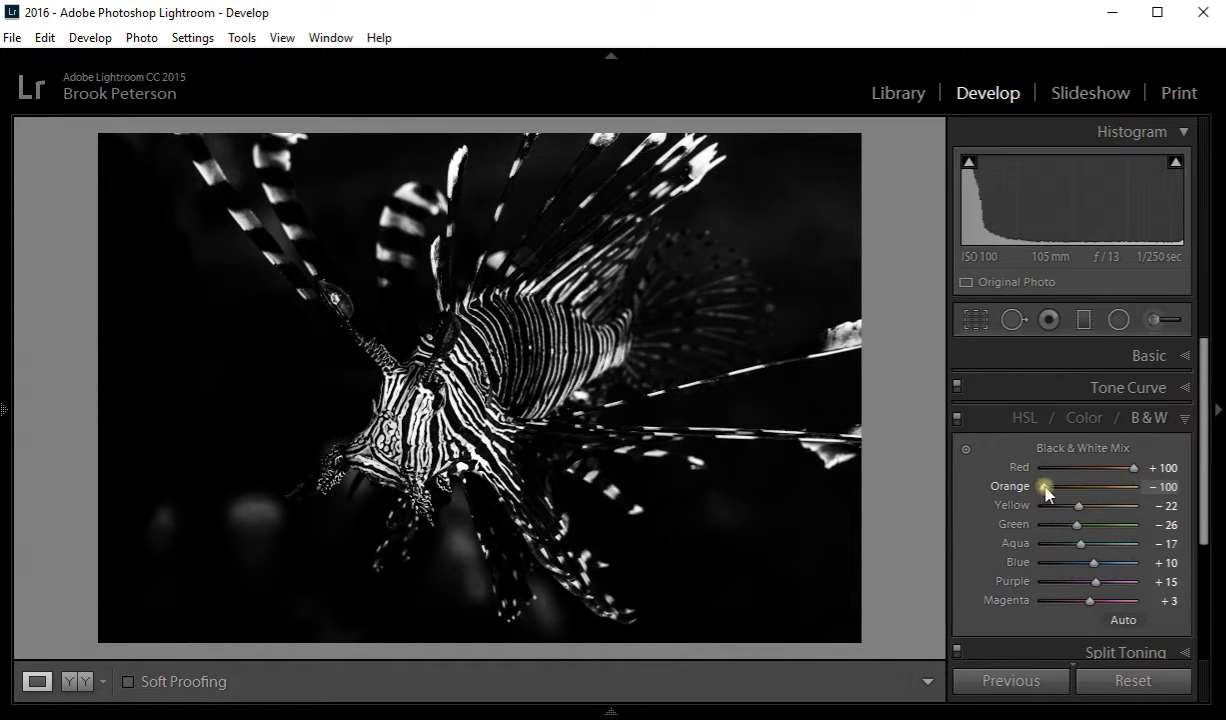
pyautogui.moveTo(1043, 487); pyautogui.dragTo(1096, 487)
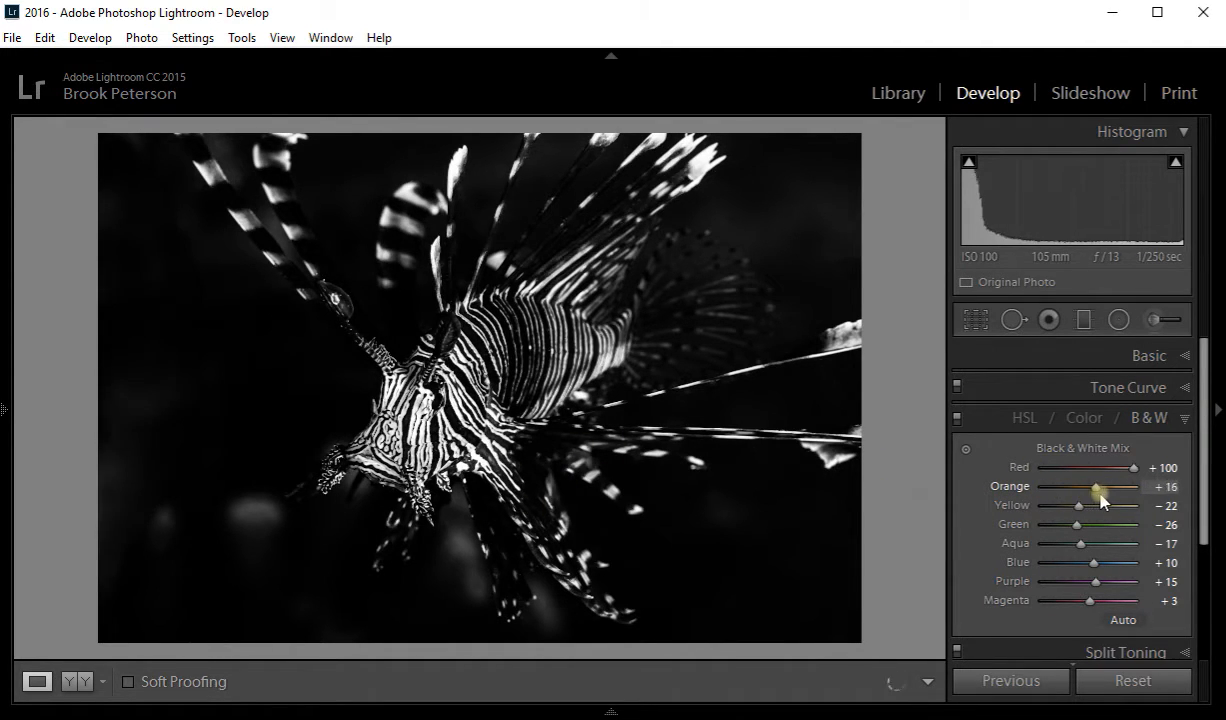
pyautogui.moveTo(1095, 487); pyautogui.dragTo(1135, 487)
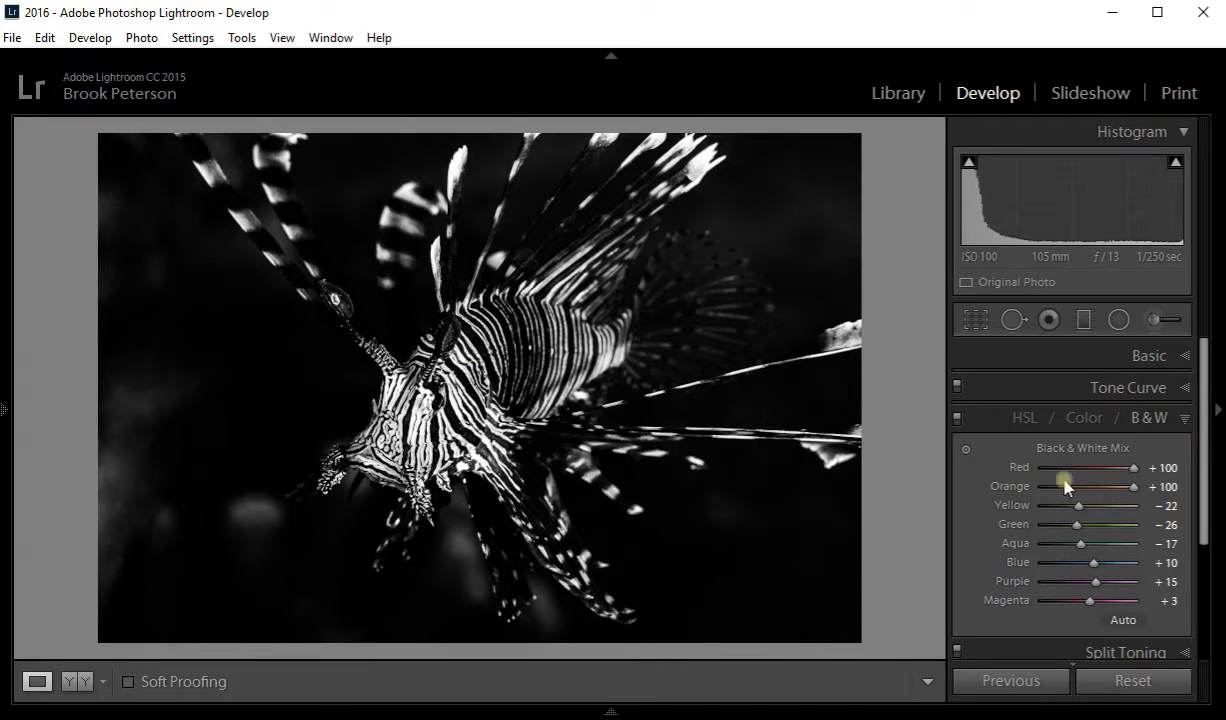
# - Push Yellow, Green and Aqua to +100 and test brightening and darkening Blue
pyautogui.moveTo(1078, 505); pyautogui.dragTo(1085, 505)
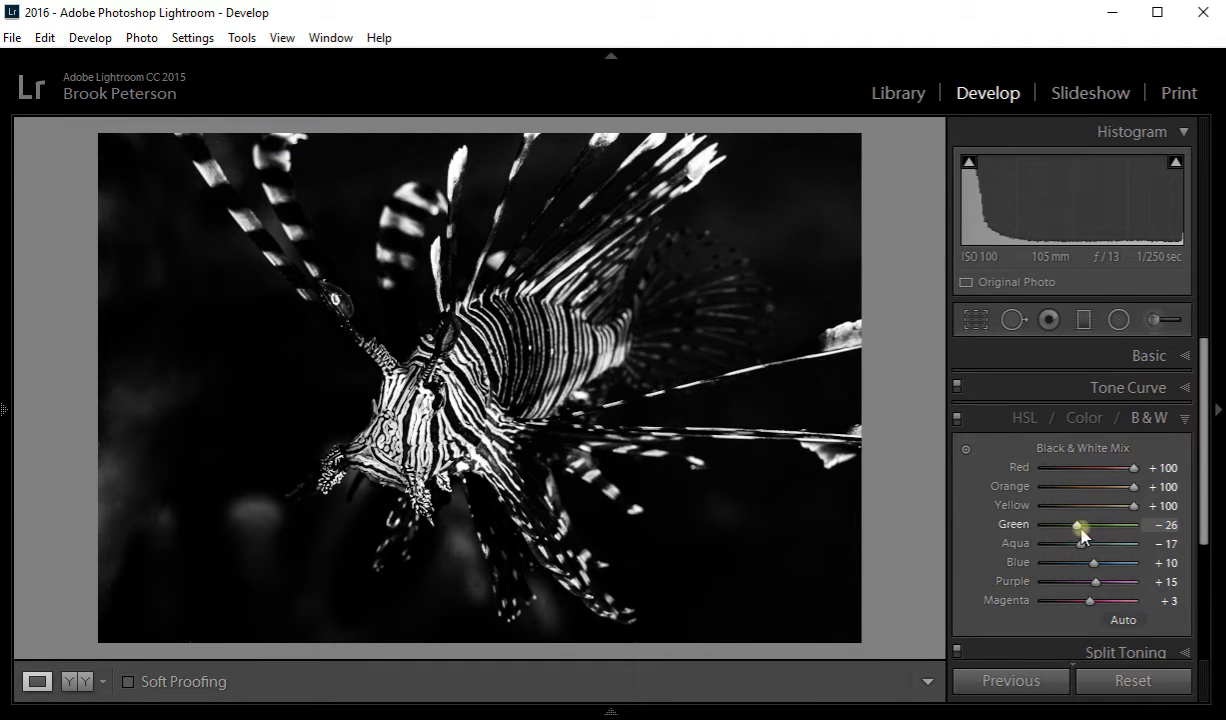
pyautogui.moveTo(1078, 525); pyautogui.dragTo(1163, 525)
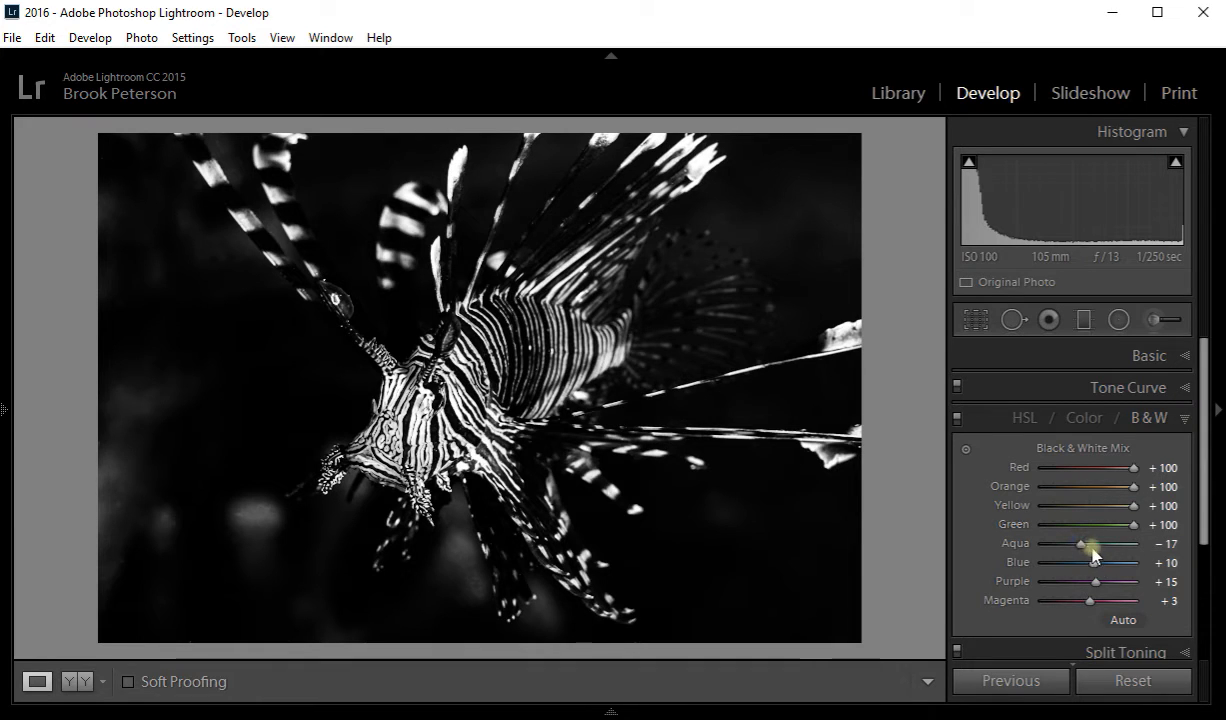
pyautogui.moveTo(1078, 543); pyautogui.dragTo(1135, 543)
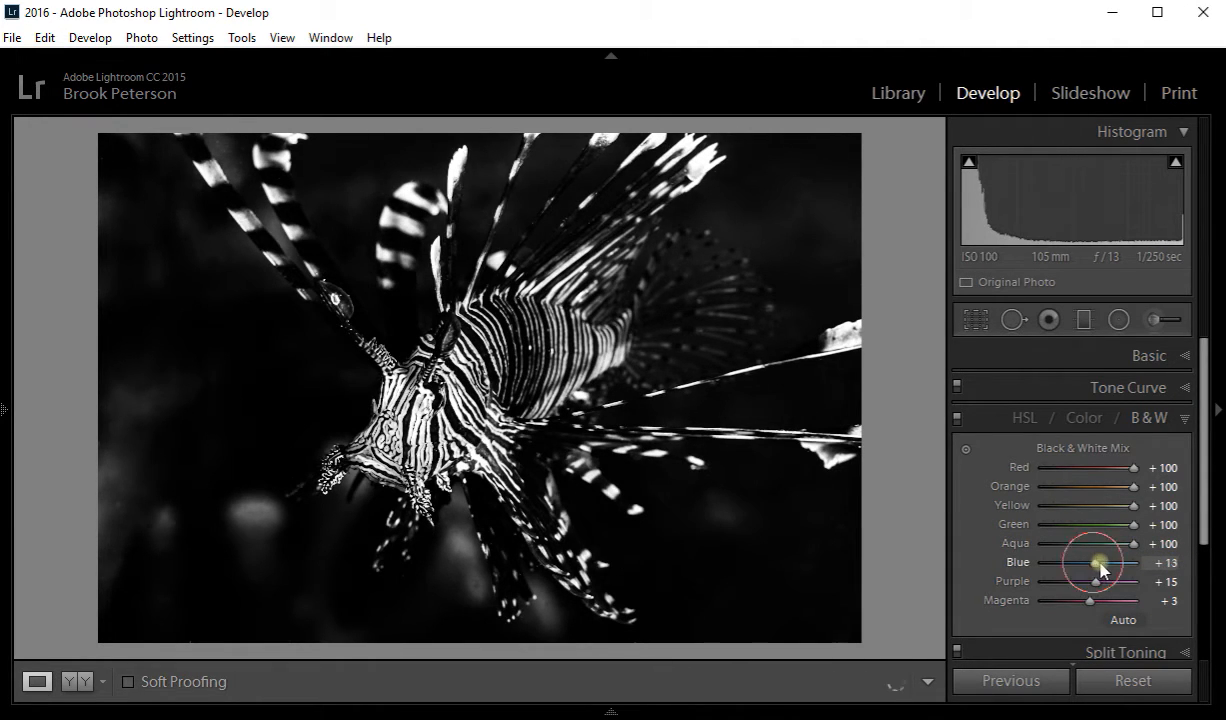
pyautogui.moveTo(1093, 562); pyautogui.dragTo(1160, 562)
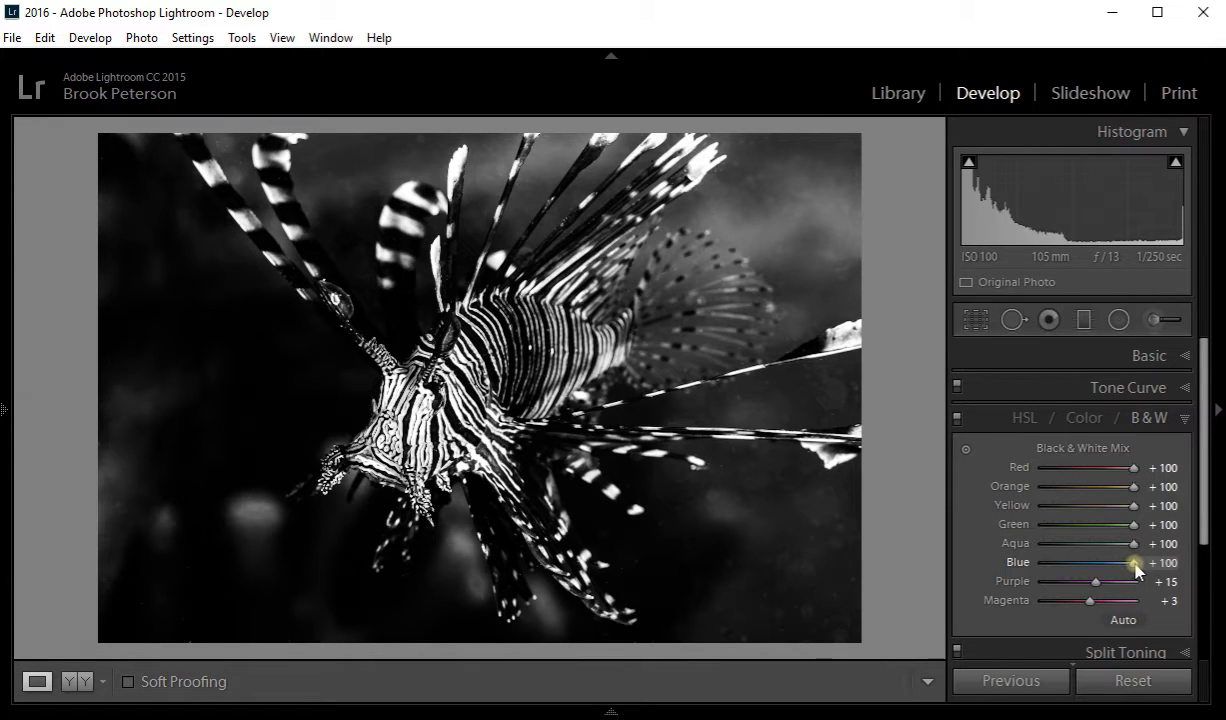
pyautogui.moveTo(1132, 562); pyautogui.dragTo(1073, 562)
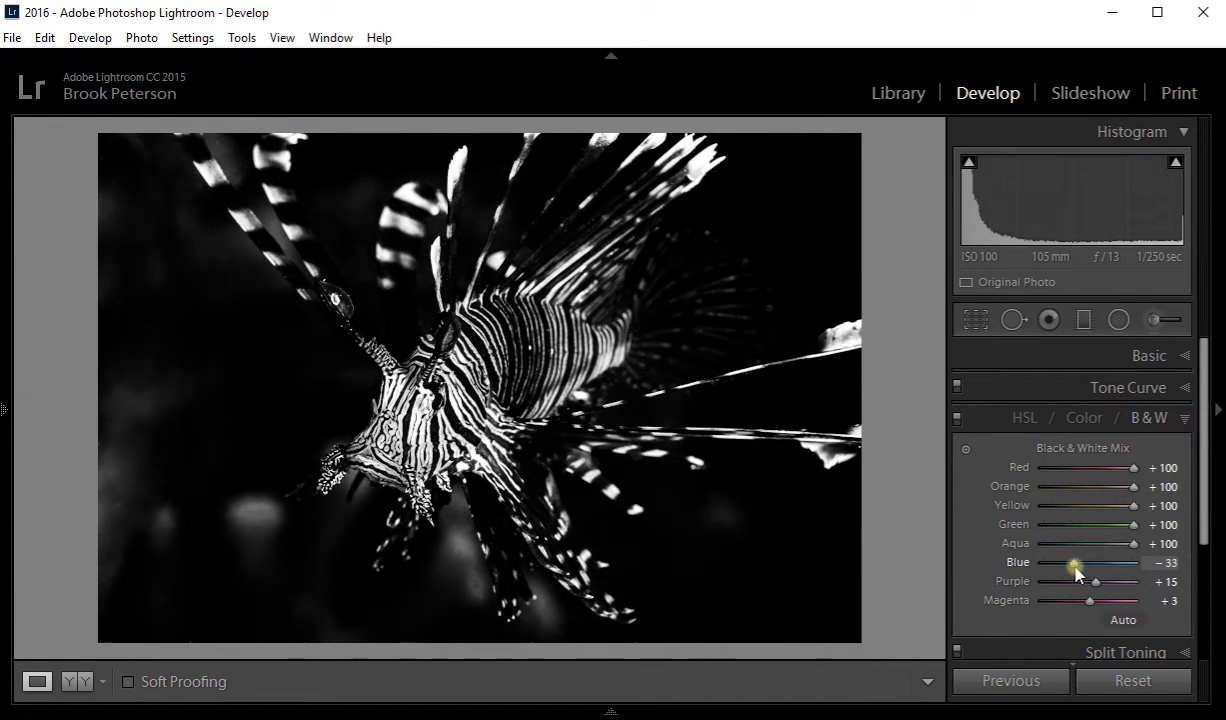
pyautogui.moveTo(1073, 562); pyautogui.dragTo(1087, 562)
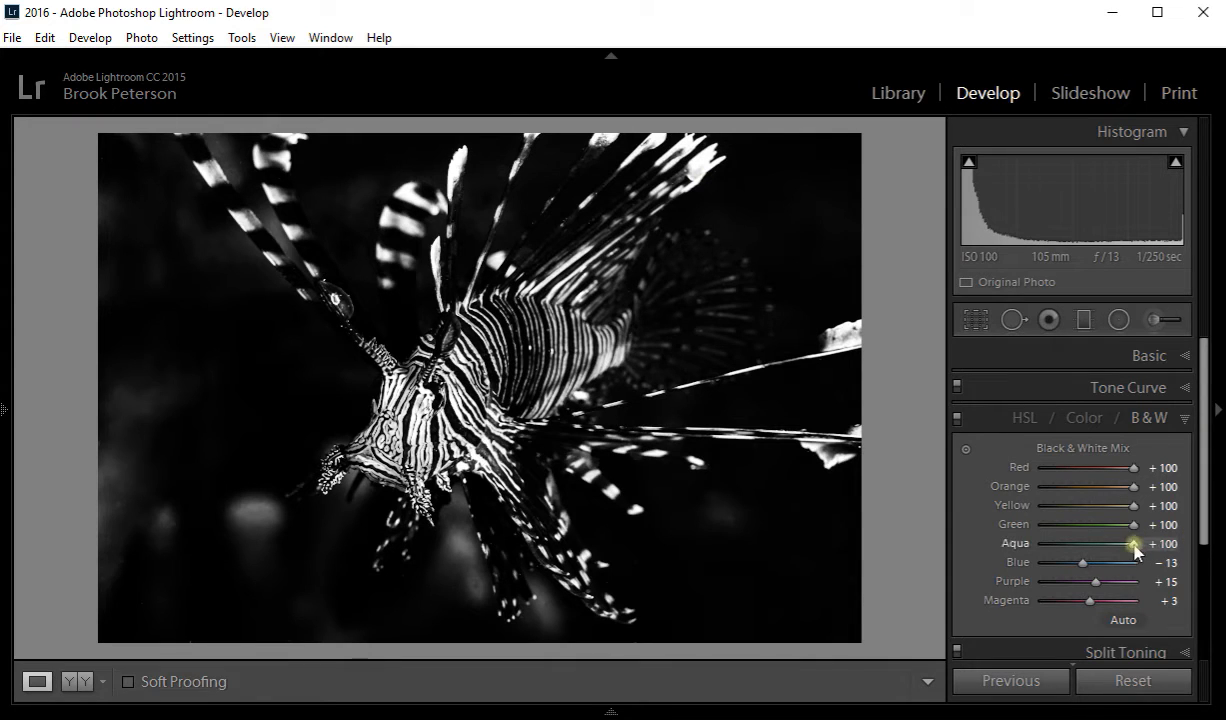
# - Lower the Aqua mix slider all the way to −100
pyautogui.moveTo(1135, 544); pyautogui.dragTo(1128, 544)
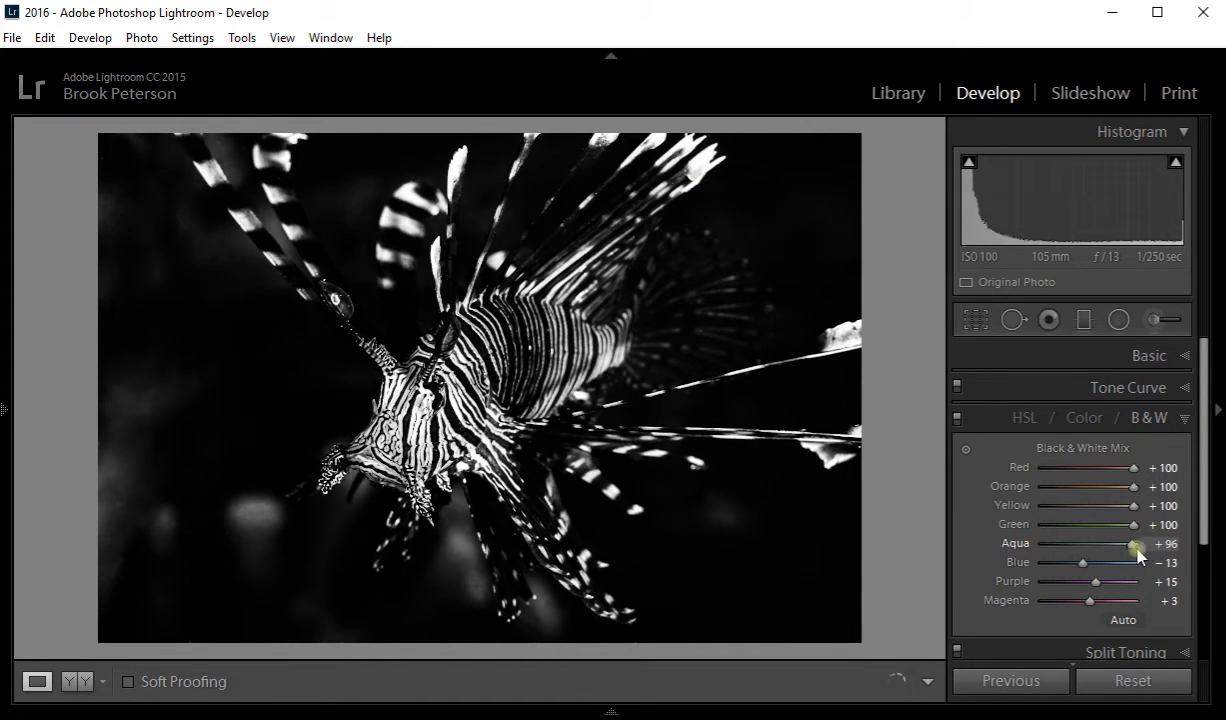
pyautogui.moveTo(1135, 543); pyautogui.dragTo(1125, 543)
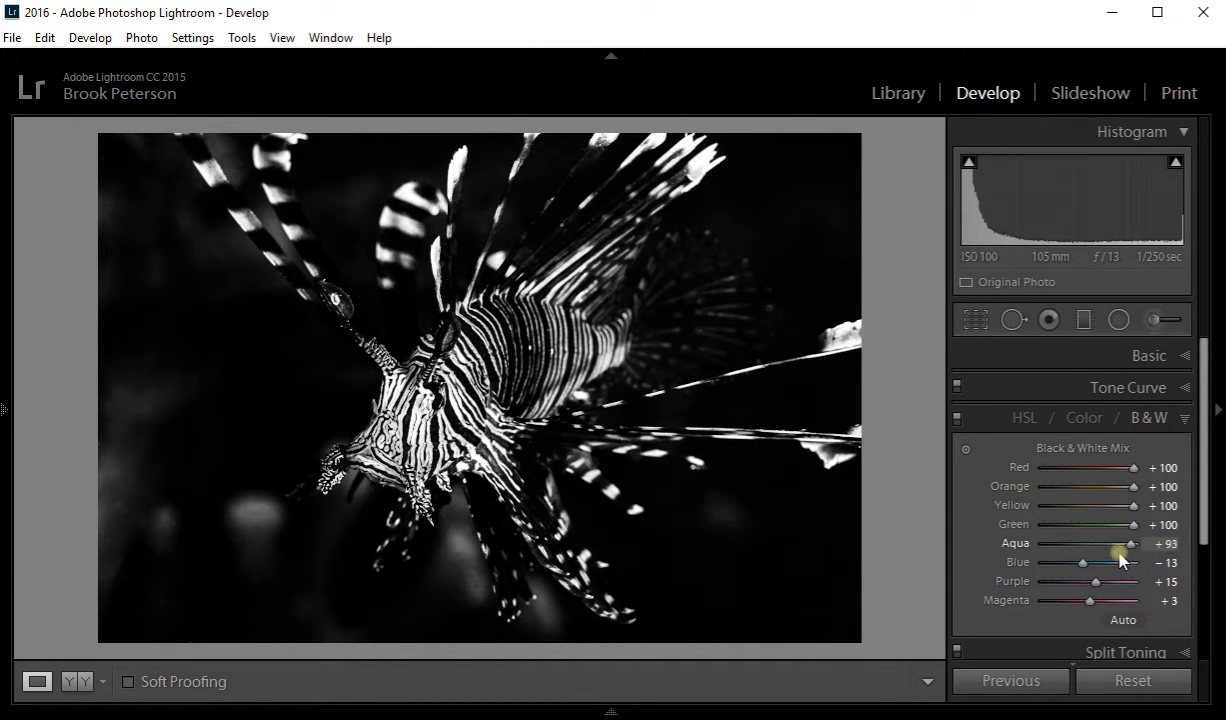
pyautogui.moveTo(1130, 543); pyautogui.dragTo(1080, 543)
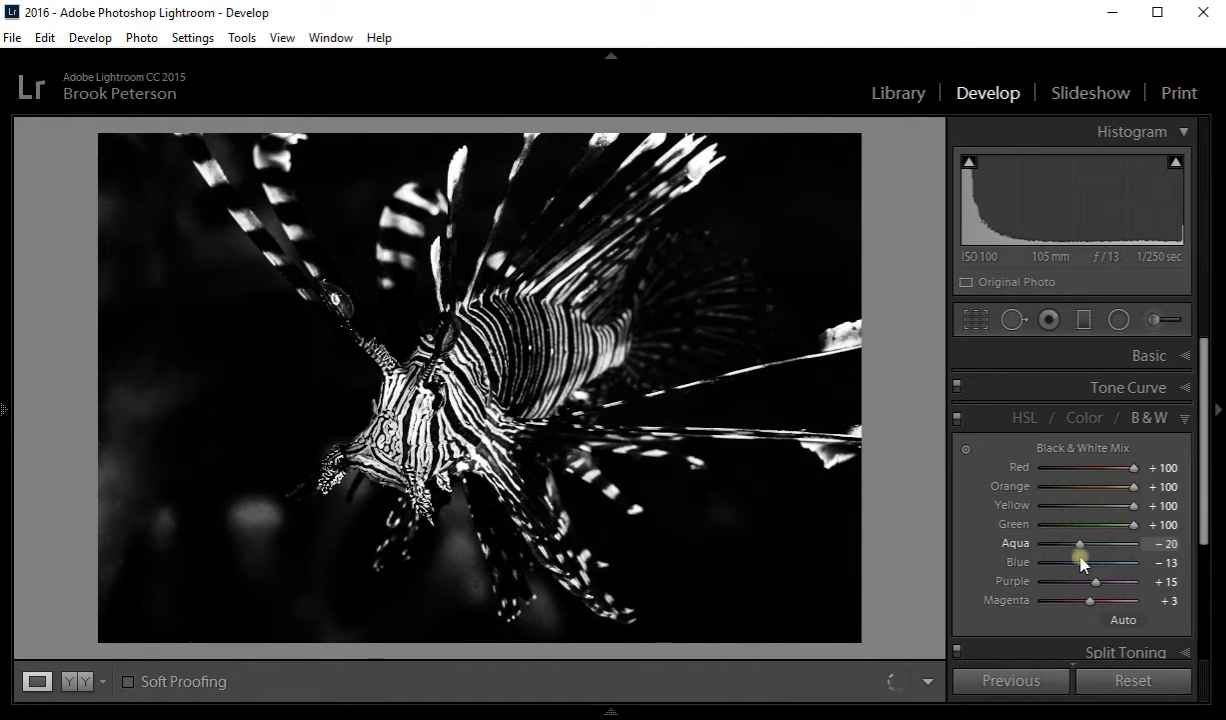
pyautogui.moveTo(1080, 543); pyautogui.dragTo(1070, 543)
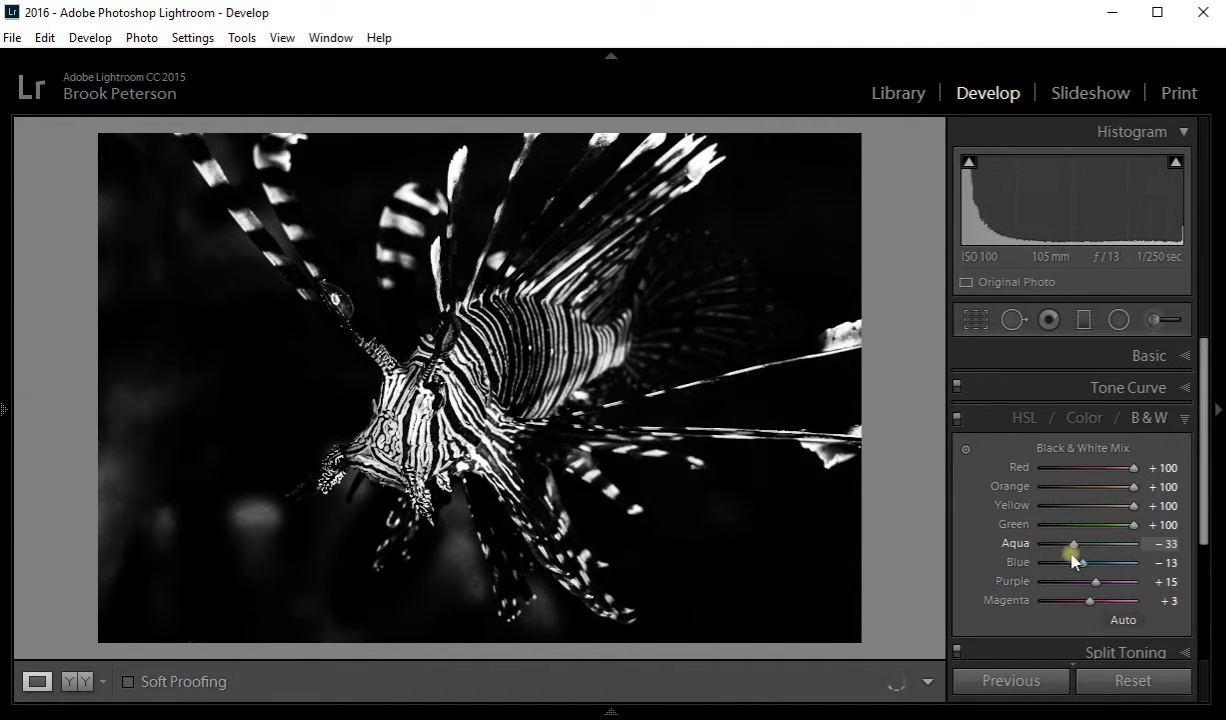
pyautogui.moveTo(1072, 543); pyautogui.dragTo(1043, 543)
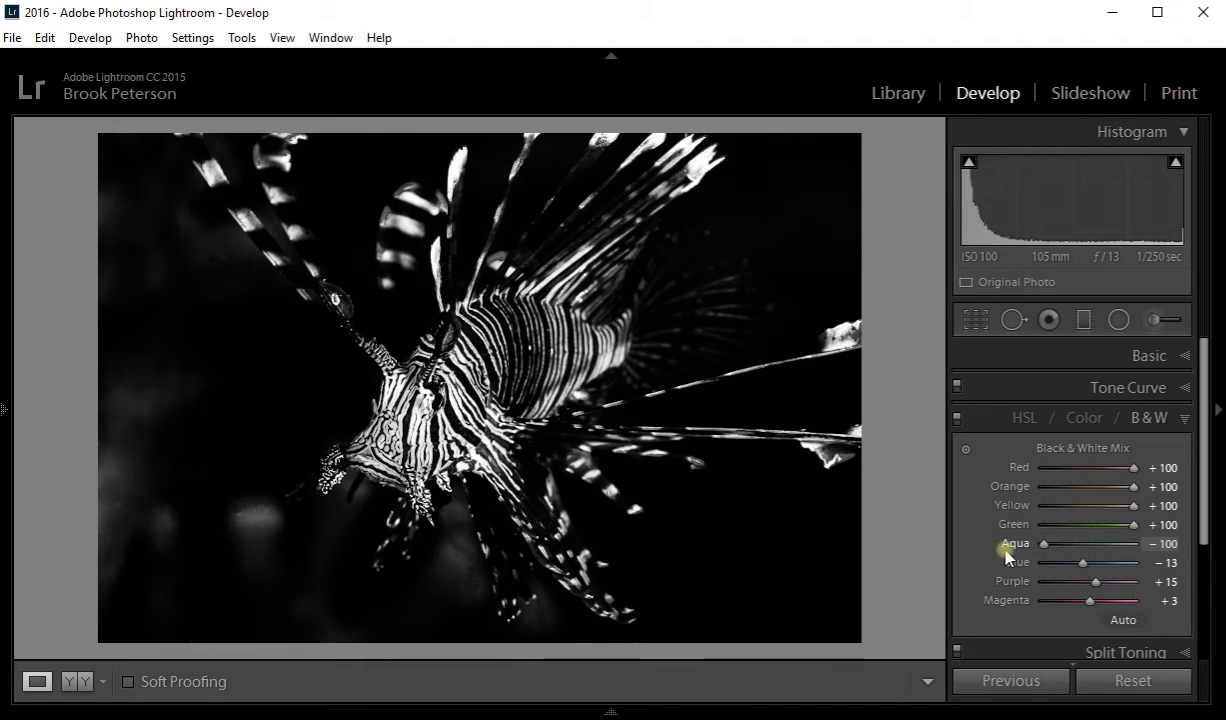
pyautogui.moveTo(1018, 549)
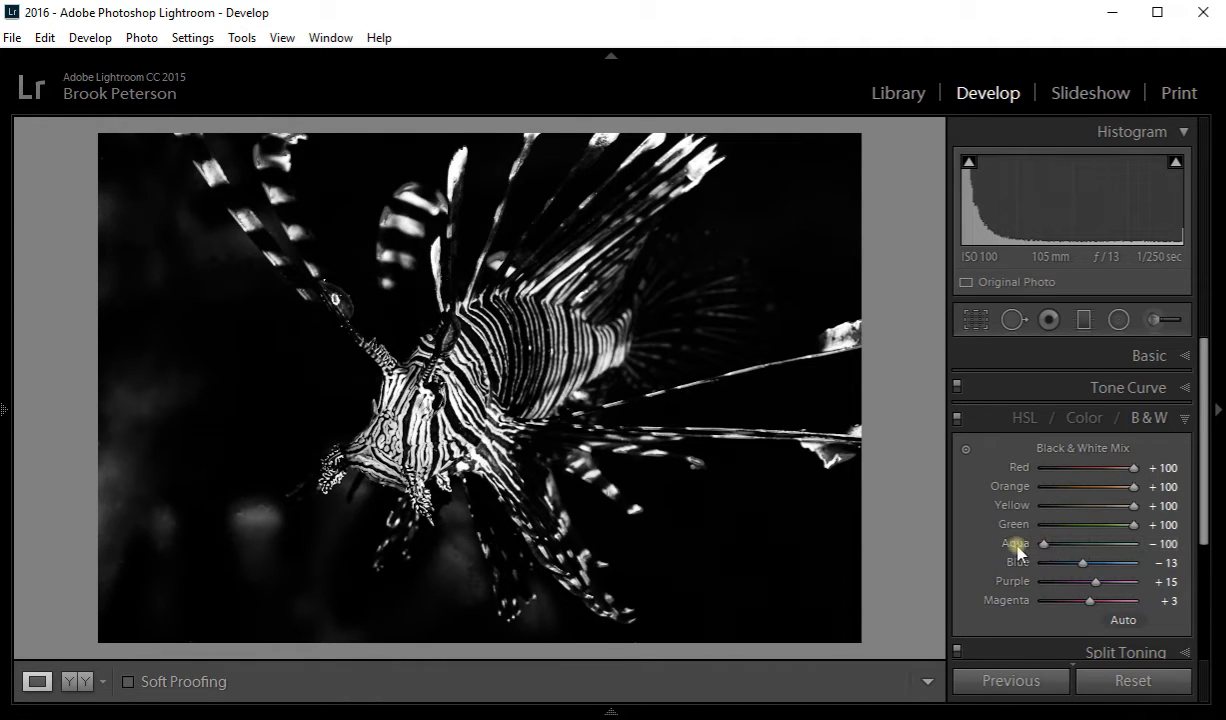
pyautogui.moveTo(1095, 620)
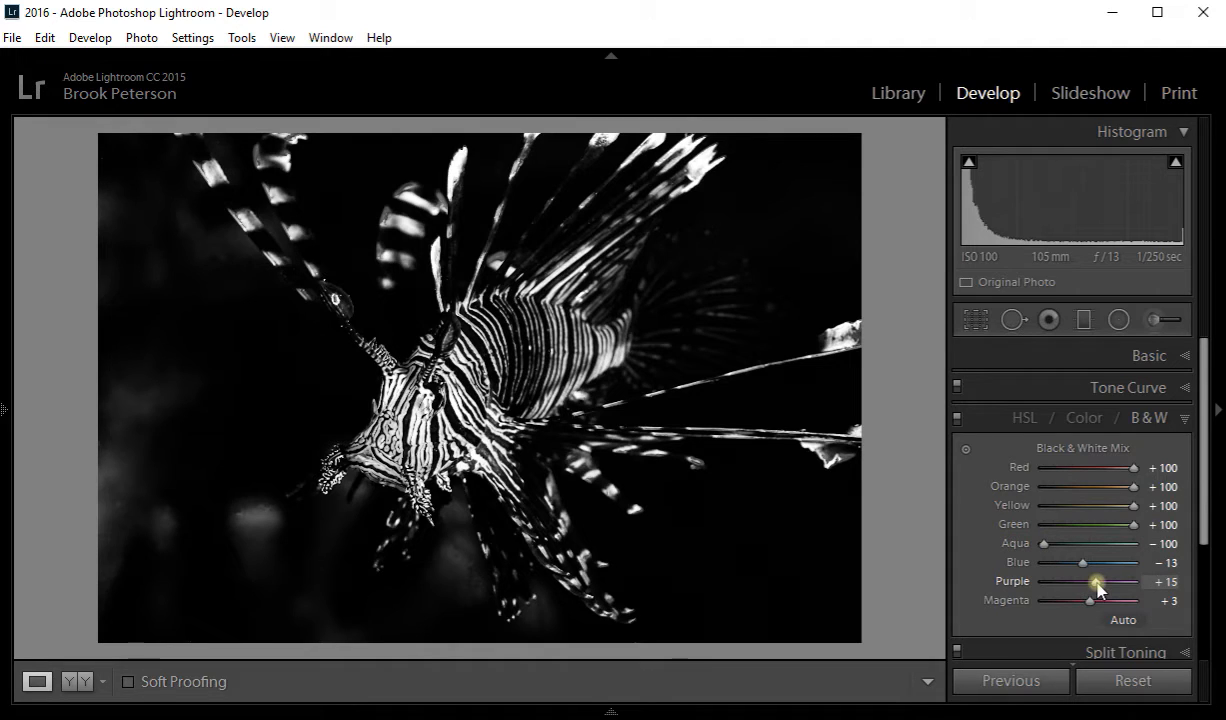
# - Set Purple to +98, Magenta to +100 and Blue to about −11
pyautogui.moveTo(1095, 581); pyautogui.dragTo(1057, 581)
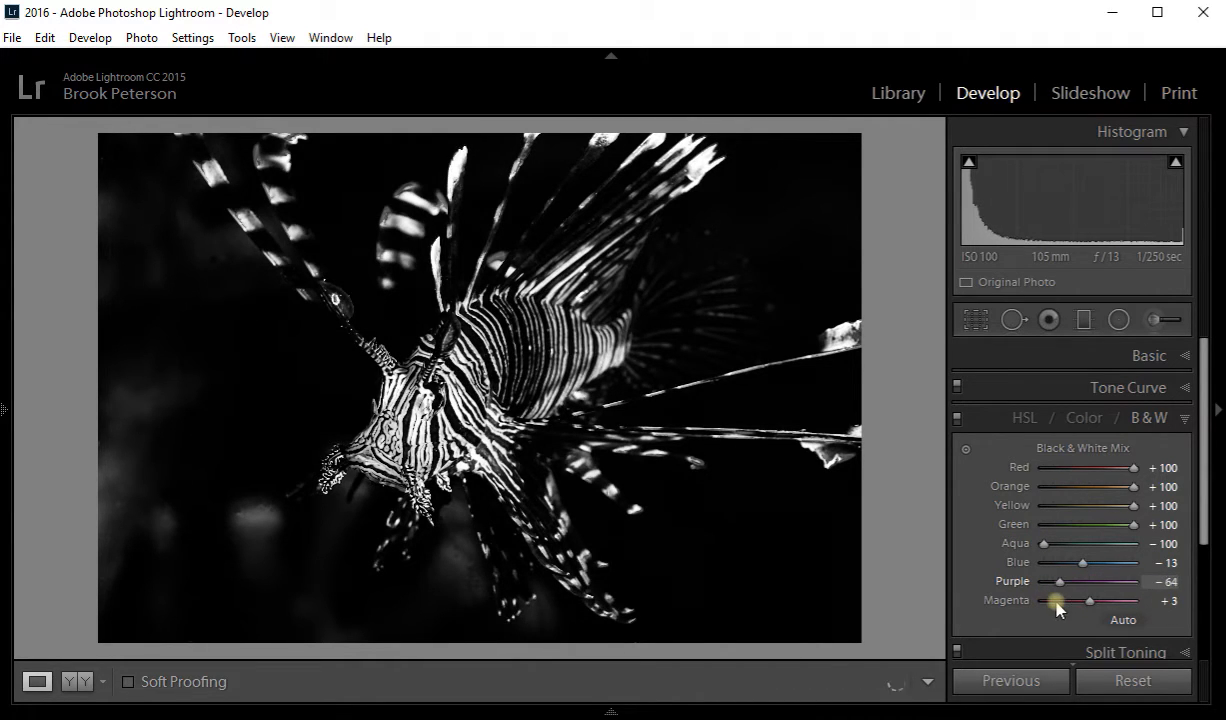
pyautogui.moveTo(1057, 581); pyautogui.dragTo(1128, 581)
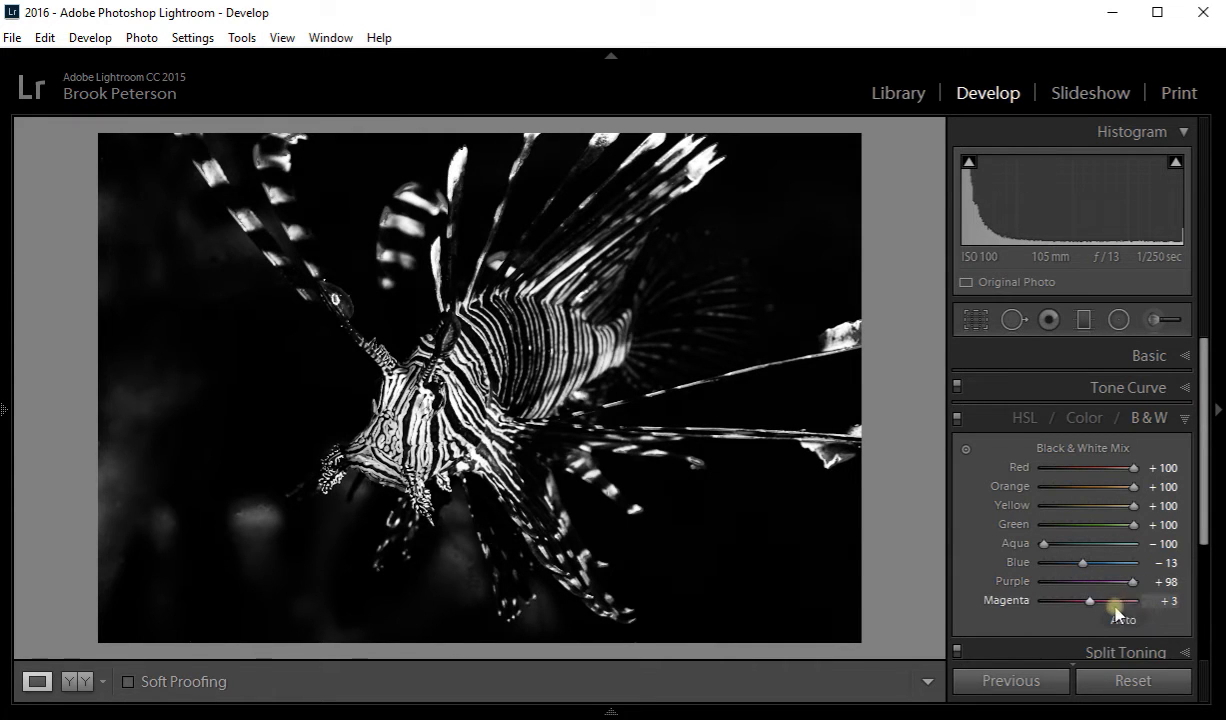
pyautogui.moveTo(1090, 600); pyautogui.dragTo(1135, 600)
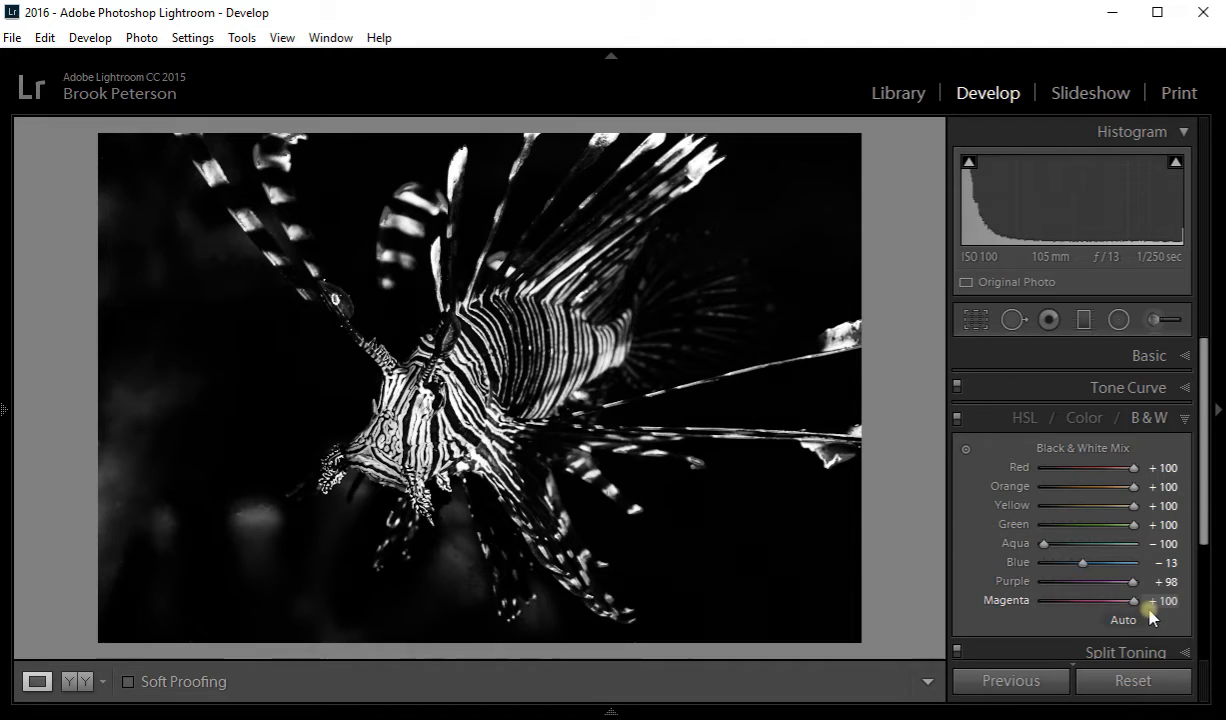
pyautogui.moveTo(1170, 444)
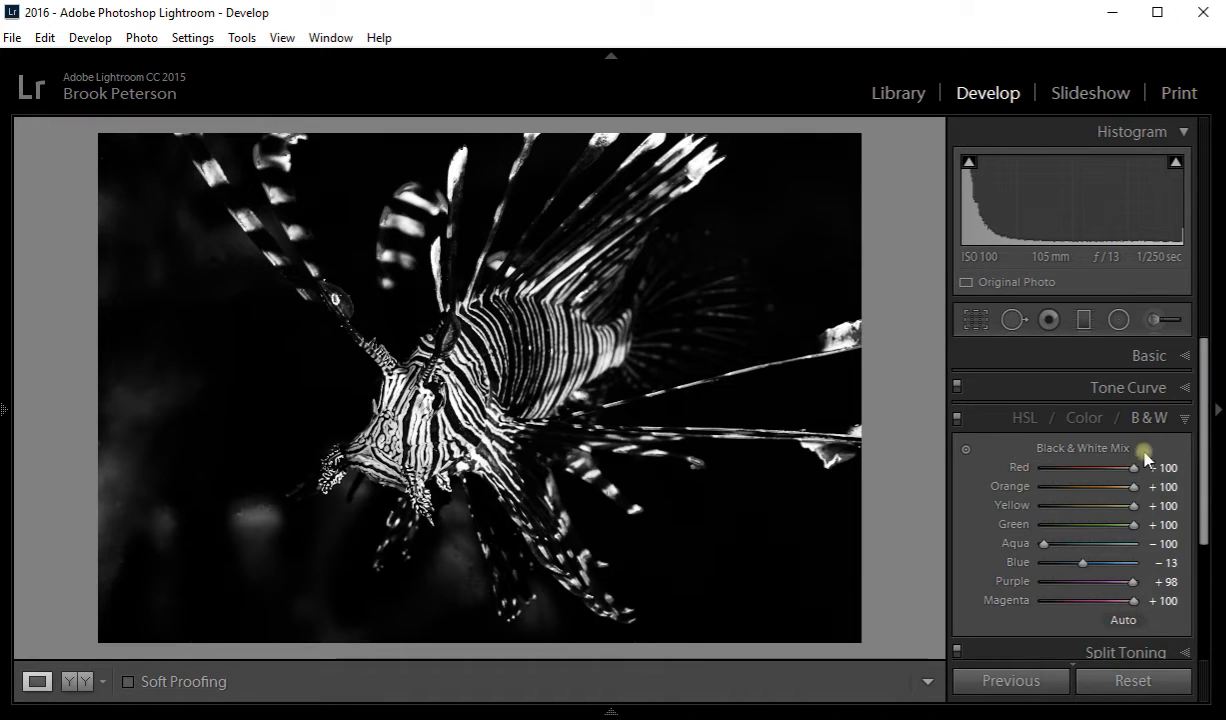
pyautogui.moveTo(1082, 571)
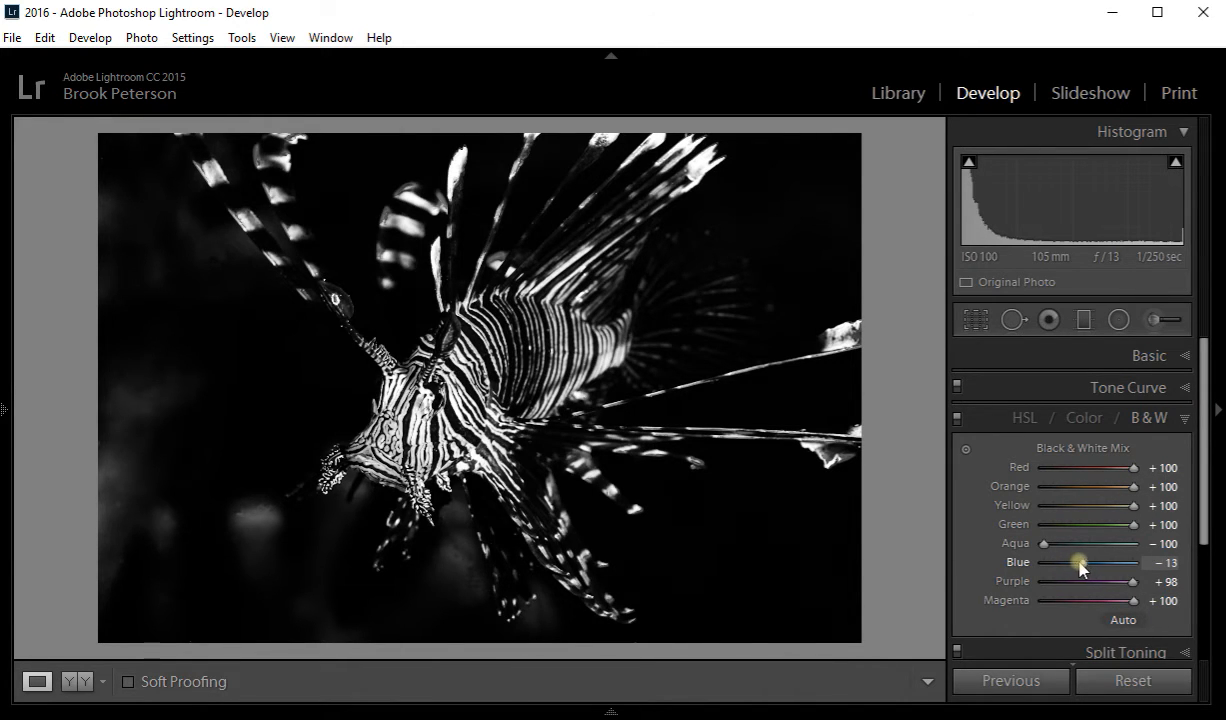
pyautogui.moveTo(1080, 562); pyautogui.dragTo(1043, 562)
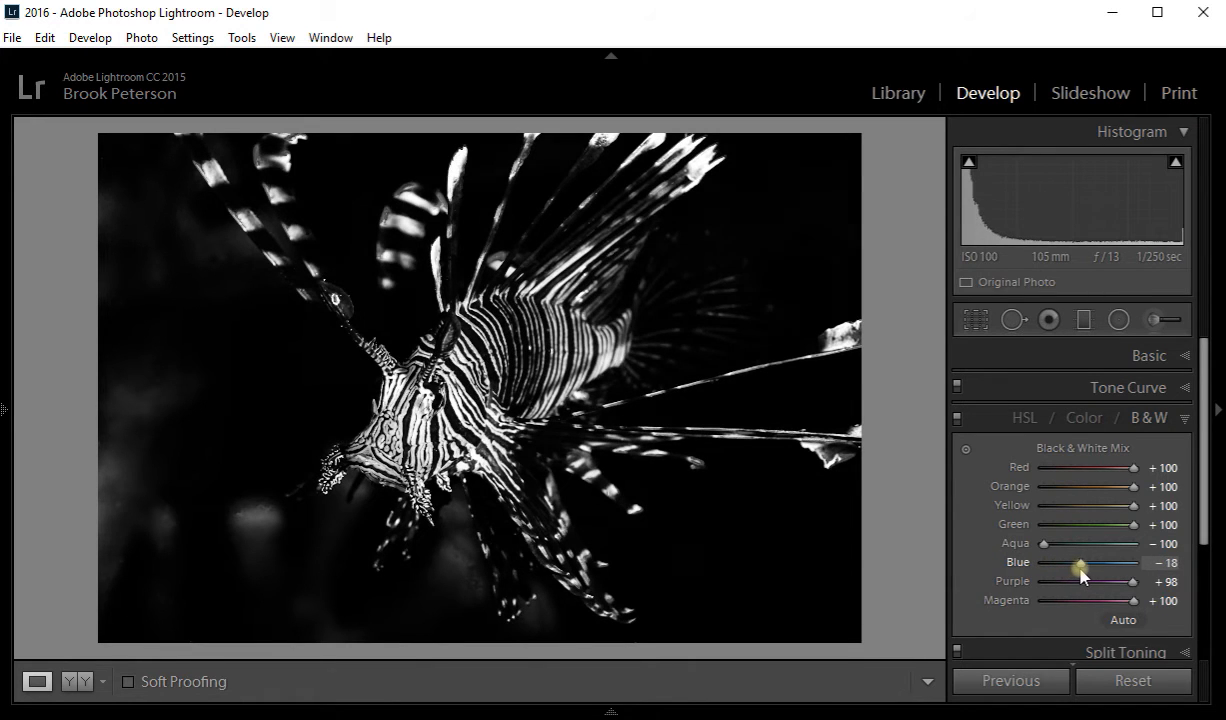
pyautogui.moveTo(1079, 562); pyautogui.dragTo(1083, 562)
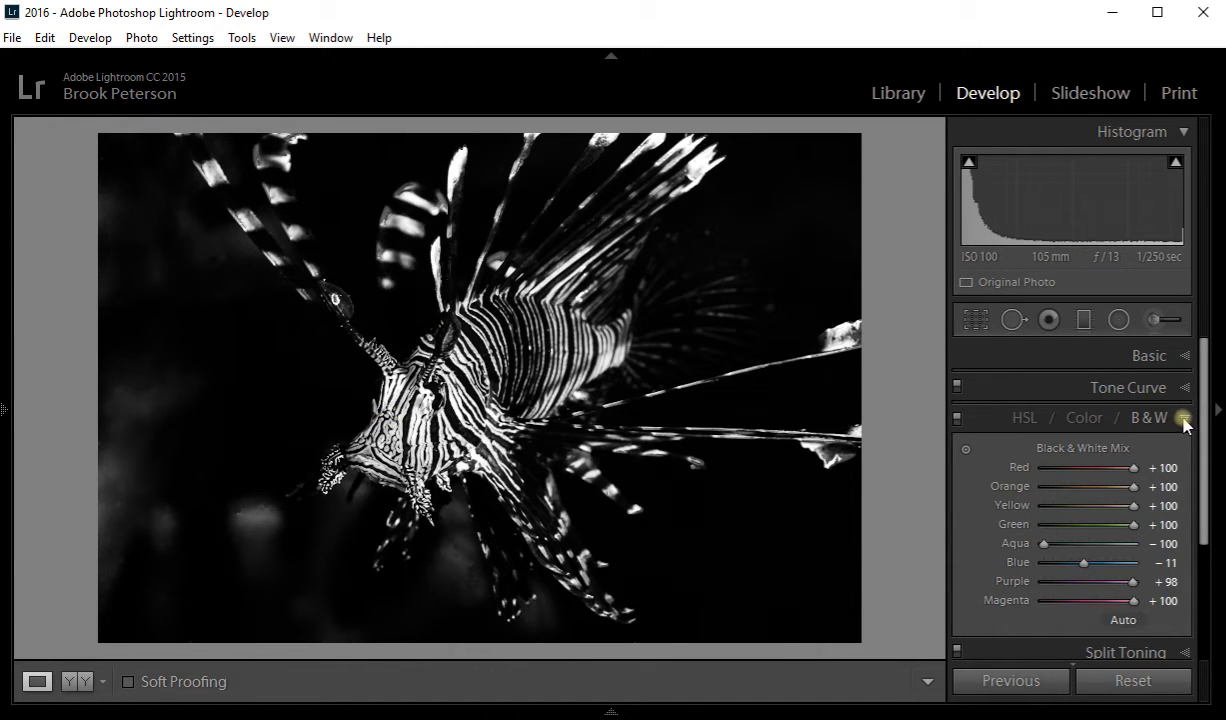
# - Collapse B&W Mix, open Split Toning, and raise Highlights Saturation to full
pyautogui.click(1181, 417)
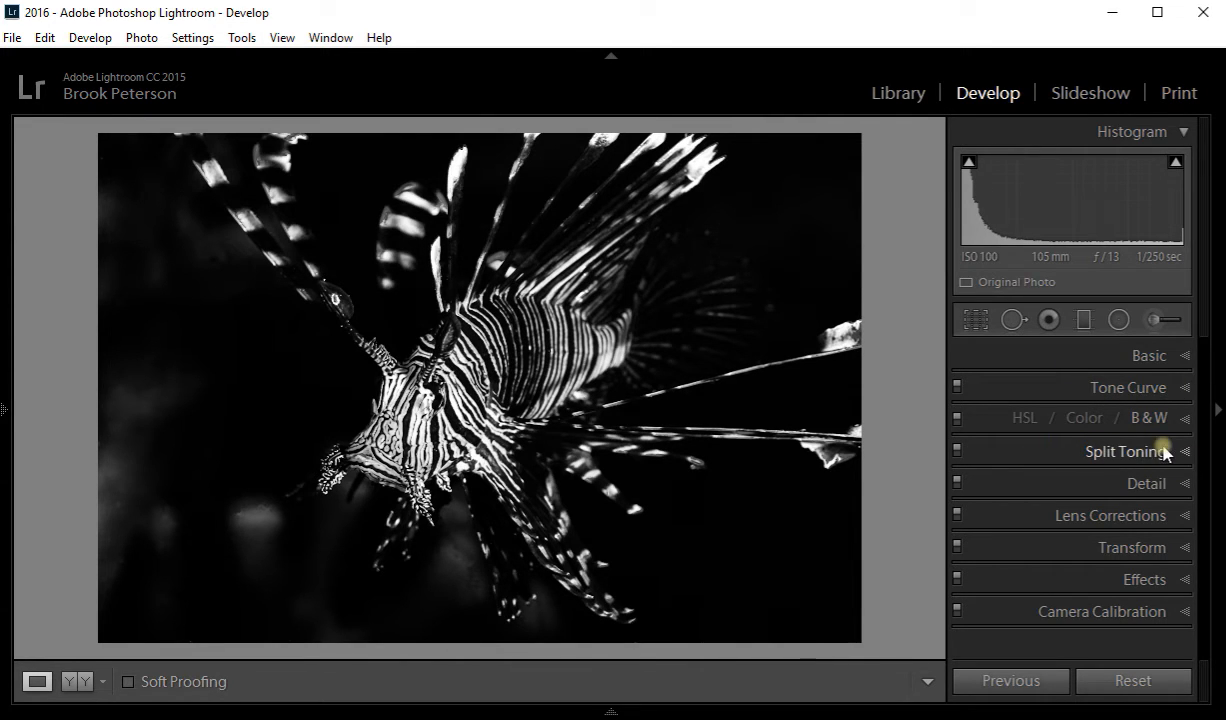
pyautogui.click(1184, 451)
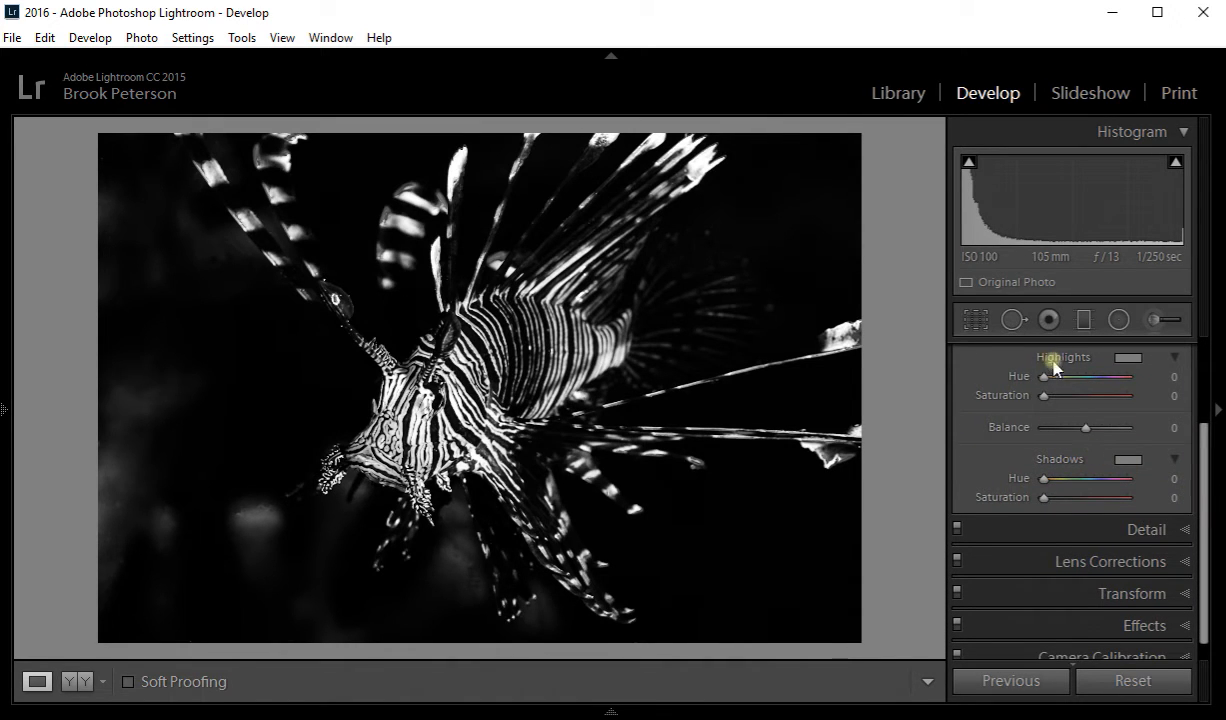
pyautogui.moveTo(996, 347)
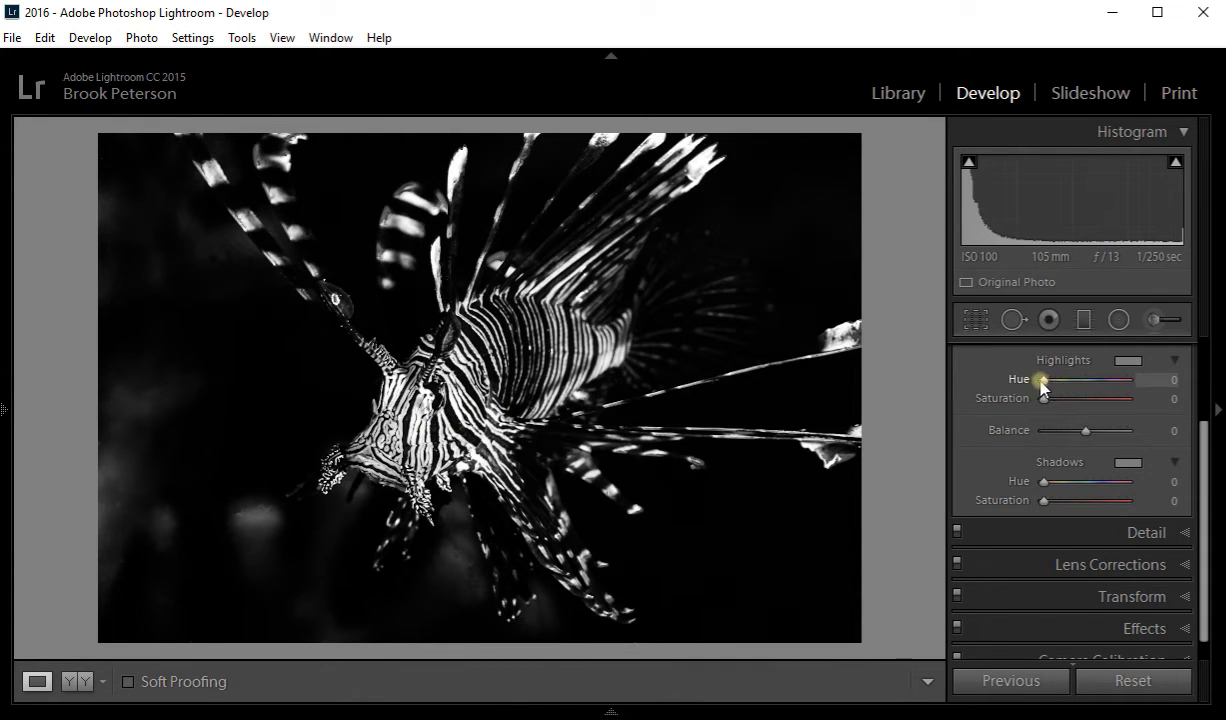
pyautogui.moveTo(1045, 398); pyautogui.dragTo(1100, 398)
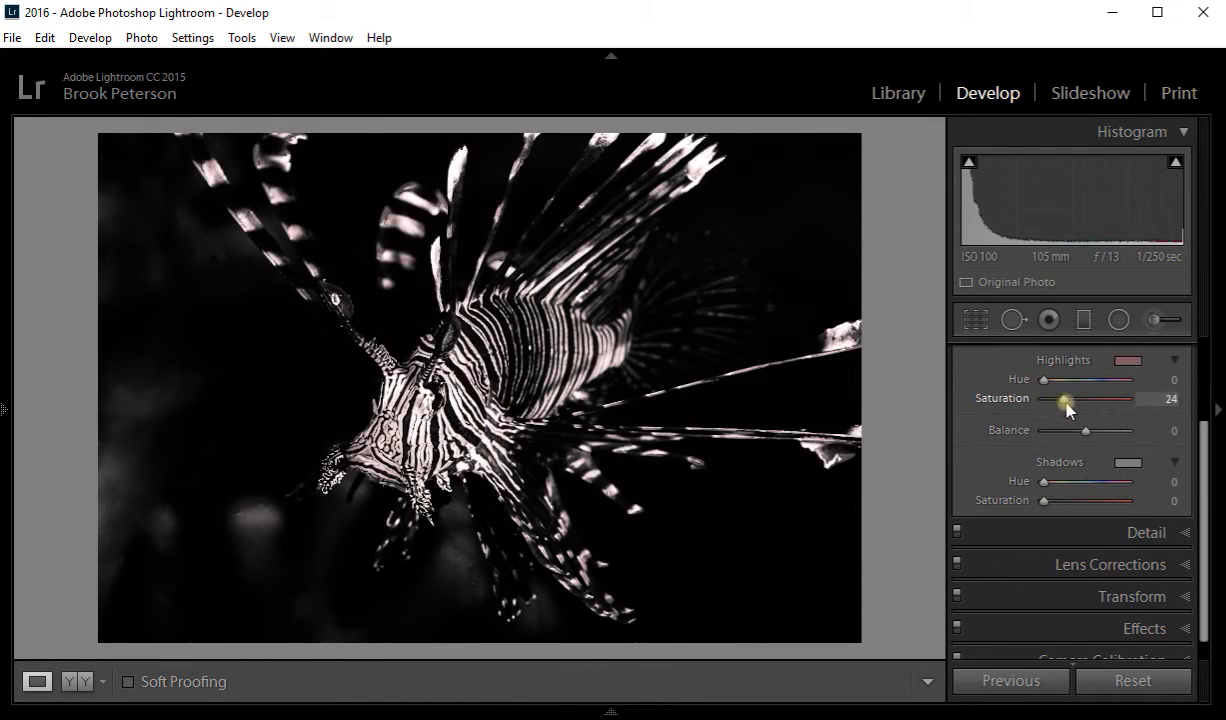
pyautogui.moveTo(1063, 398); pyautogui.dragTo(1128, 398)
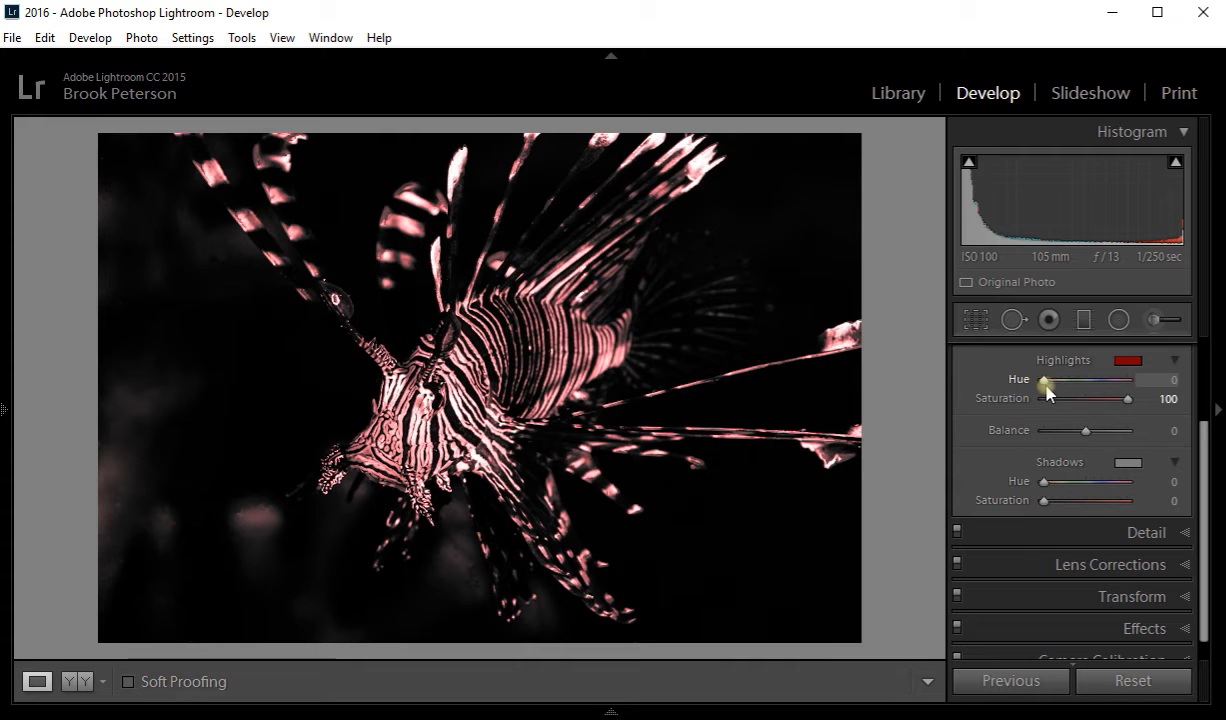
# - Set Highlights Hue to 193 and lower Highlights Saturation to about 56
pyautogui.moveTo(1043, 380); pyautogui.dragTo(1062, 380)
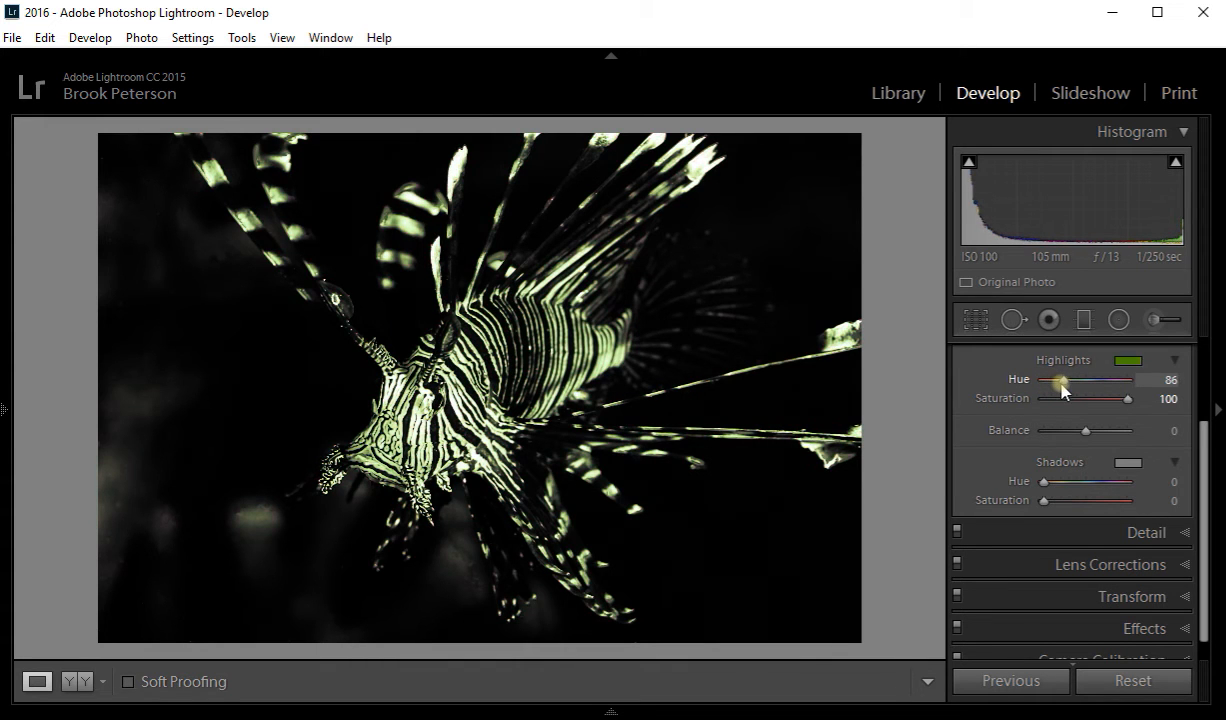
pyautogui.moveTo(1060, 381); pyautogui.dragTo(1082, 381)
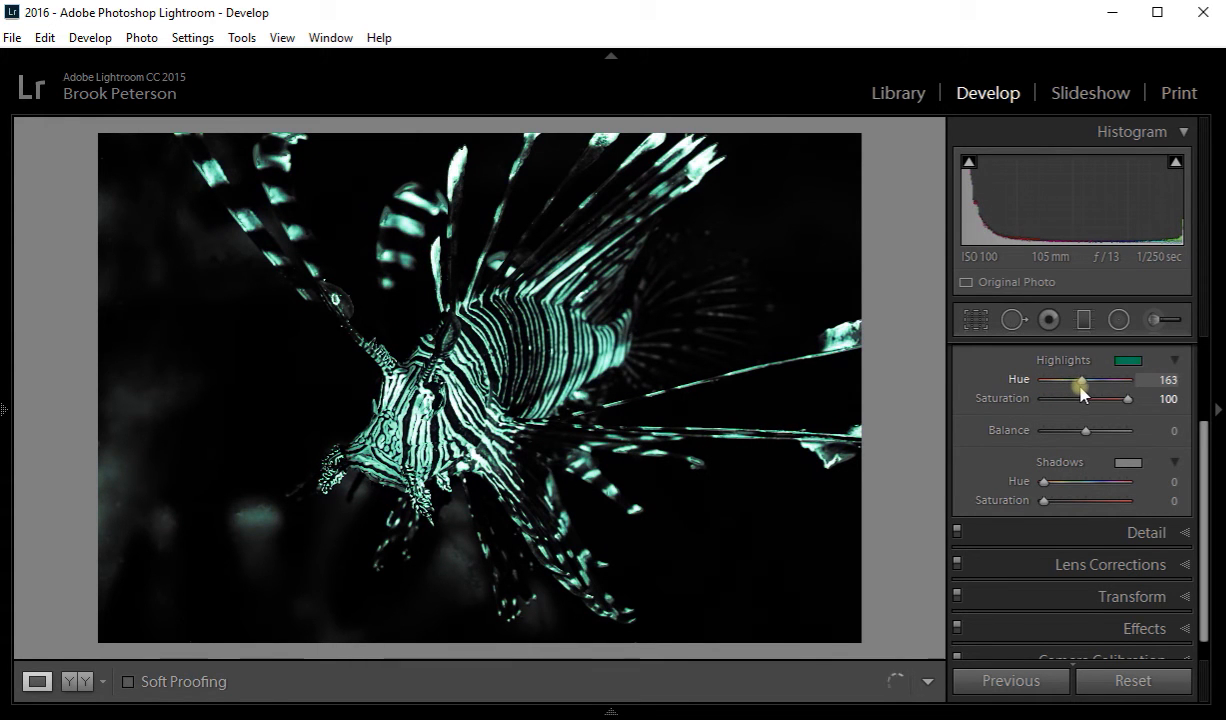
pyautogui.moveTo(1082, 381); pyautogui.dragTo(1092, 381)
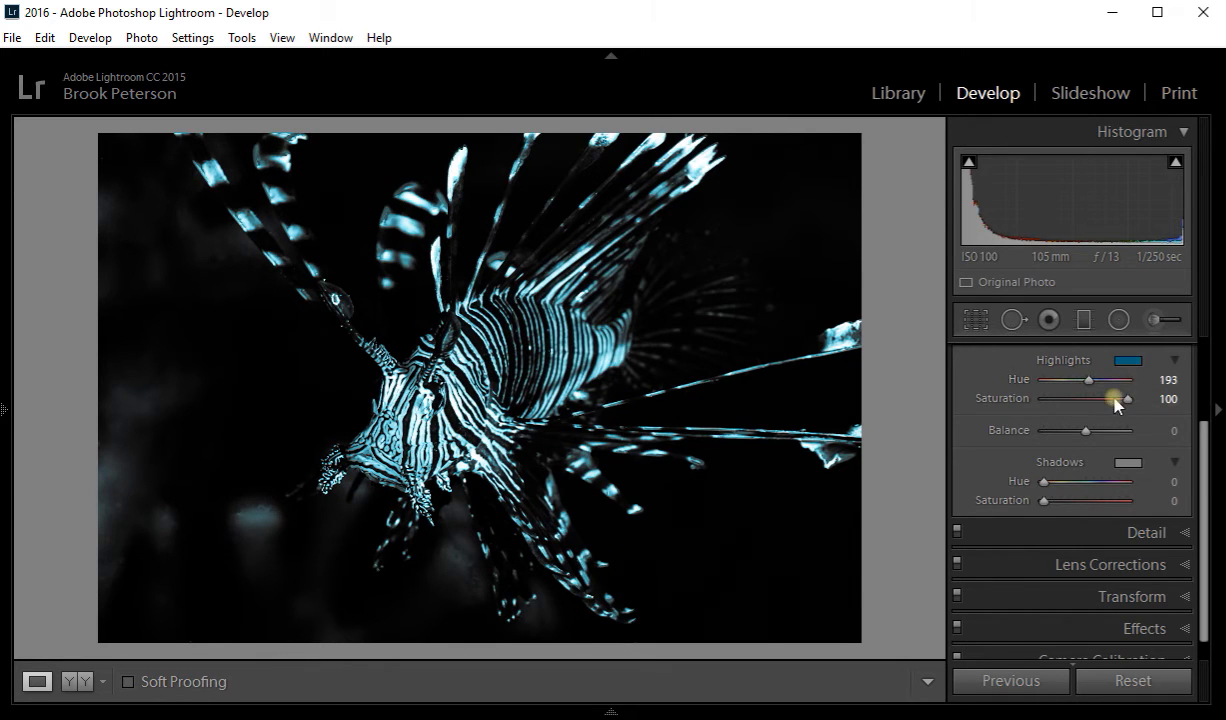
pyautogui.moveTo(1127, 398); pyautogui.dragTo(1118, 398)
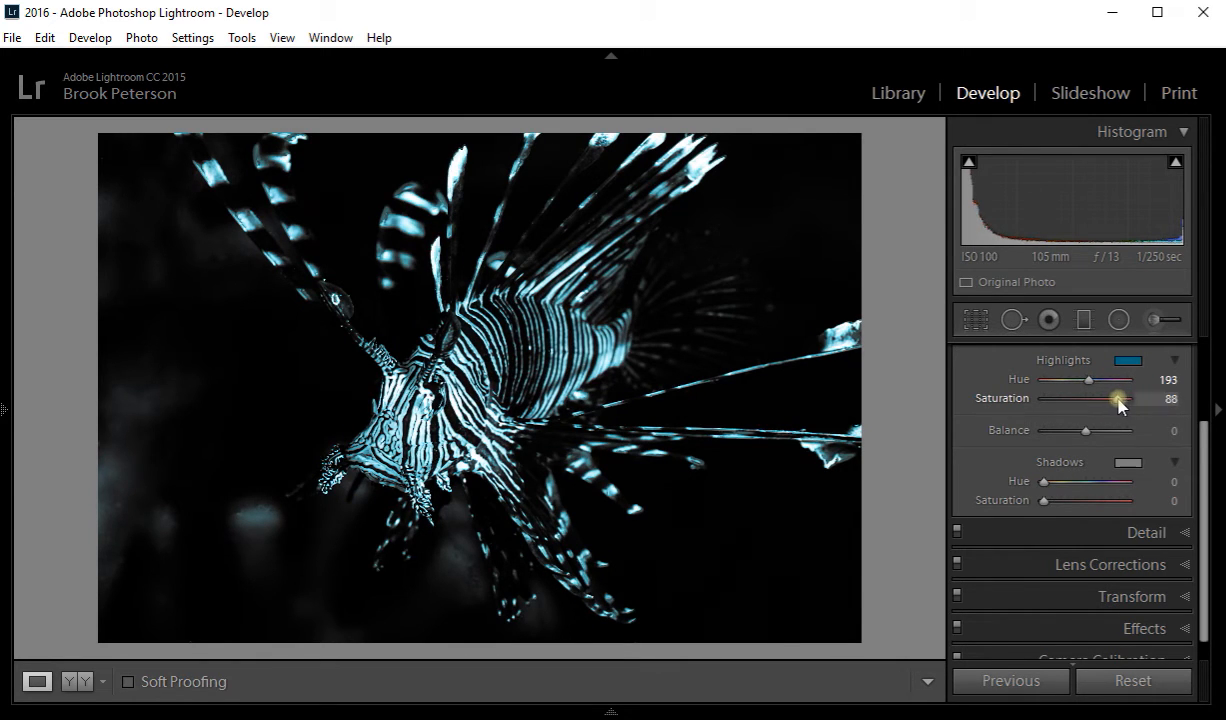
pyautogui.moveTo(1115, 398); pyautogui.dragTo(1100, 398)
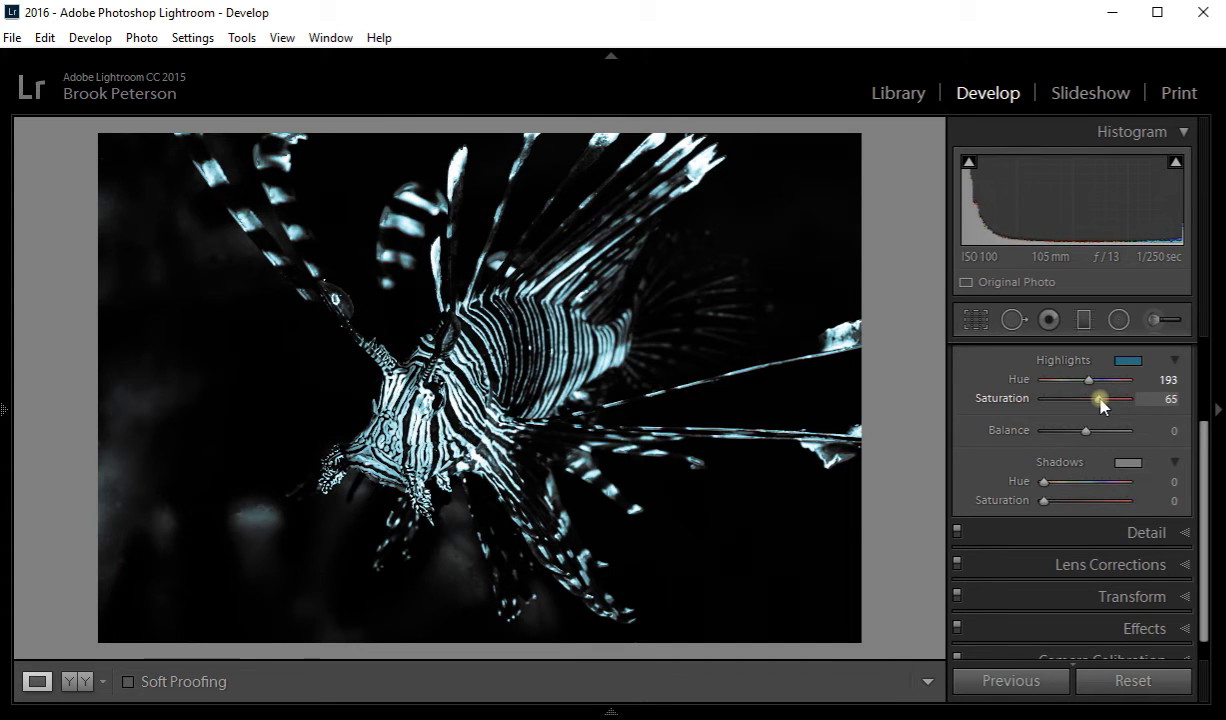
pyautogui.moveTo(1100, 398); pyautogui.dragTo(1088, 398)
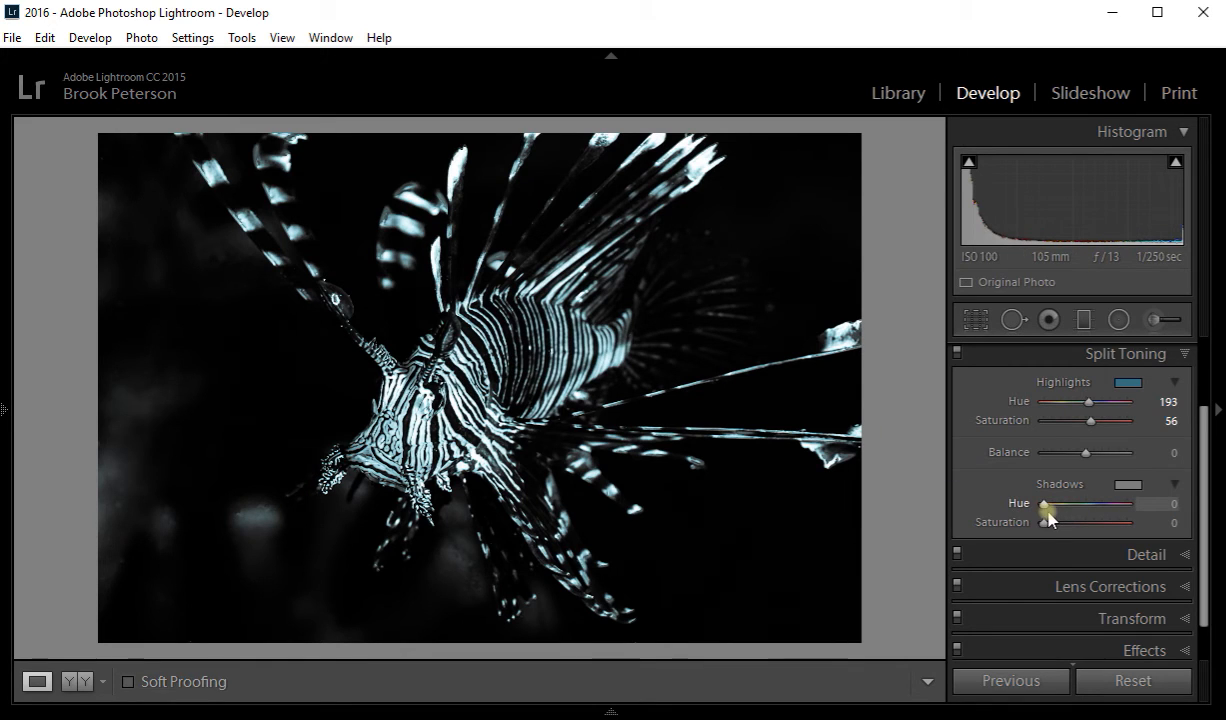
# - Give Shadows saturation 100 at red hue 0, and Highlights saturation 100 with a warmer hue
pyautogui.moveTo(1044, 504); pyautogui.dragTo(1080, 504)
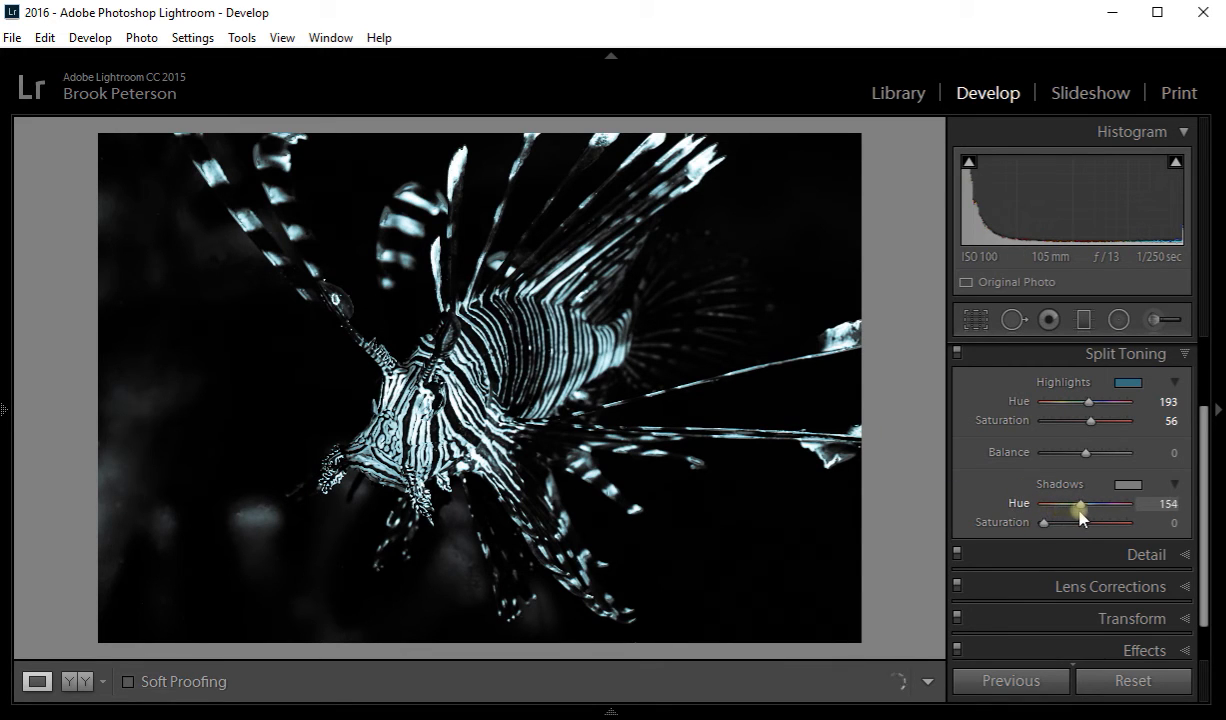
pyautogui.moveTo(1080, 503); pyautogui.dragTo(1092, 503)
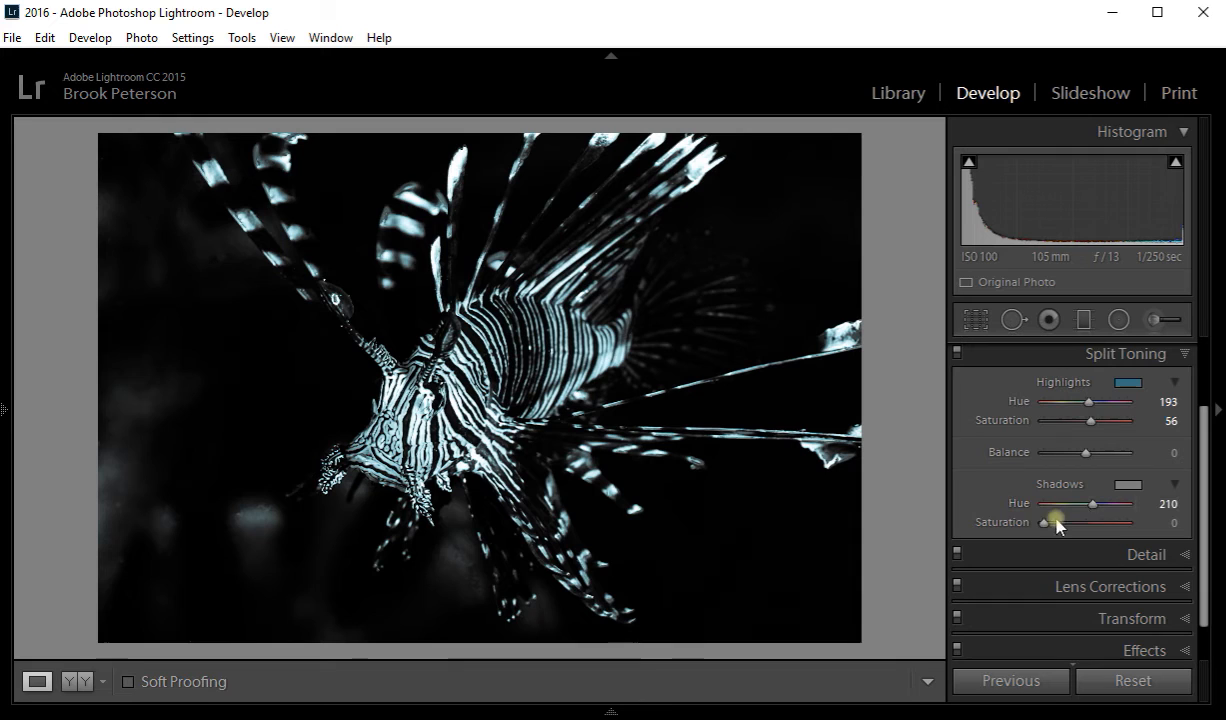
pyautogui.moveTo(1046, 522); pyautogui.dragTo(1120, 522)
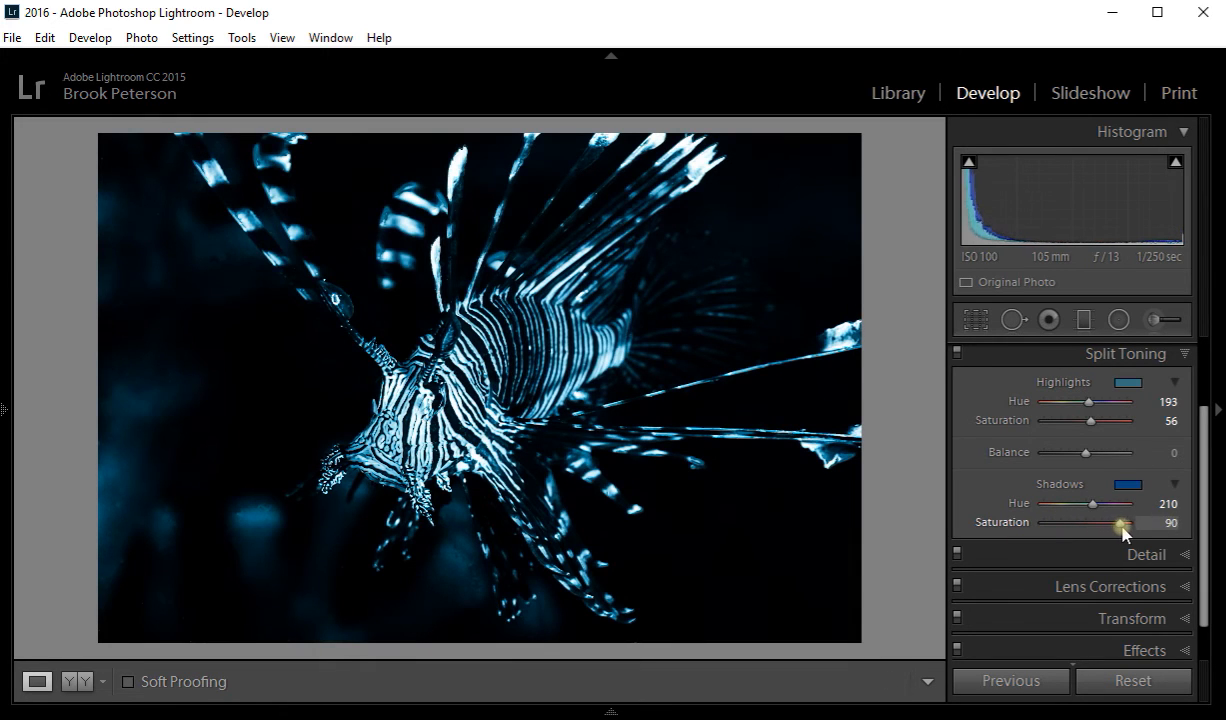
pyautogui.moveTo(1120, 522); pyautogui.dragTo(1128, 522)
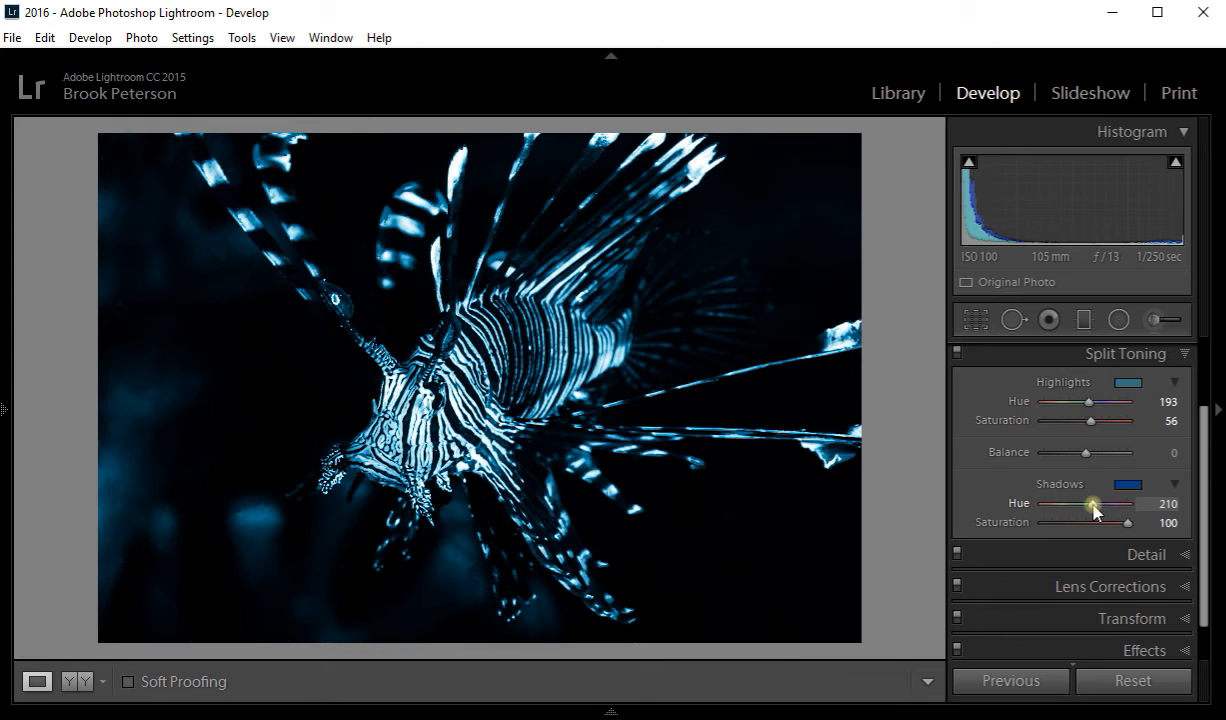
pyautogui.moveTo(1093, 503); pyautogui.dragTo(1085, 503)
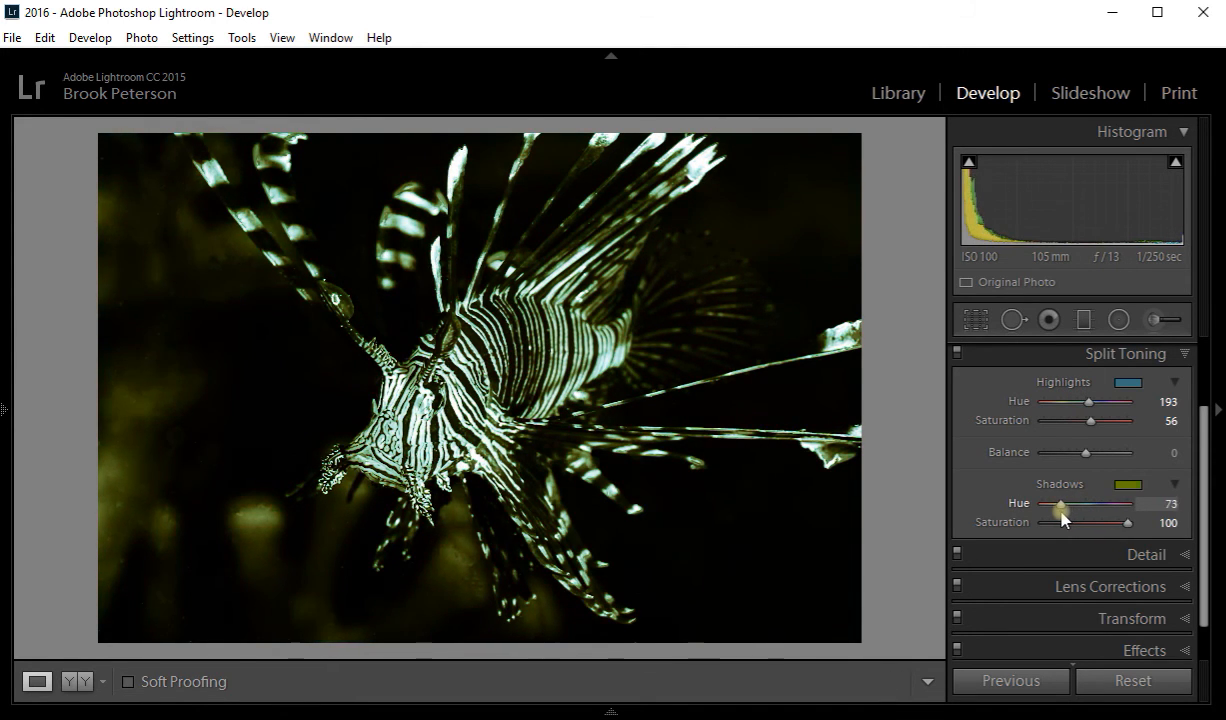
pyautogui.moveTo(1060, 504); pyautogui.dragTo(1048, 504)
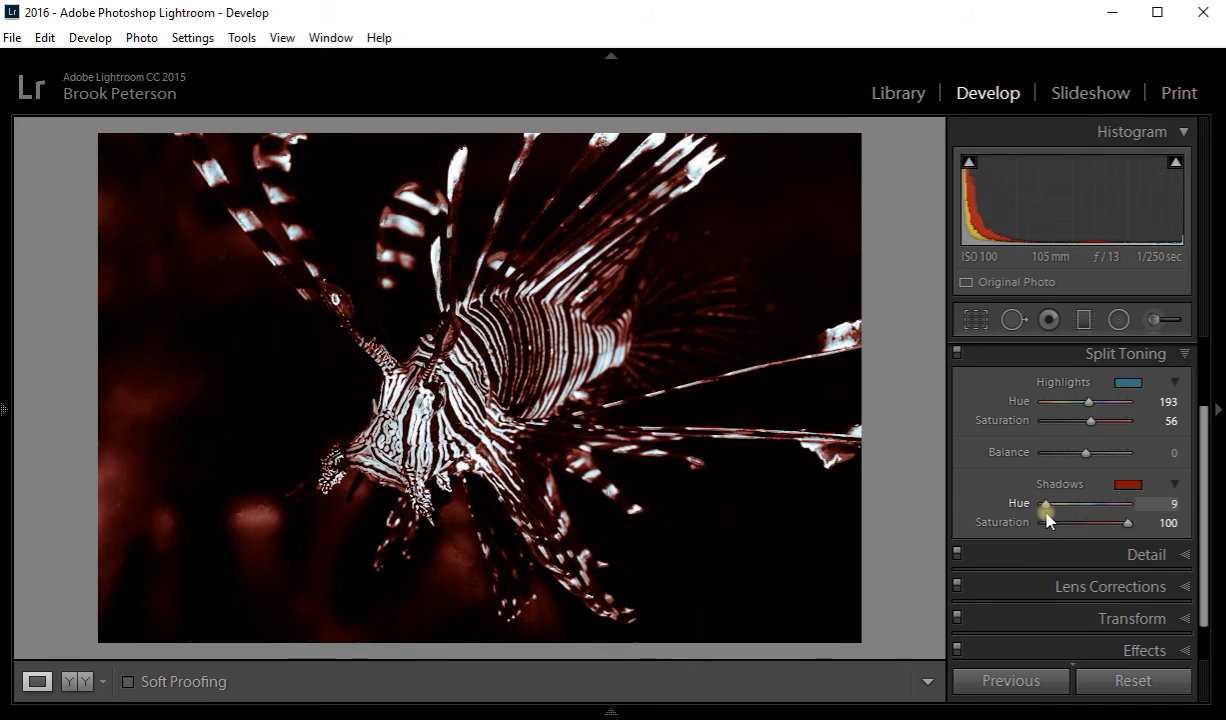
pyautogui.moveTo(1047, 503); pyautogui.dragTo(1037, 503)
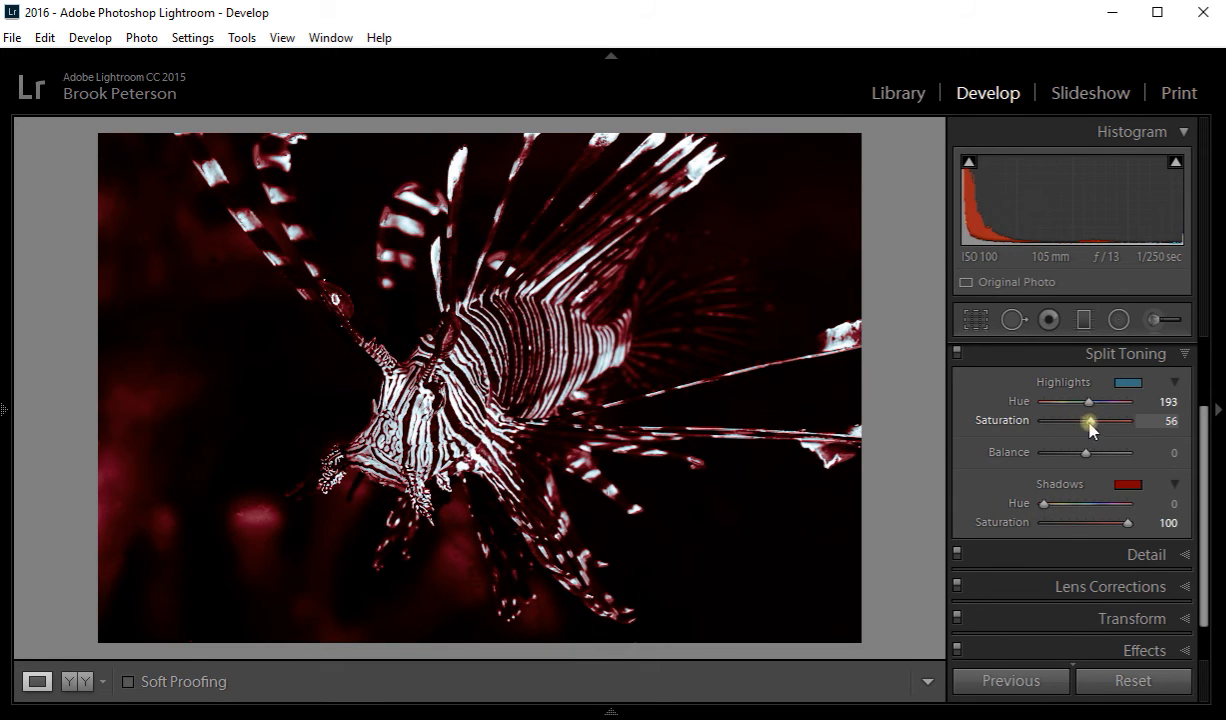
pyautogui.moveTo(1088, 420); pyautogui.dragTo(1130, 420)
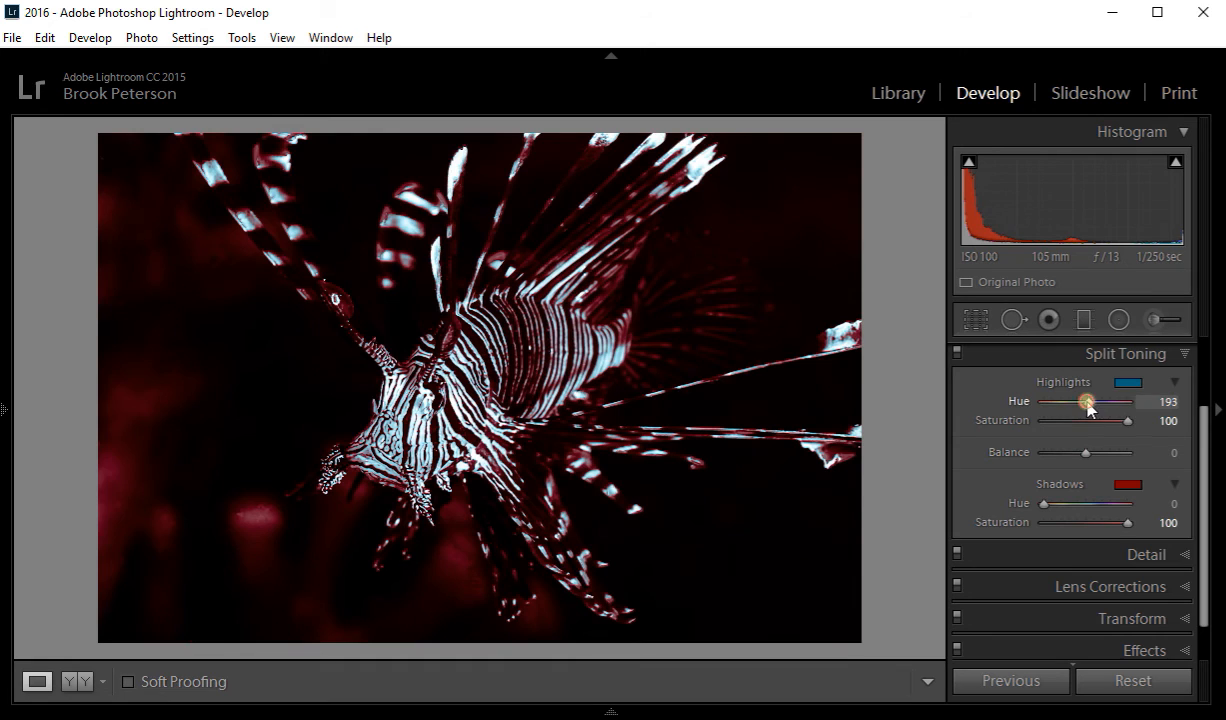
pyautogui.moveTo(1087, 401); pyautogui.dragTo(1058, 401)
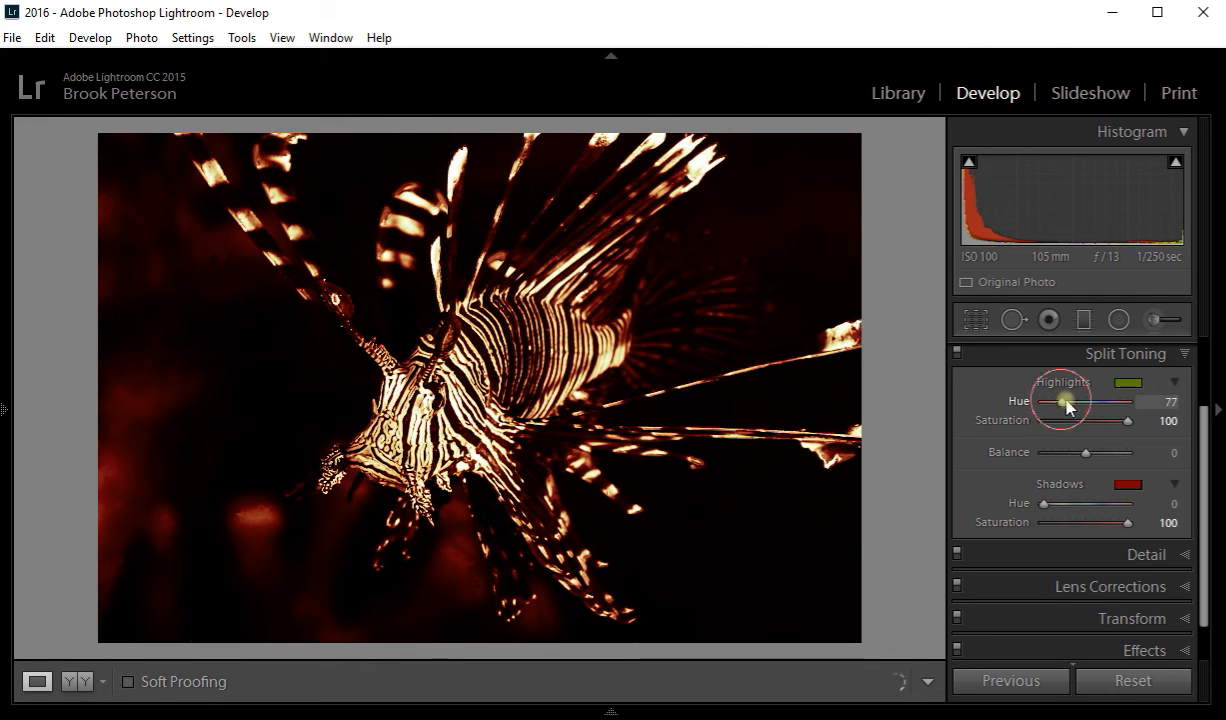
# - Match the shadow and highlight hues, lowering Shadows Saturation to 27 and Highlights to 25
pyautogui.moveTo(1063, 401); pyautogui.dragTo(1088, 401)
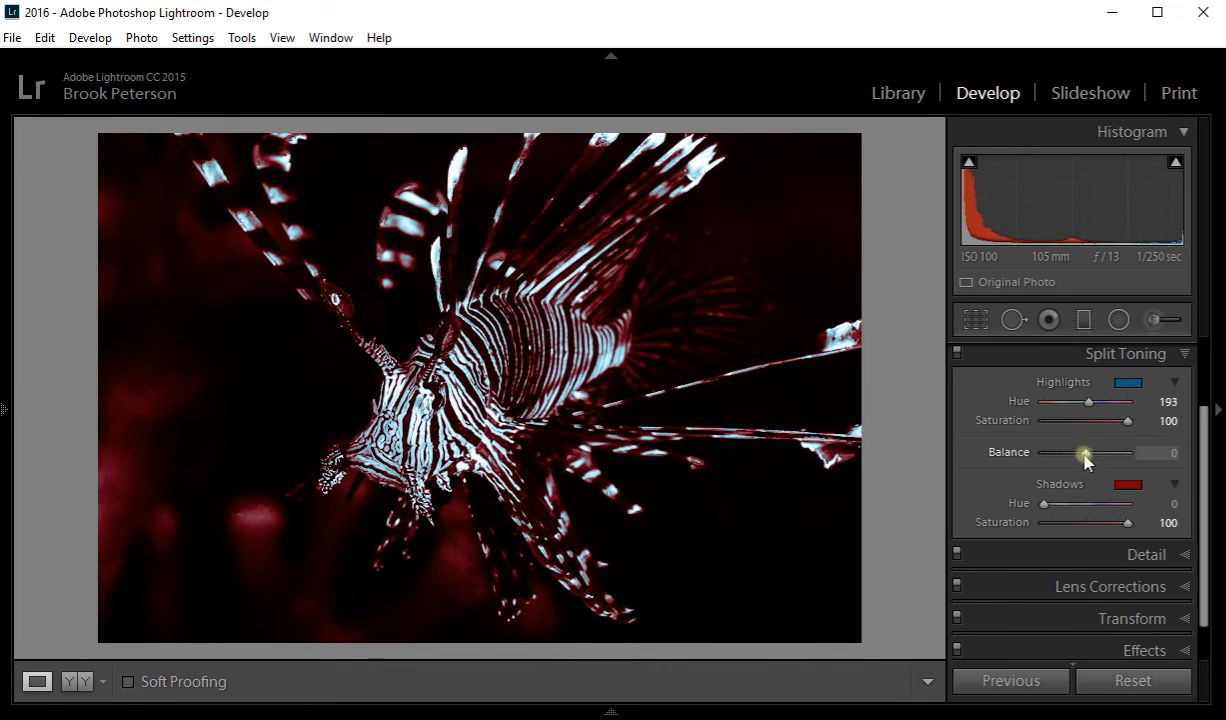
pyautogui.moveTo(1045, 503); pyautogui.dragTo(1090, 503)
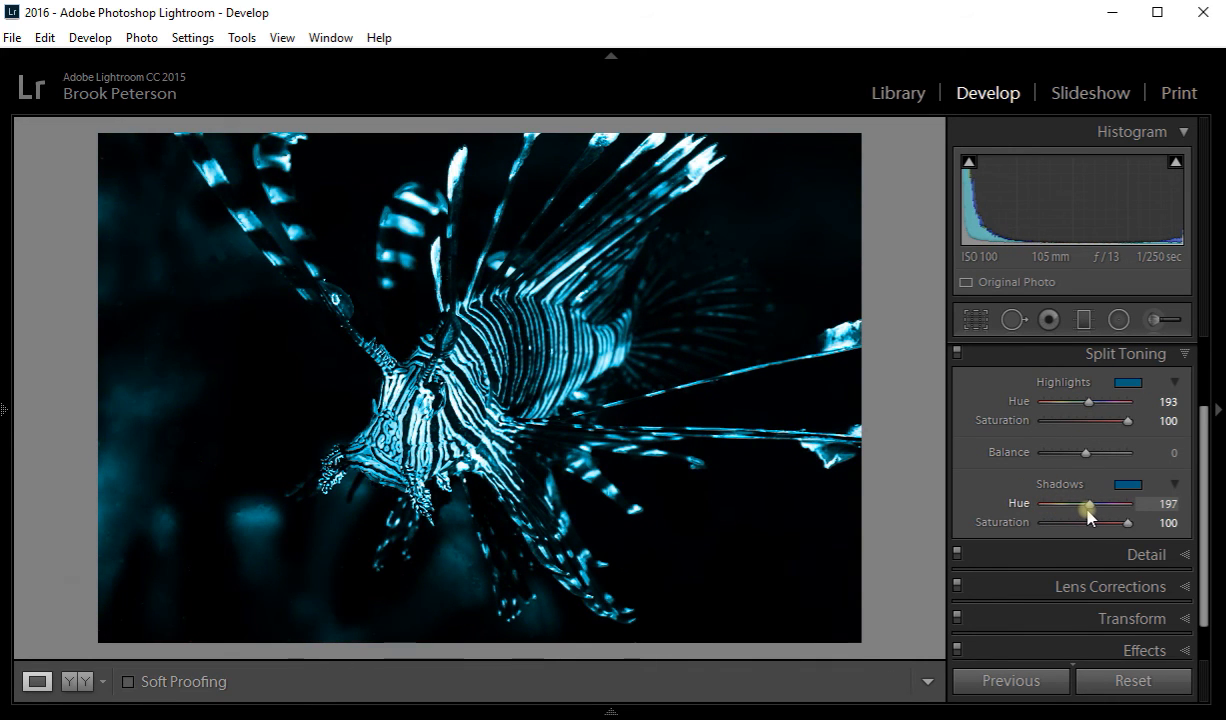
pyautogui.moveTo(1093, 503); pyautogui.dragTo(1088, 503)
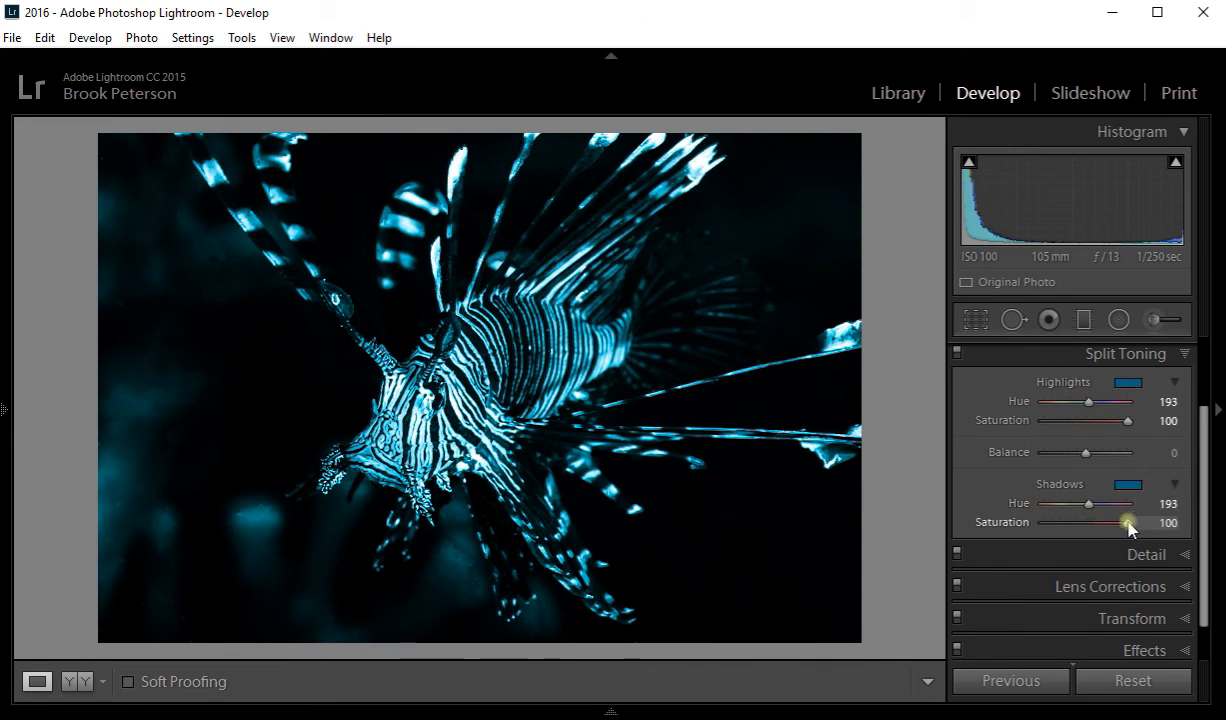
pyautogui.moveTo(1128, 522); pyautogui.dragTo(1066, 522)
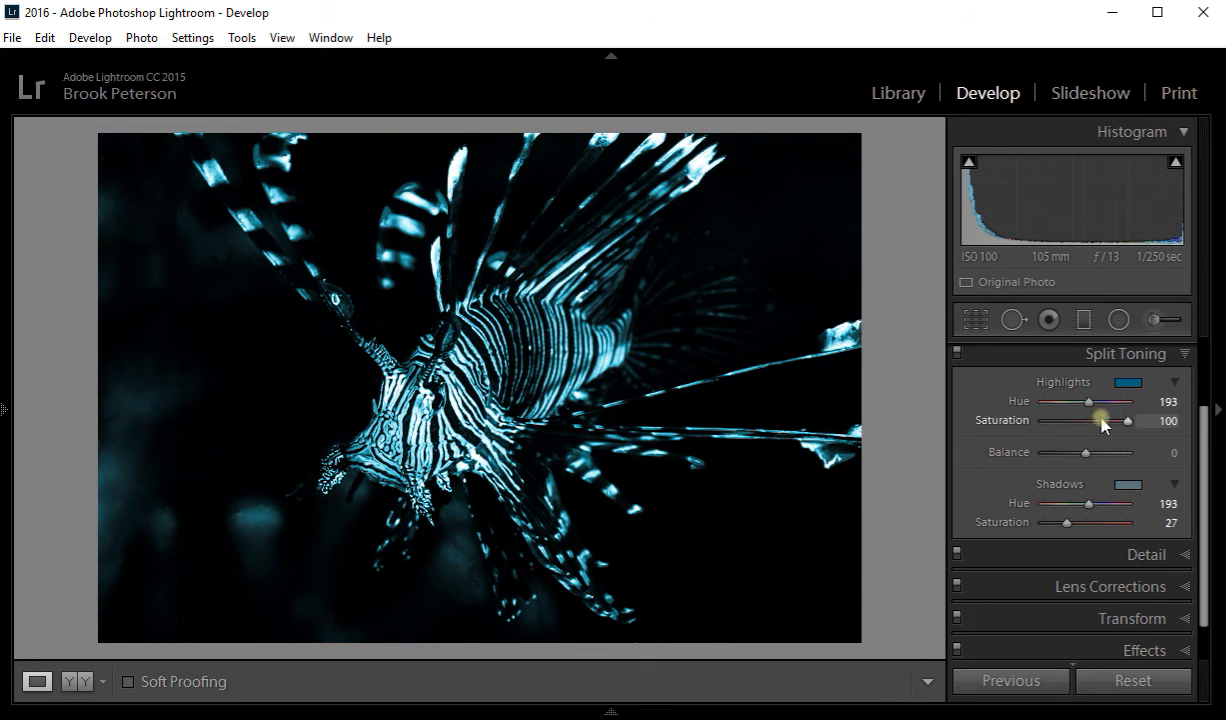
pyautogui.moveTo(1128, 420); pyautogui.dragTo(1078, 420)
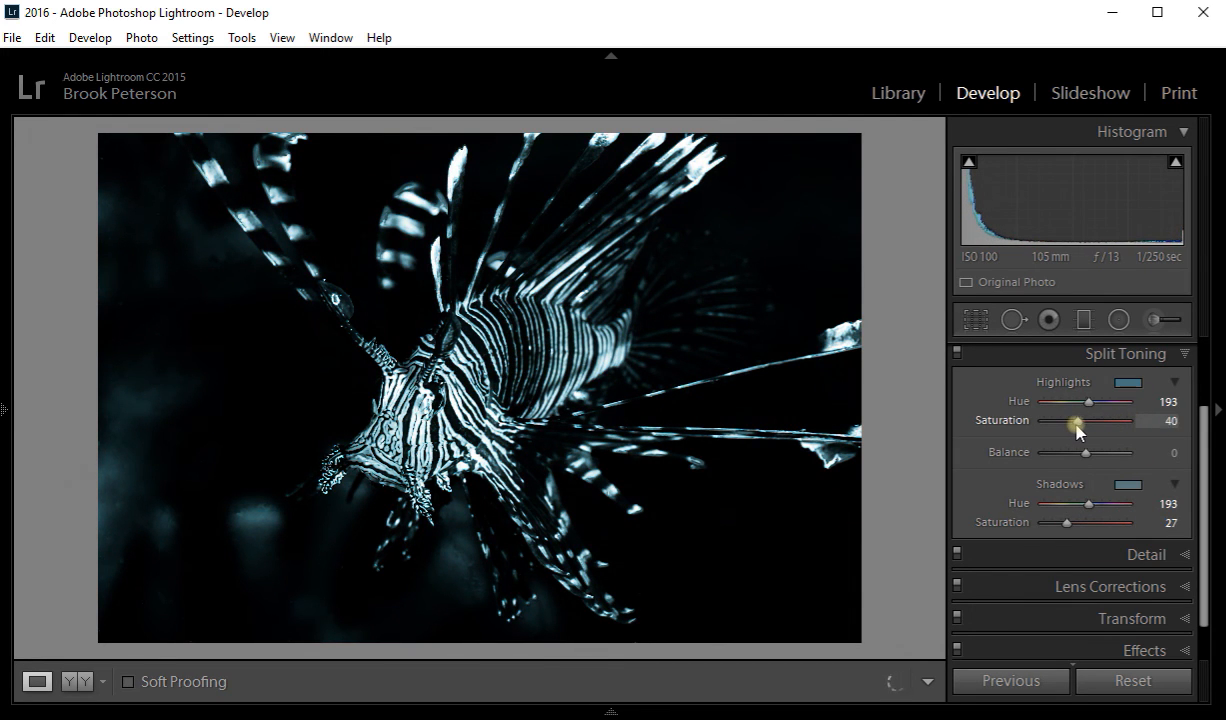
pyautogui.moveTo(1095, 420); pyautogui.dragTo(1078, 420)
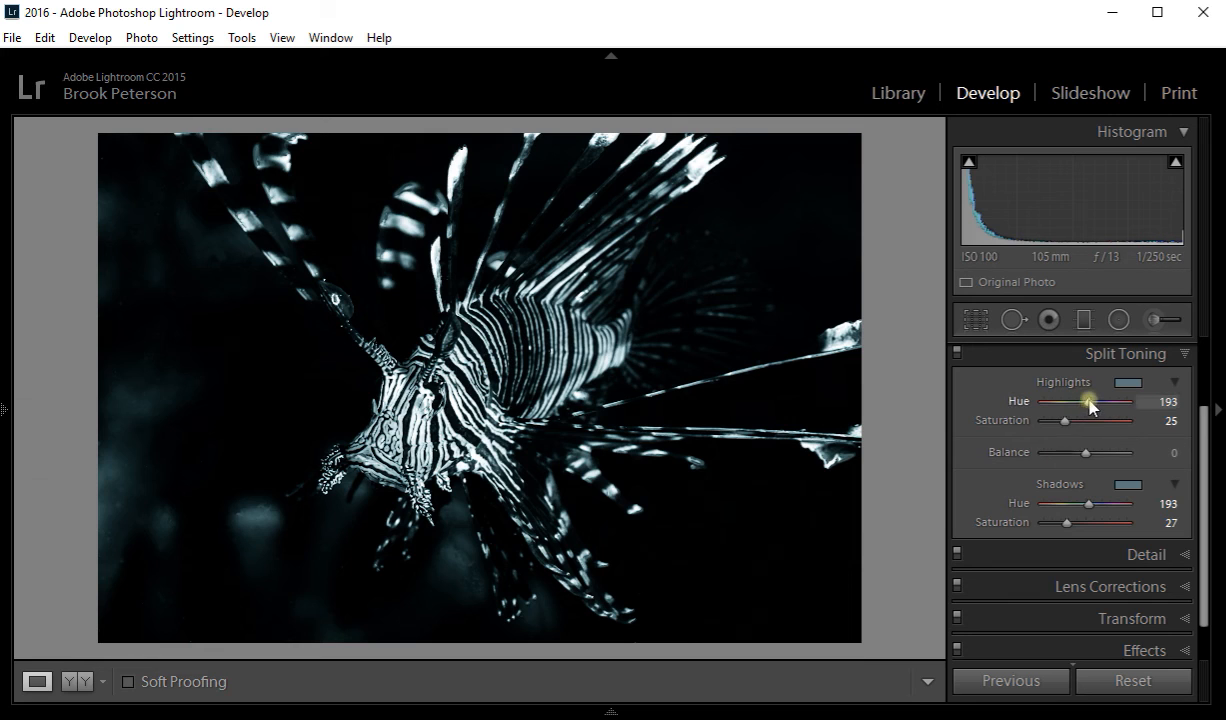
# - Set Highlights Hue to 51 and warm Shadows Hue to 77
pyautogui.moveTo(1090, 402); pyautogui.dragTo(1062, 402)
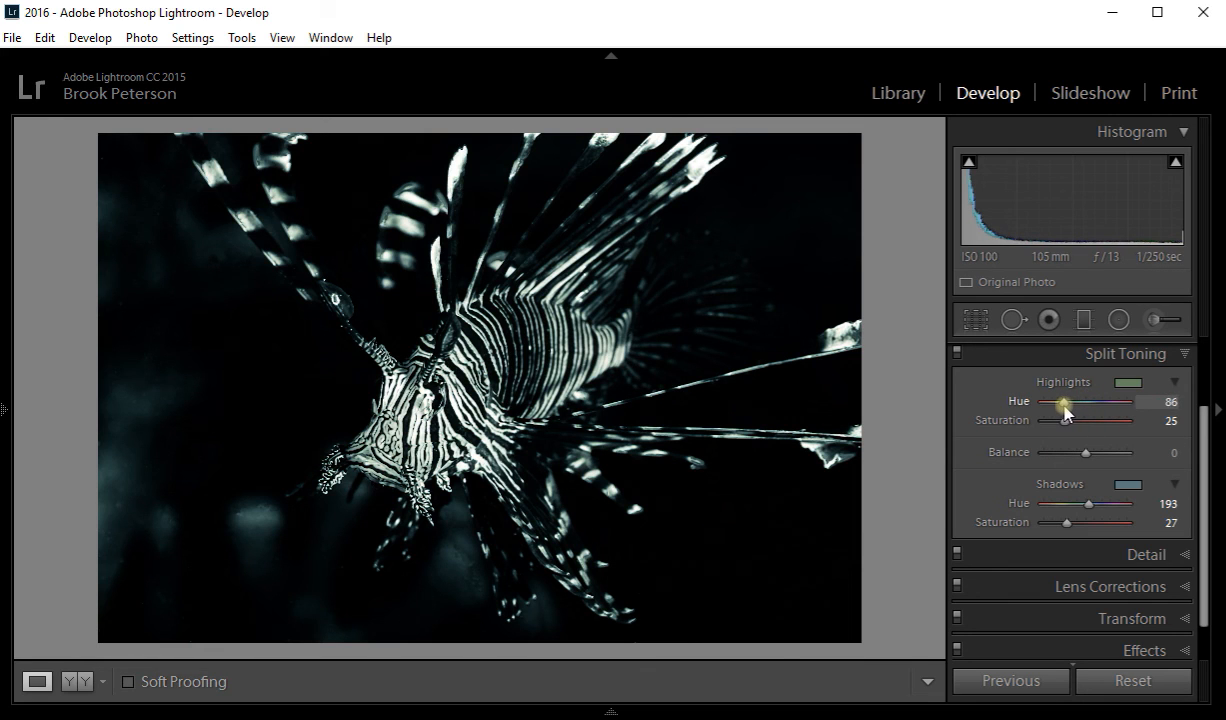
pyautogui.moveTo(1069, 401); pyautogui.dragTo(1060, 401)
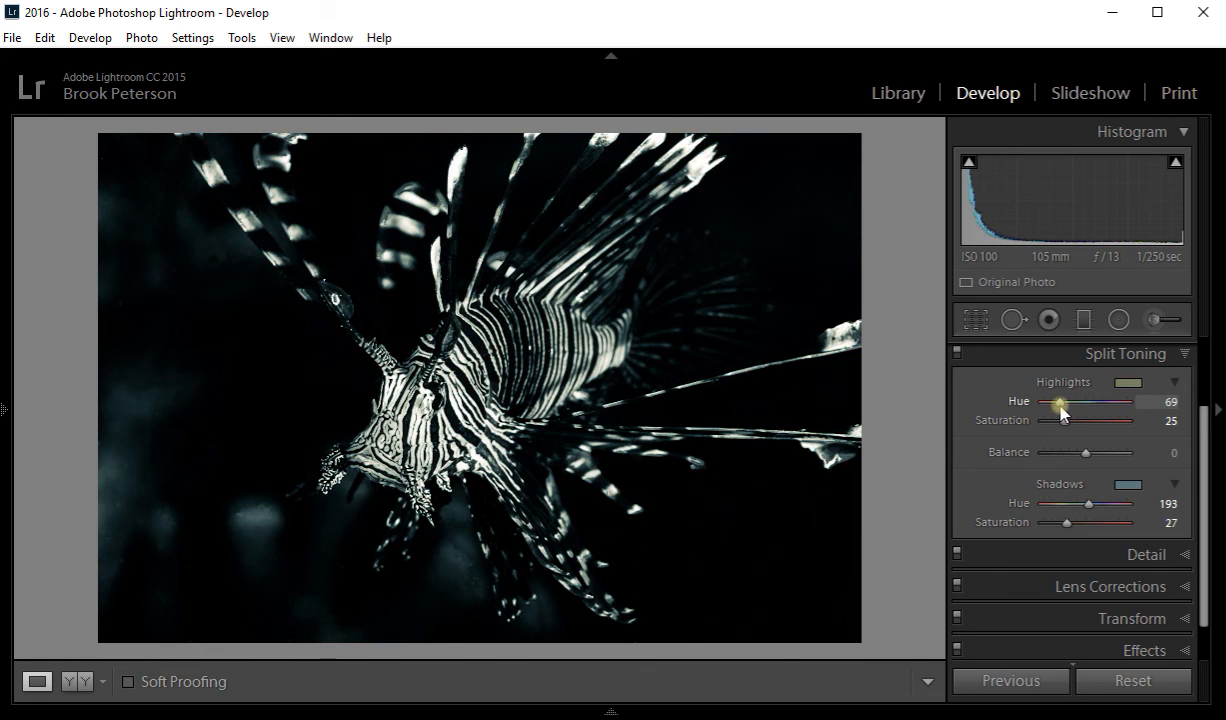
pyautogui.moveTo(1085, 402); pyautogui.dragTo(1058, 402)
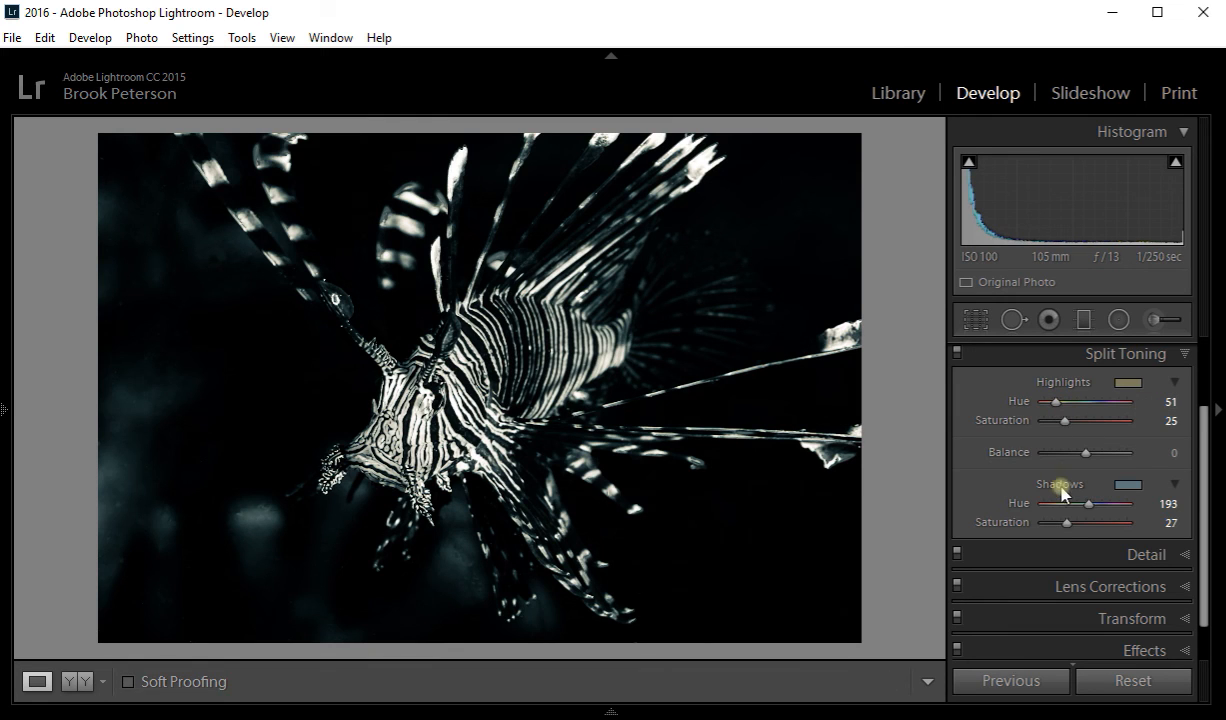
pyautogui.moveTo(1088, 503); pyautogui.dragTo(1075, 503)
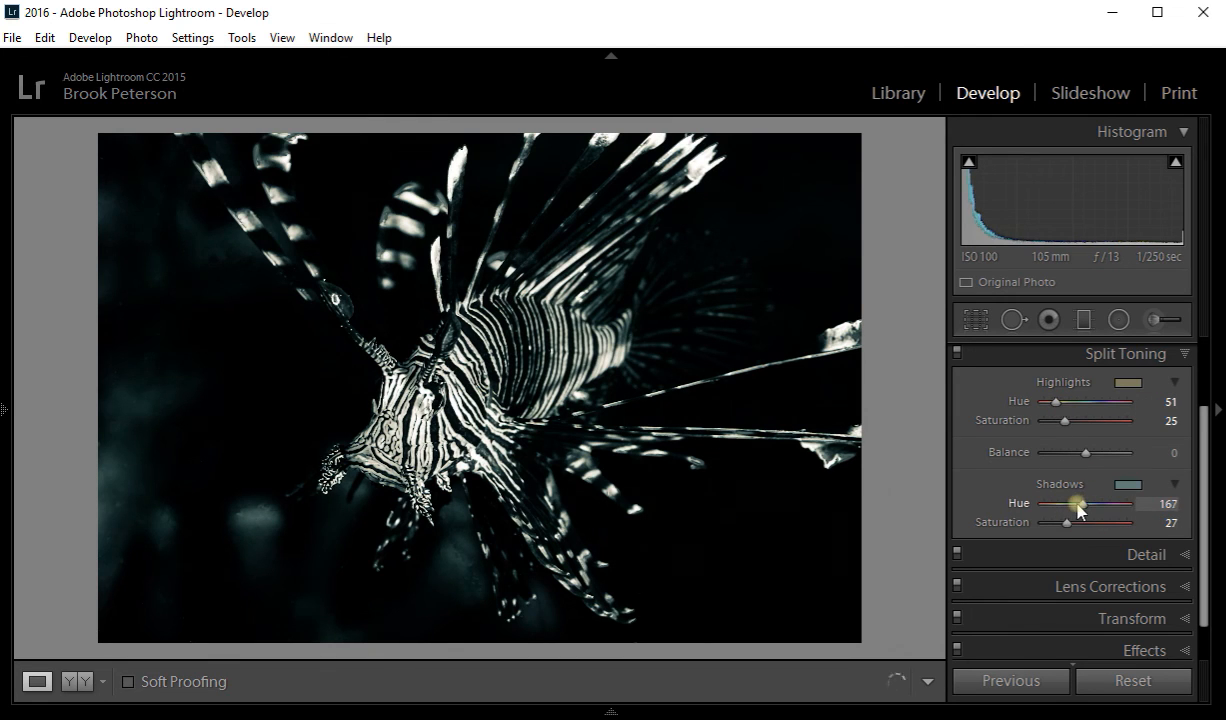
pyautogui.moveTo(1078, 503); pyautogui.dragTo(1063, 503)
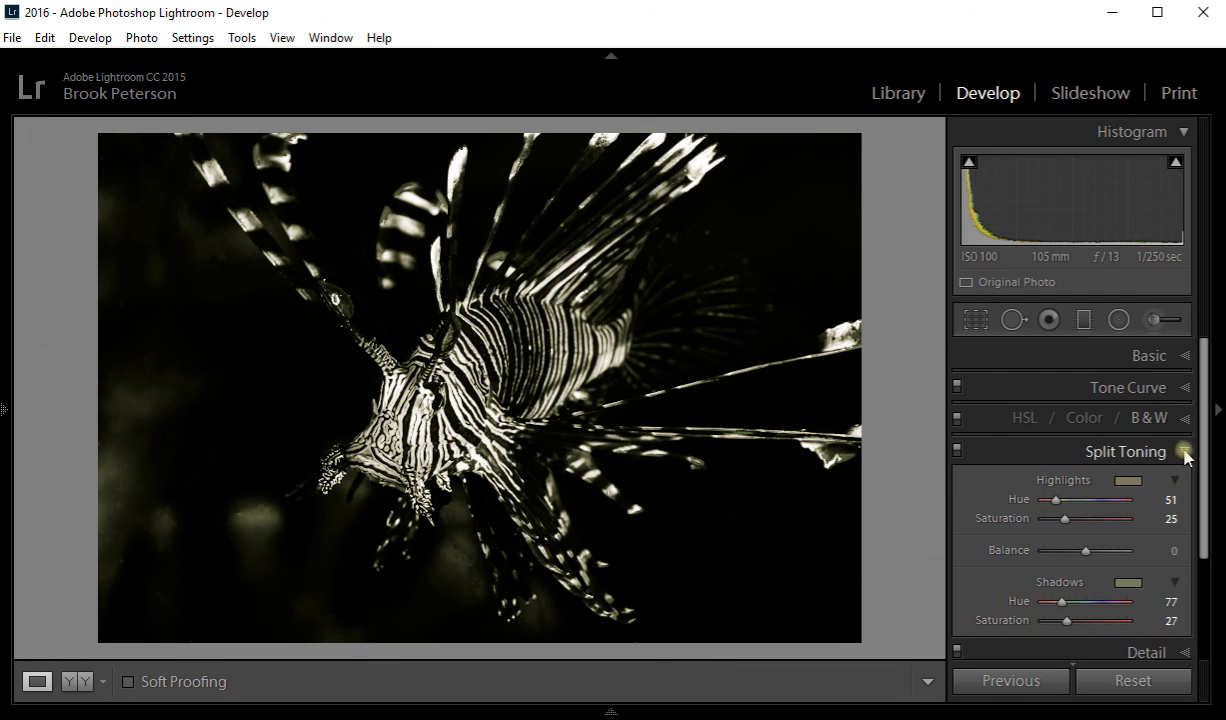
# - Collapse the Split Toning panel to leave the sepia-toned lionfish in view
pyautogui.click(1185, 451)
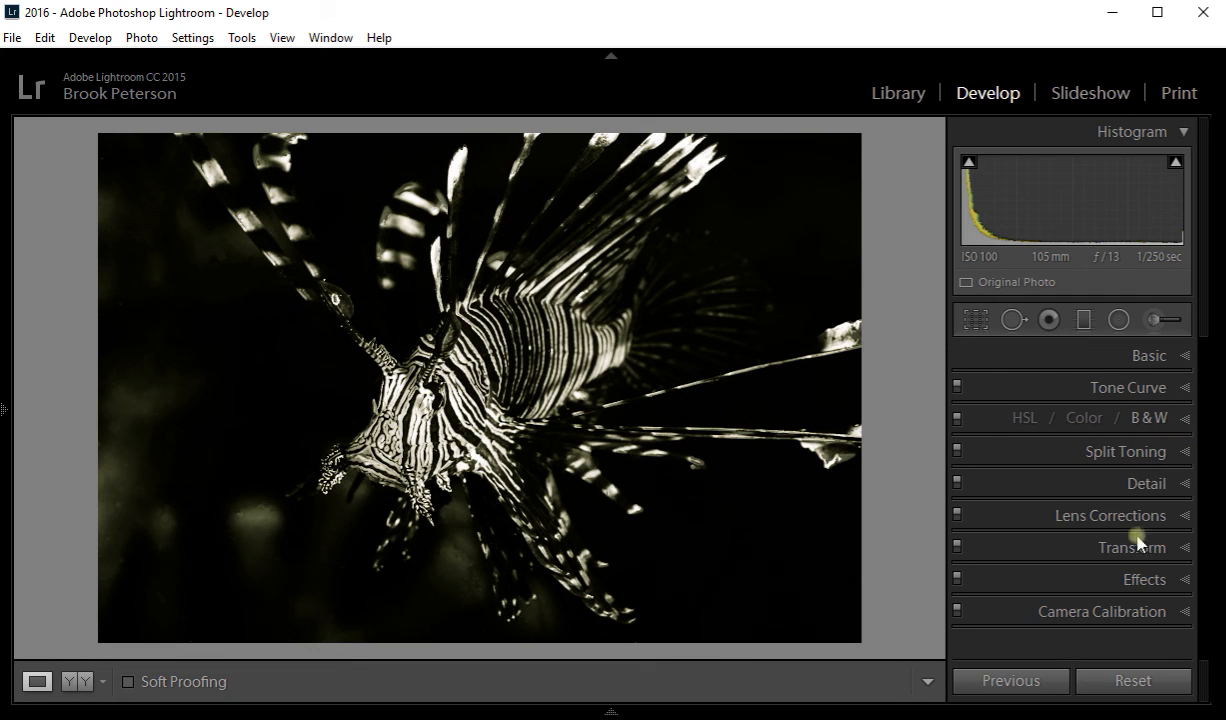
pyautogui.moveTo(339, 499)
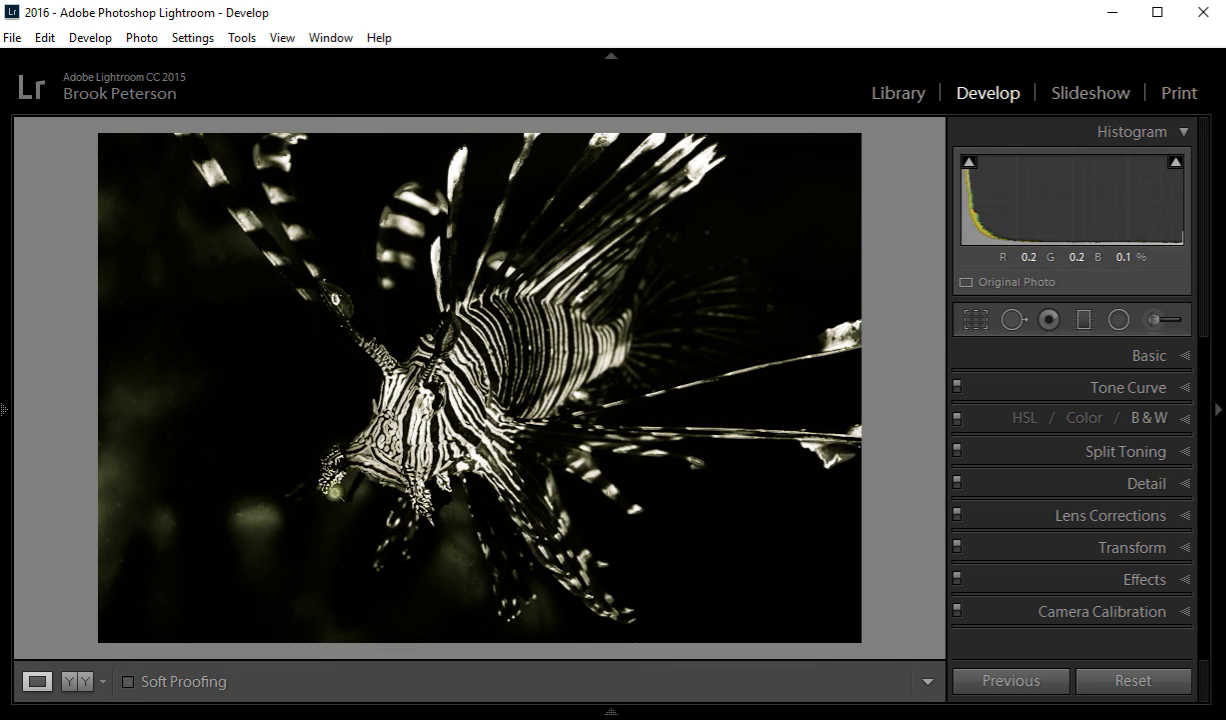